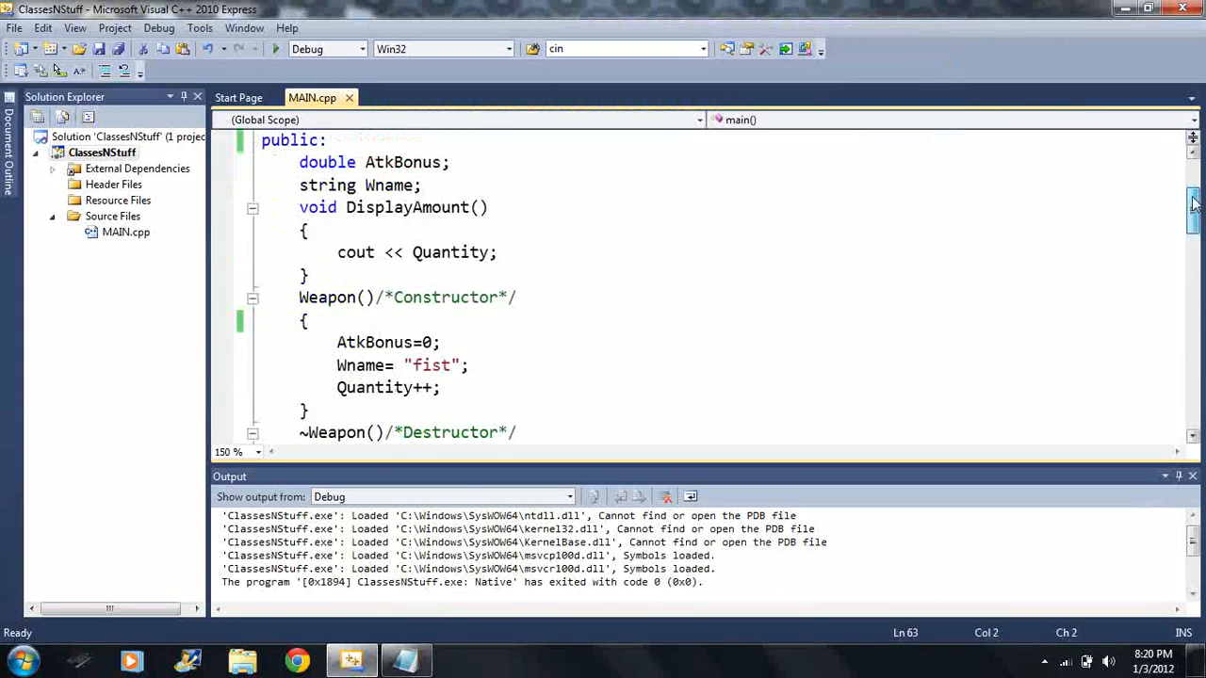
# - Declare 'Character Smart, Dumb;' as the first line of main()
pyautogui.scroll(-3)
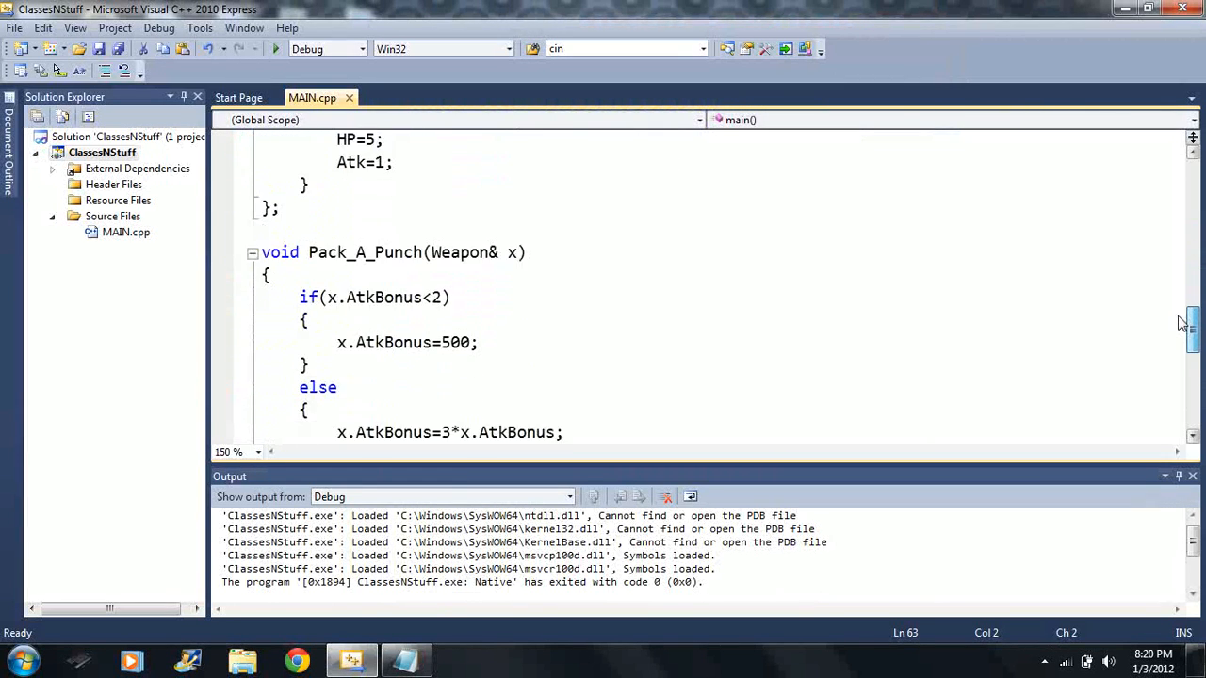
pyautogui.scroll(-3)
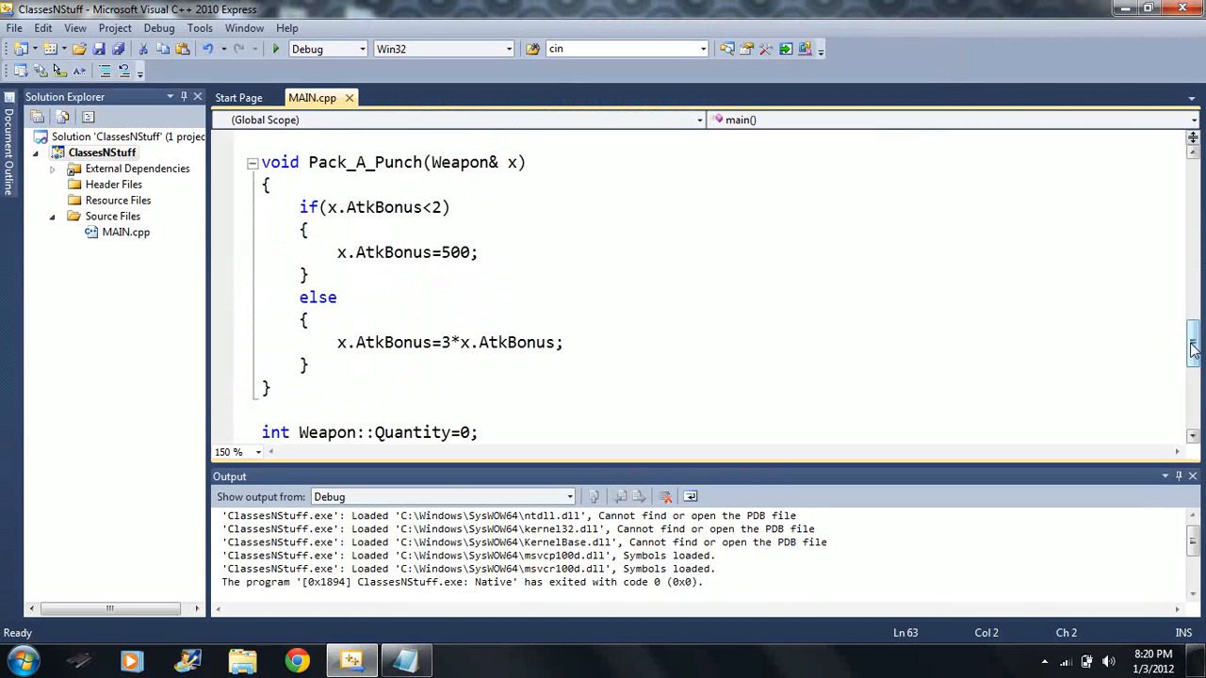
pyautogui.scroll(-3)
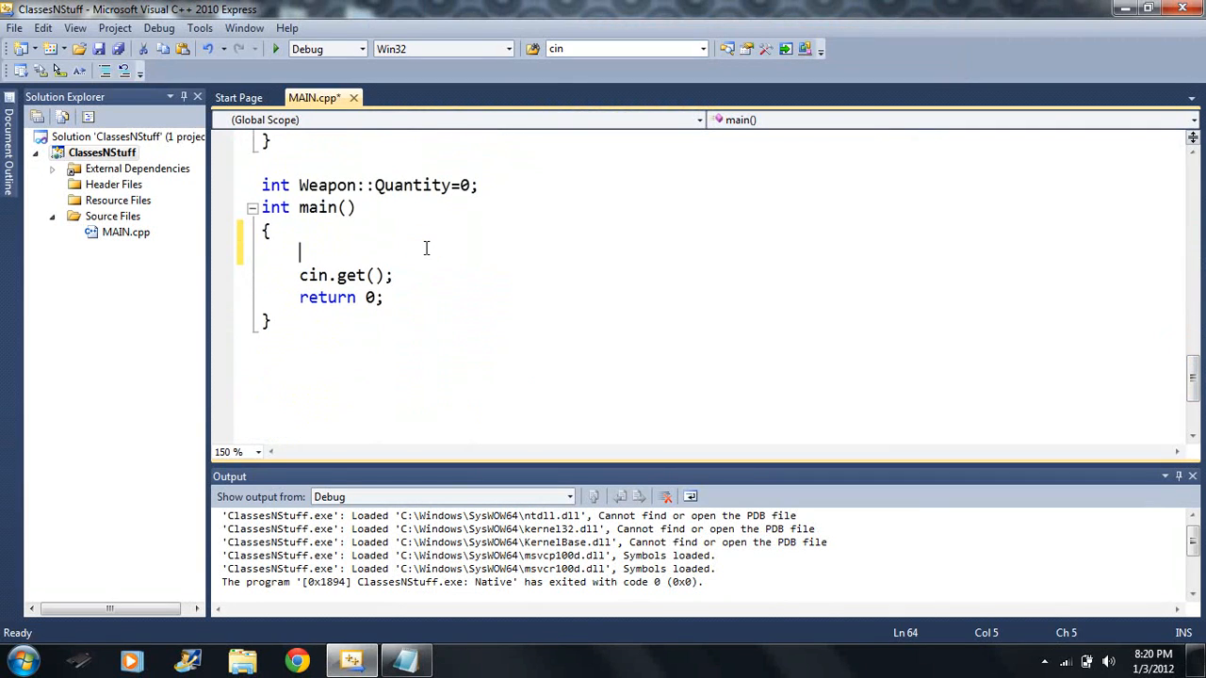
pyautogui.write('Chara')
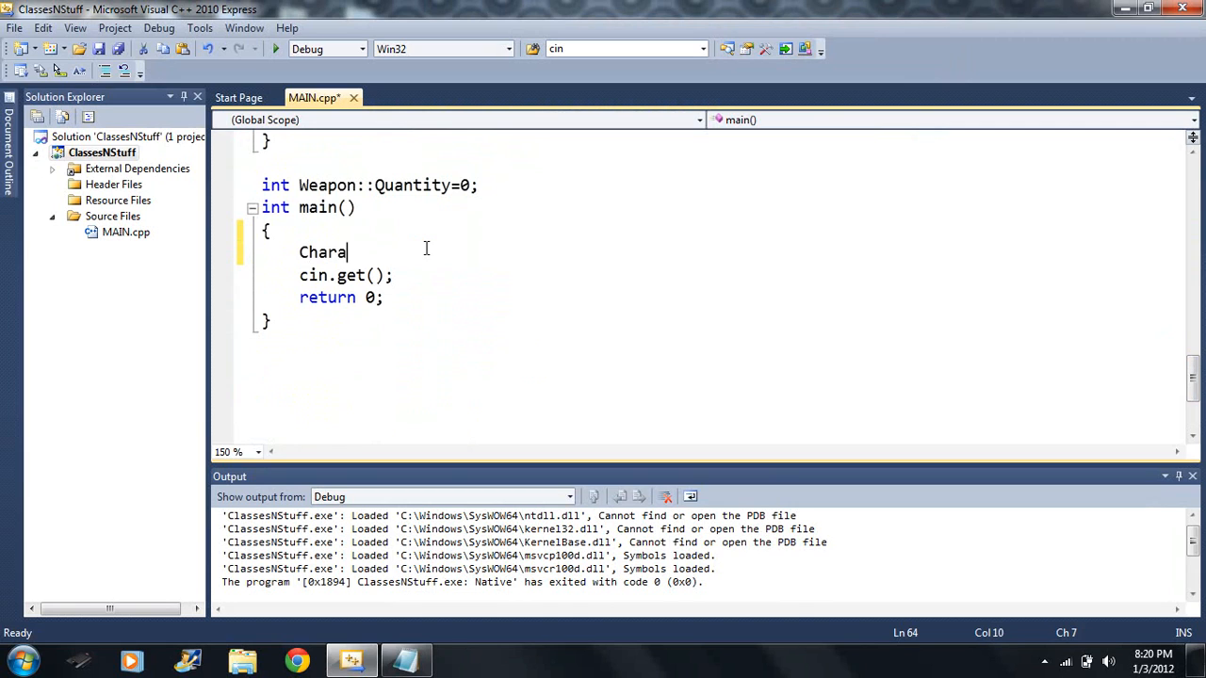
pyautogui.write('cter')
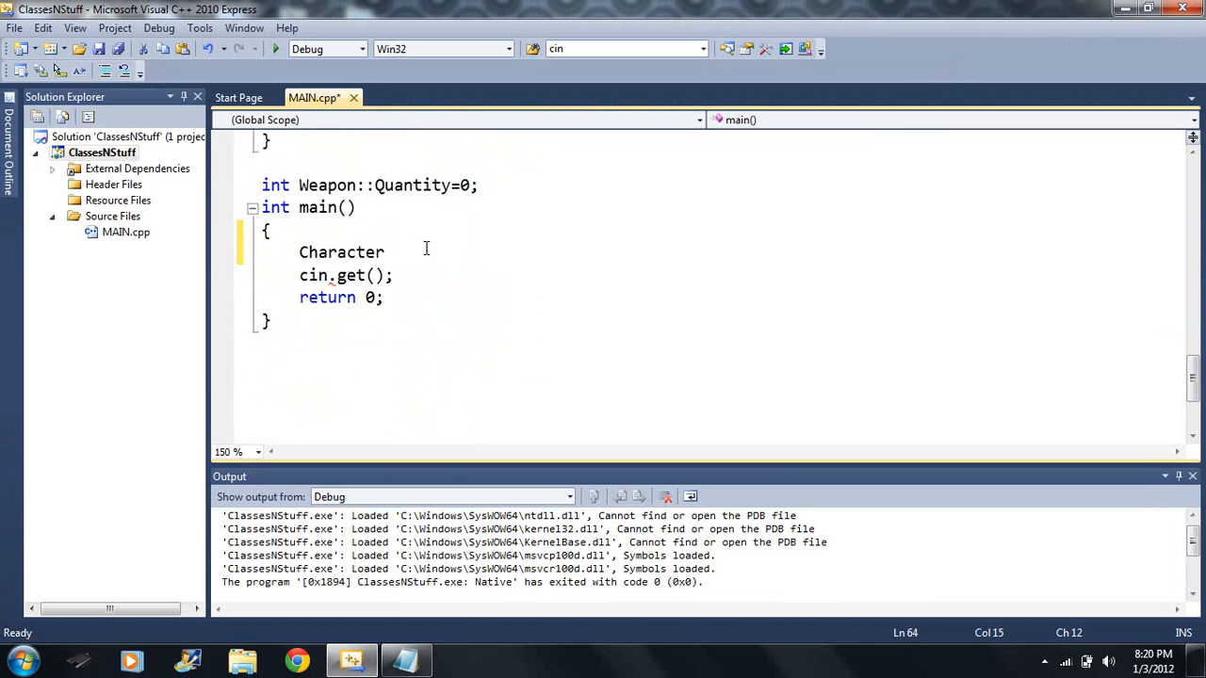
pyautogui.write('Smal')
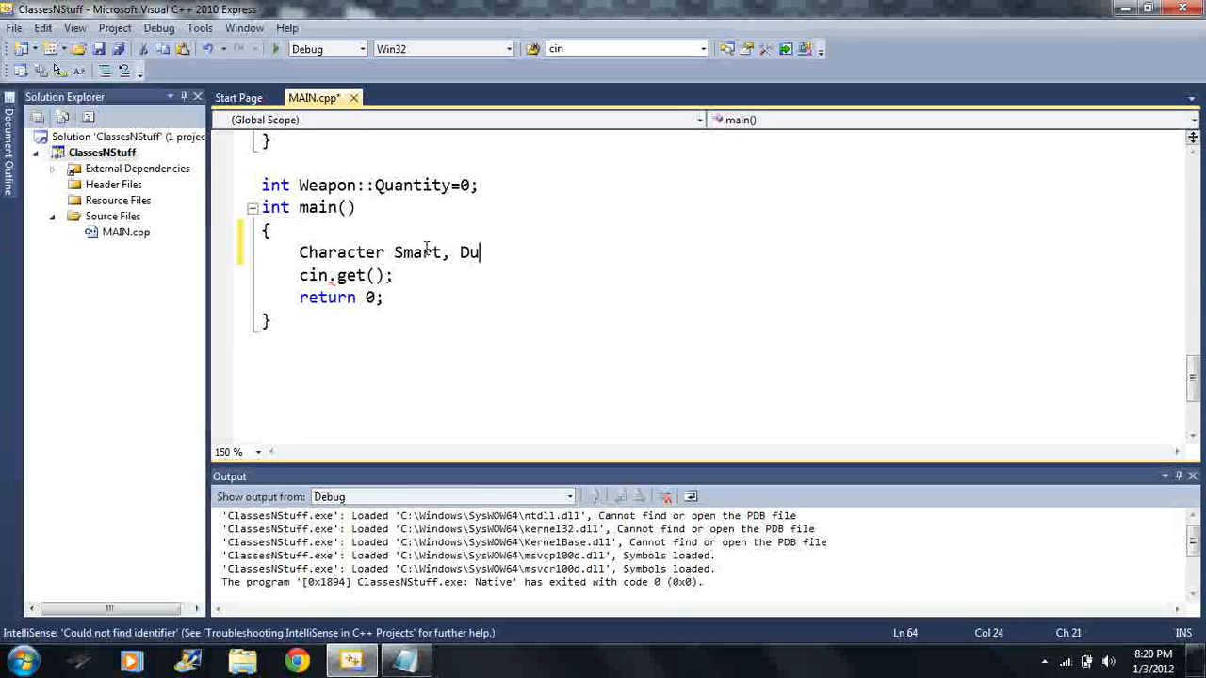
pyautogui.write('mb;')
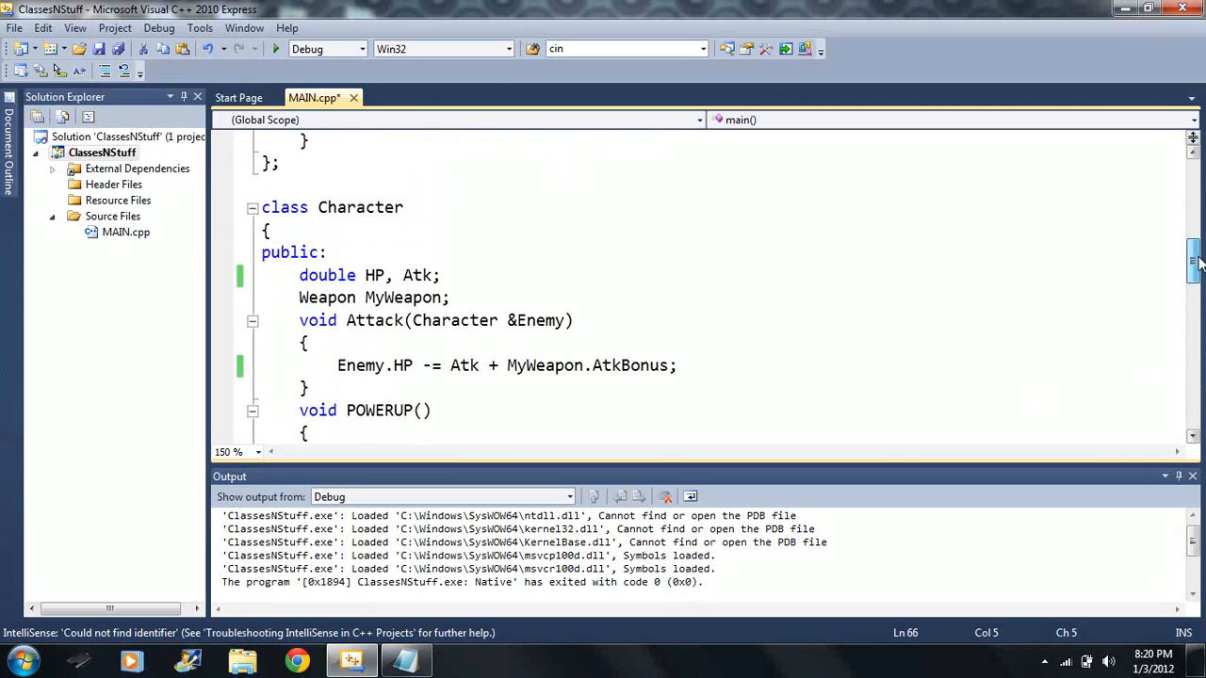
pyautogui.scroll(-3)
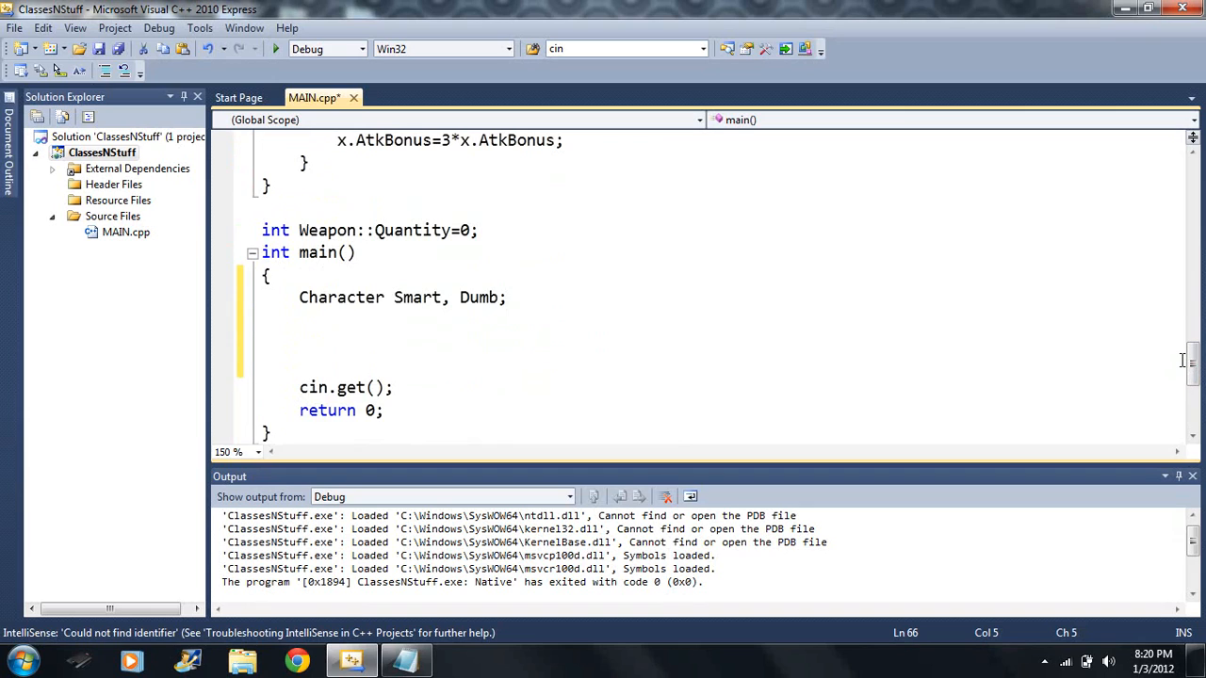
# - Add 'cout << Dumb.HP;' to main and build and run with F5
pyautogui.click(299, 343)
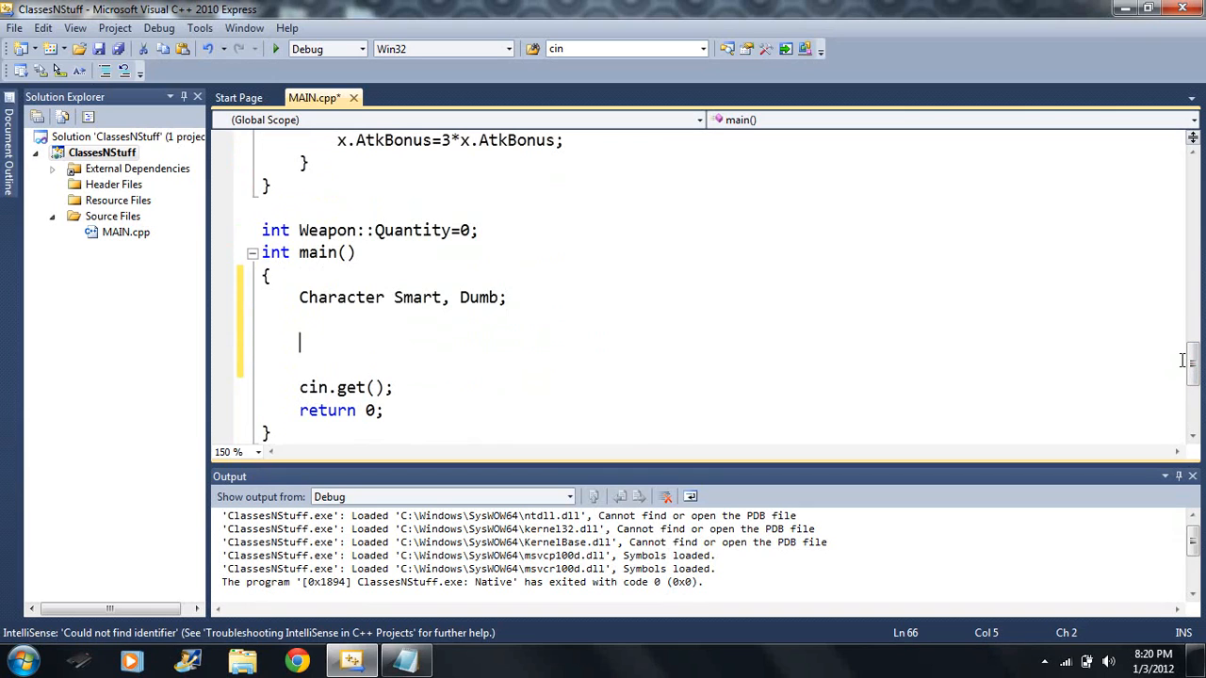
pyautogui.write('cout << S')
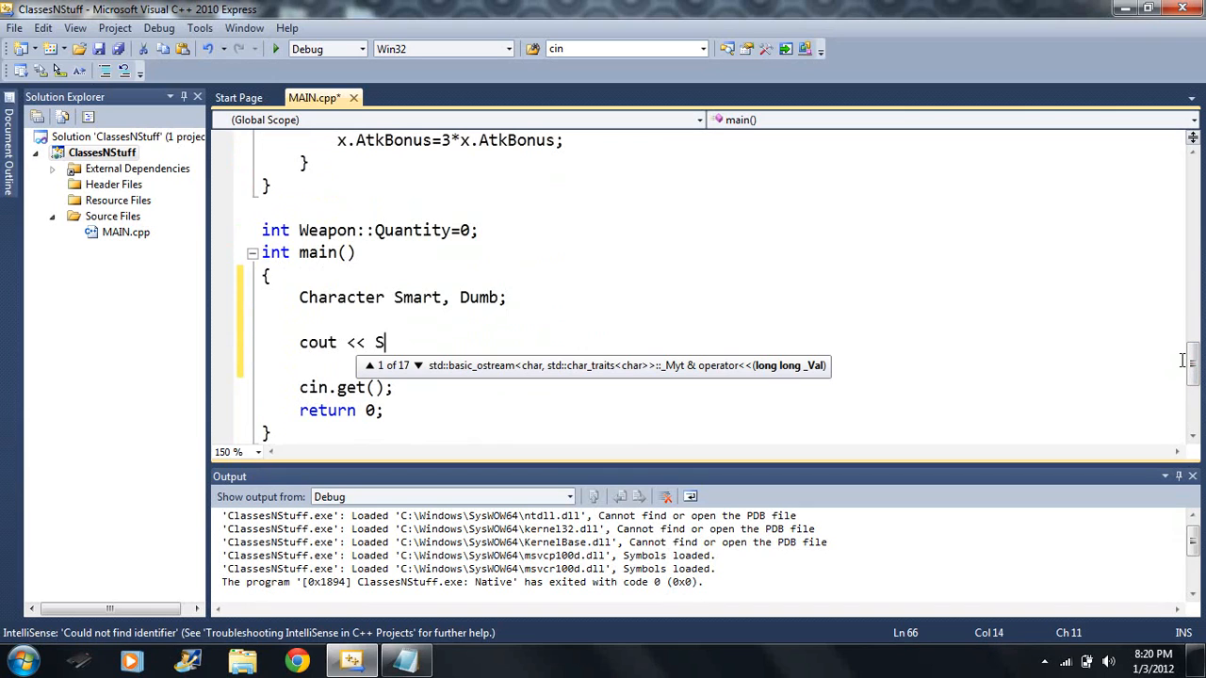
pyautogui.write('um')
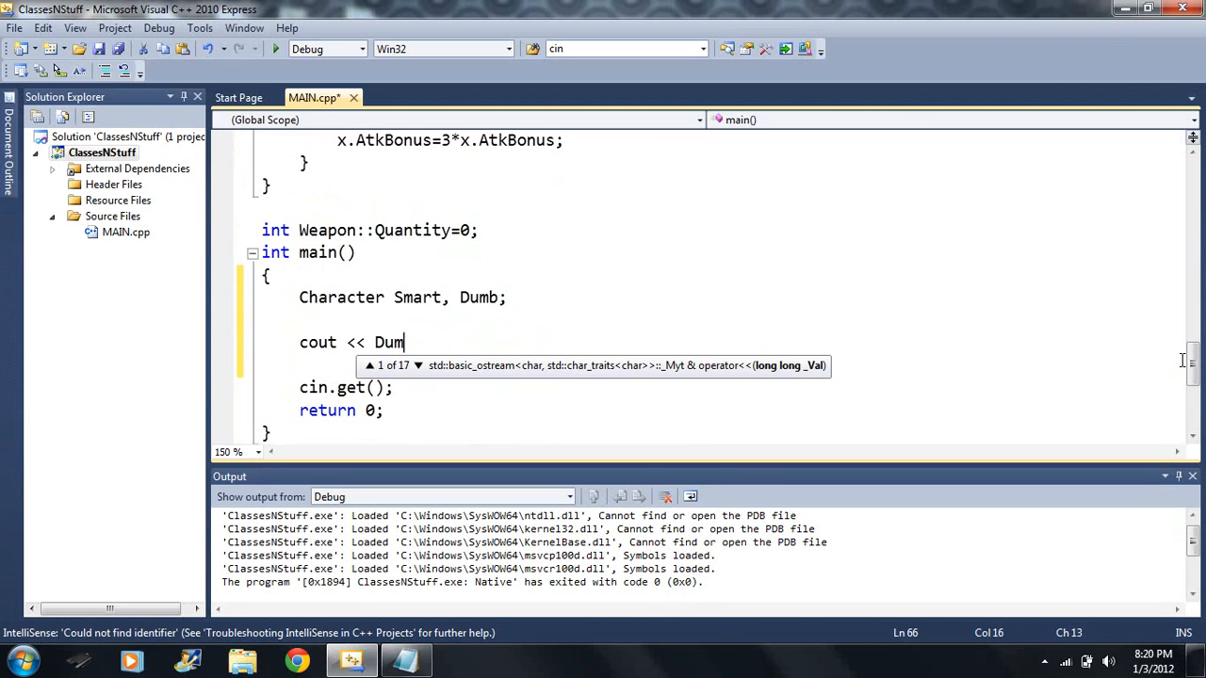
pyautogui.write('b.HP;')
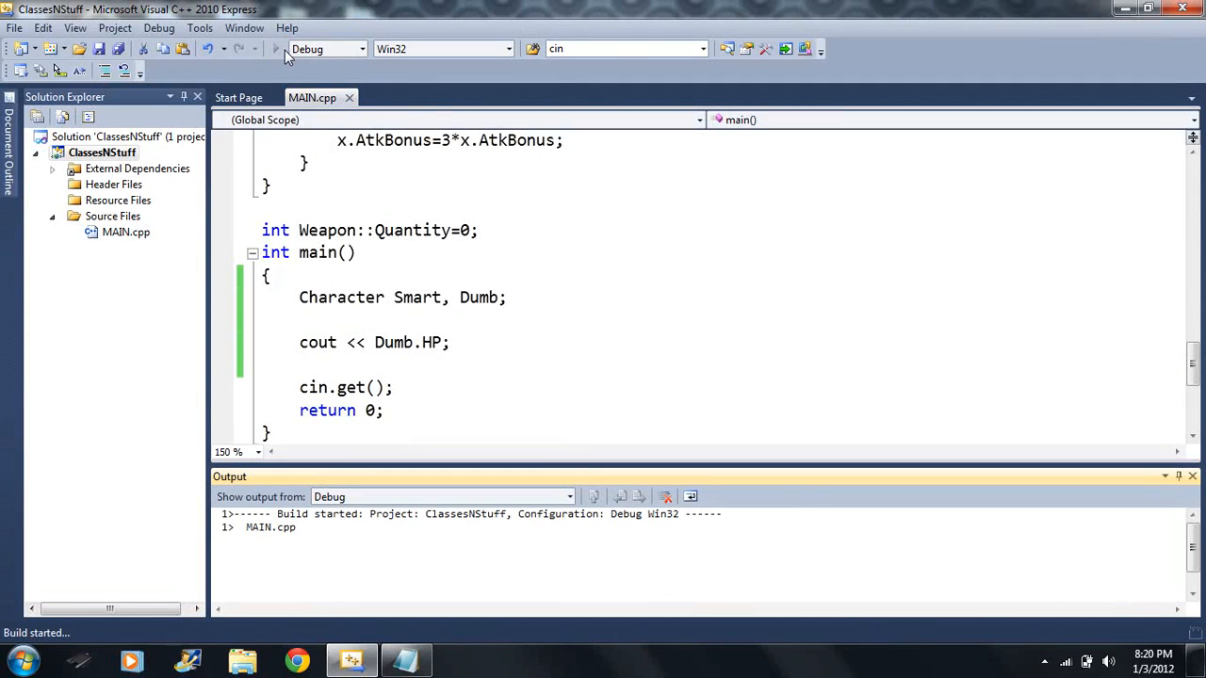
pyautogui.press('F5')
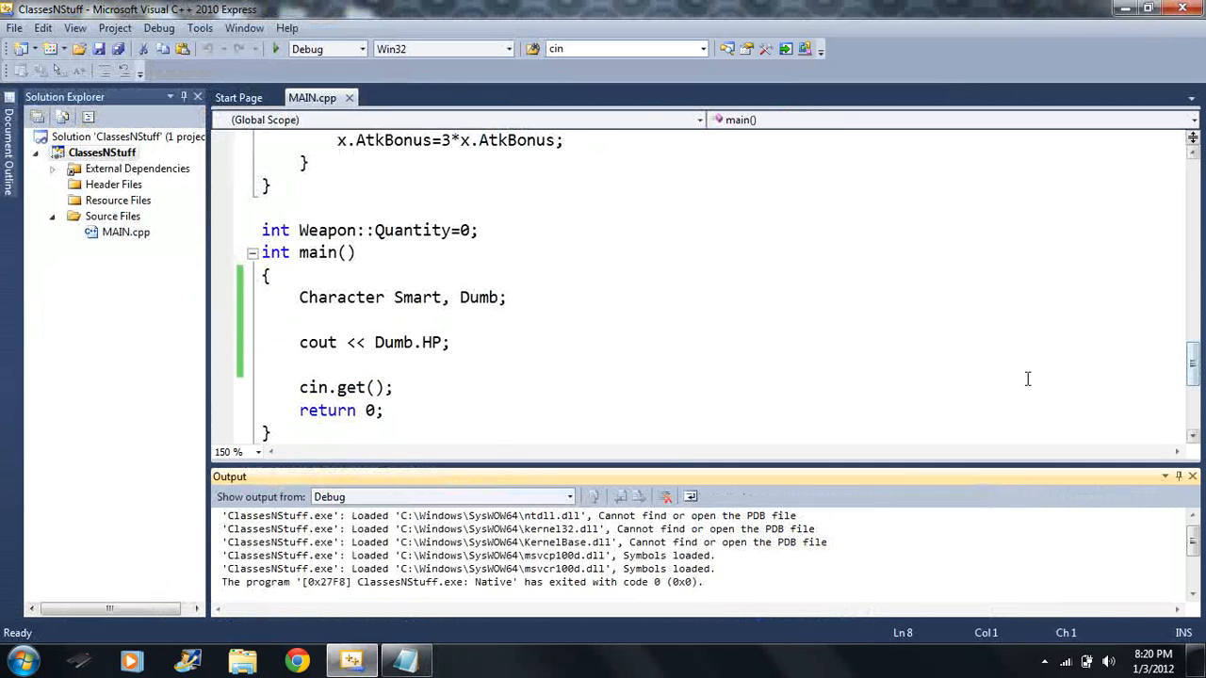
# - Add Smart.Attack(Dumb) between two Dumb.HP prints, each followed by endl << endl
pyautogui.click(300, 365)
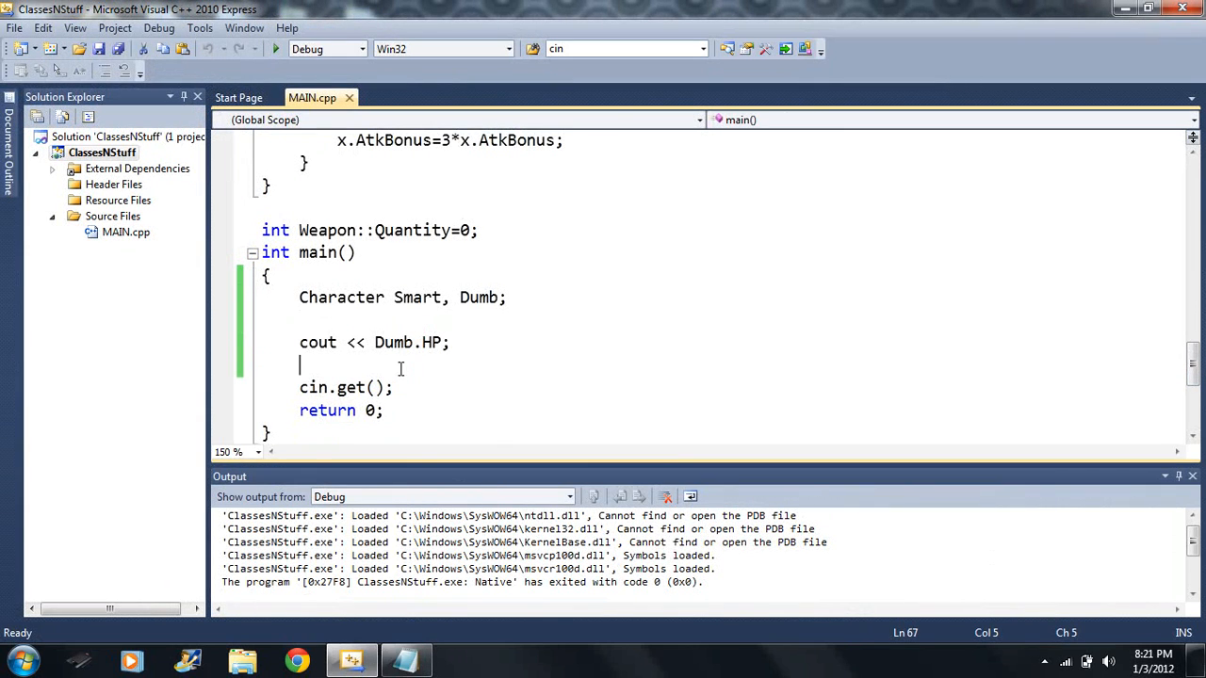
pyautogui.write('<< endl << endl')
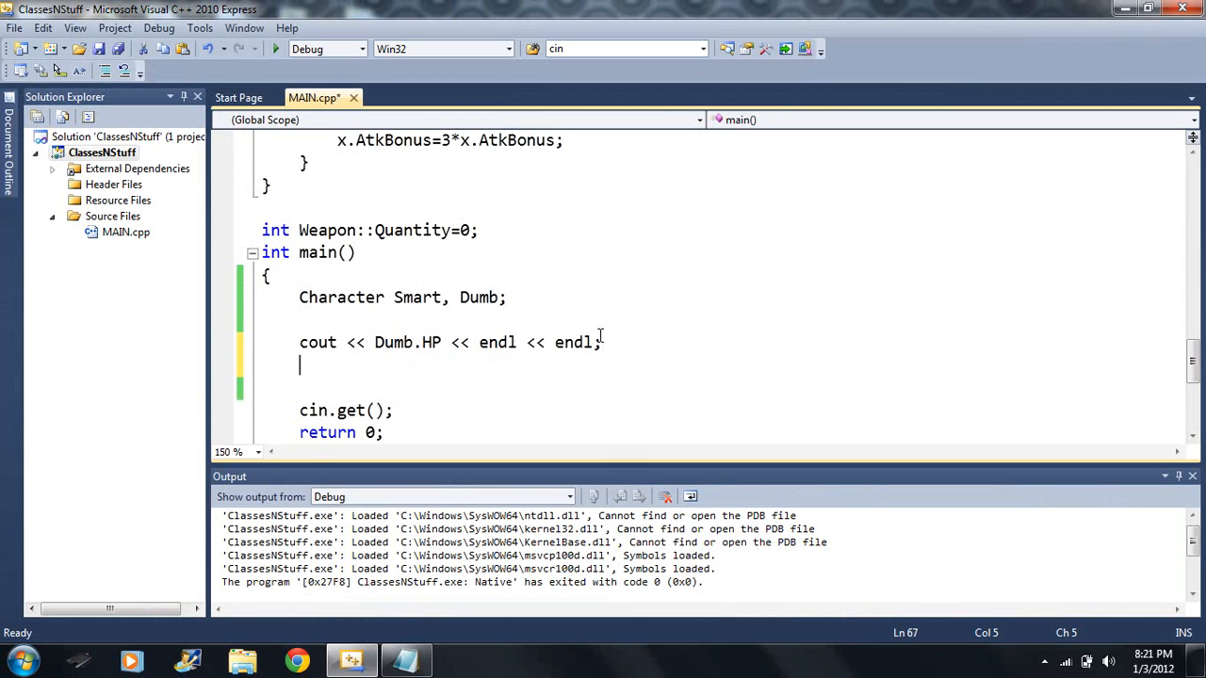
pyautogui.write('Smart')
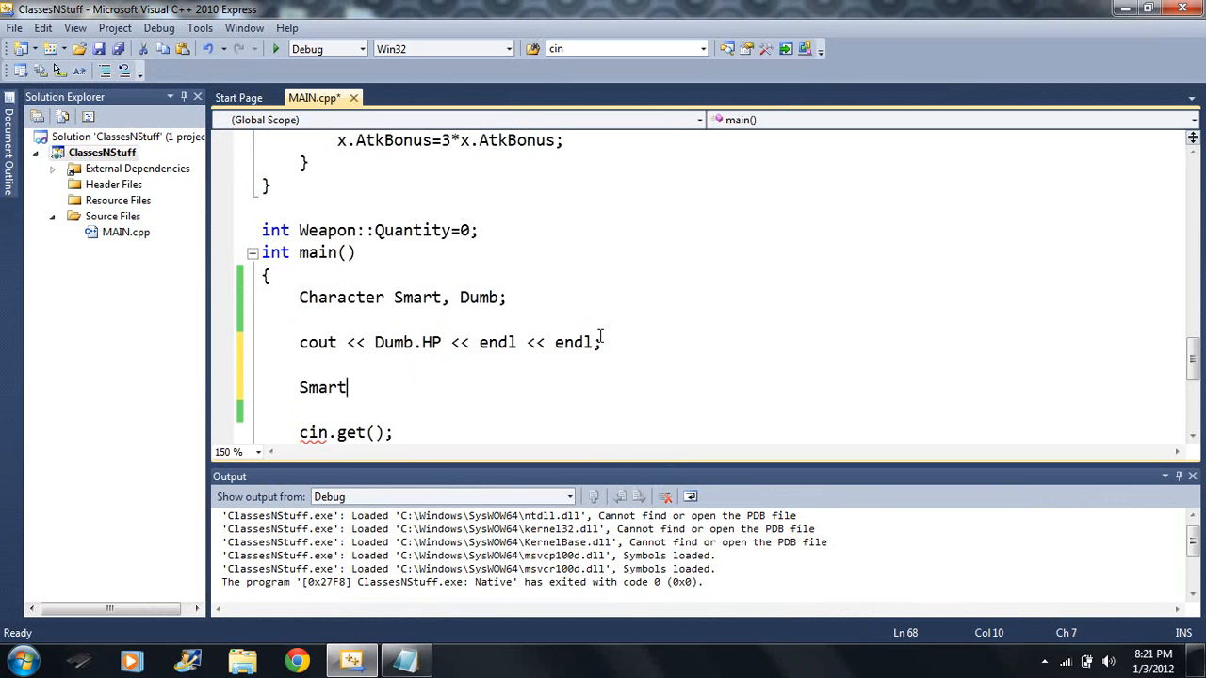
pyautogui.write('.Attack(')
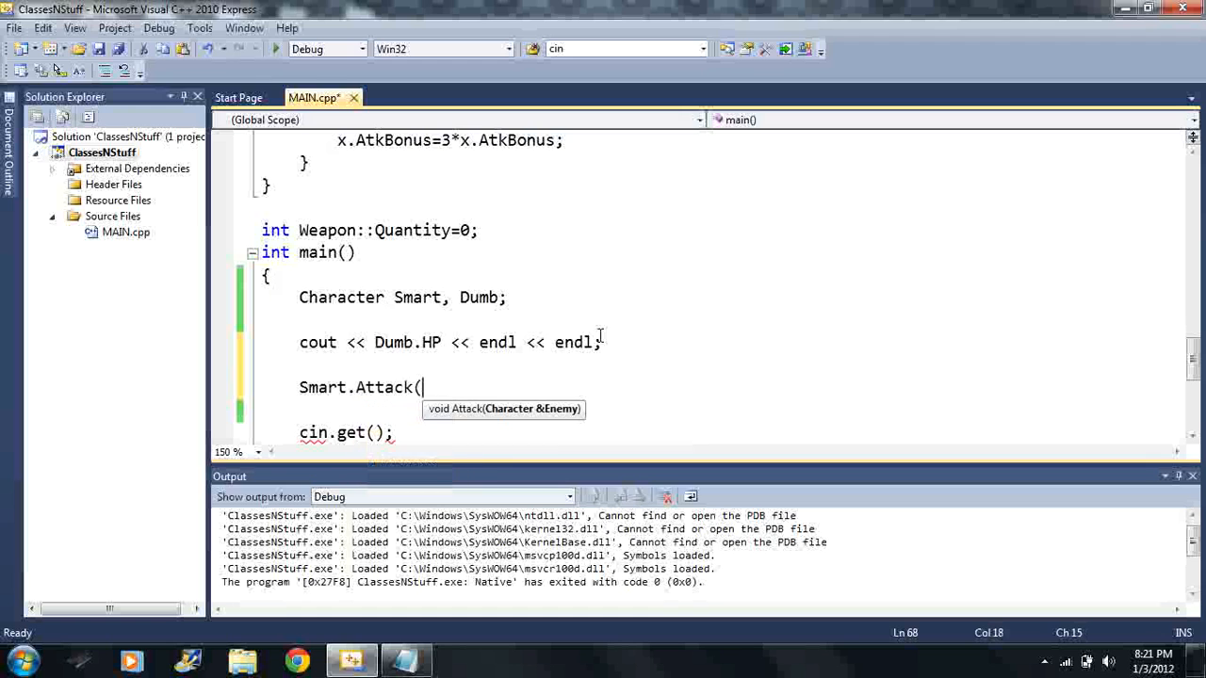
pyautogui.write('Dumb')
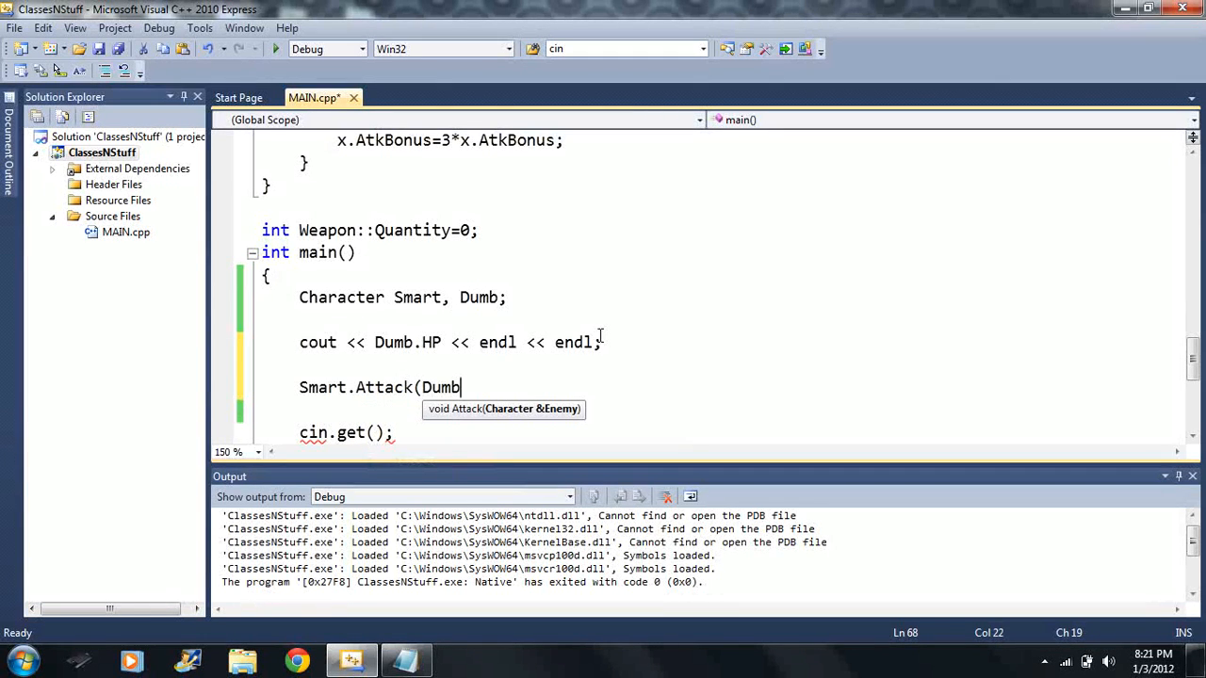
pyautogui.write(');')
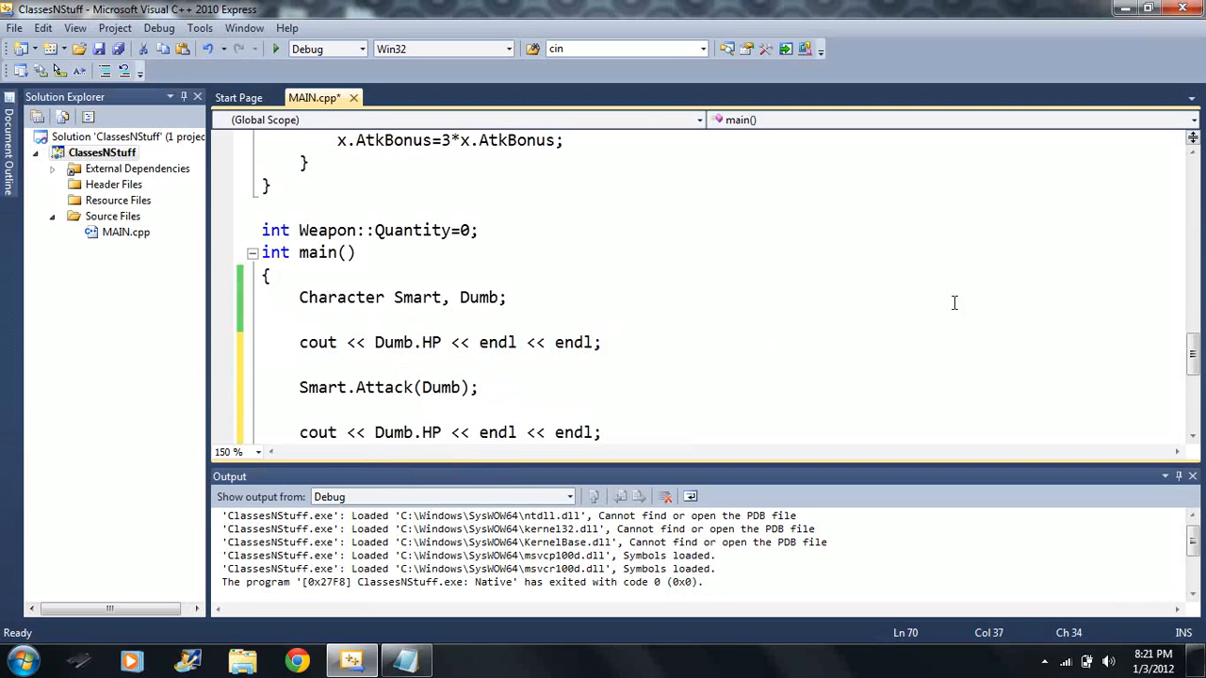
# - Rerun the program and inspect the Character() constructor with HP 5 and Atk 1
pyautogui.scroll(-3)
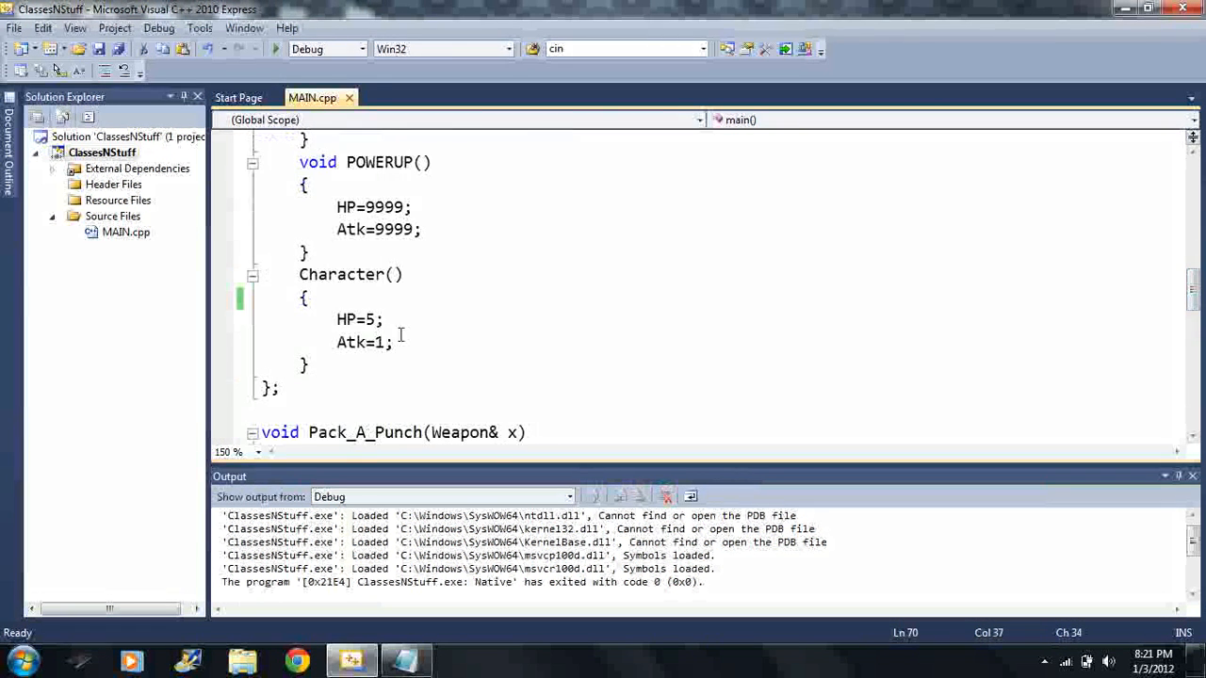
pyautogui.click(392, 342)
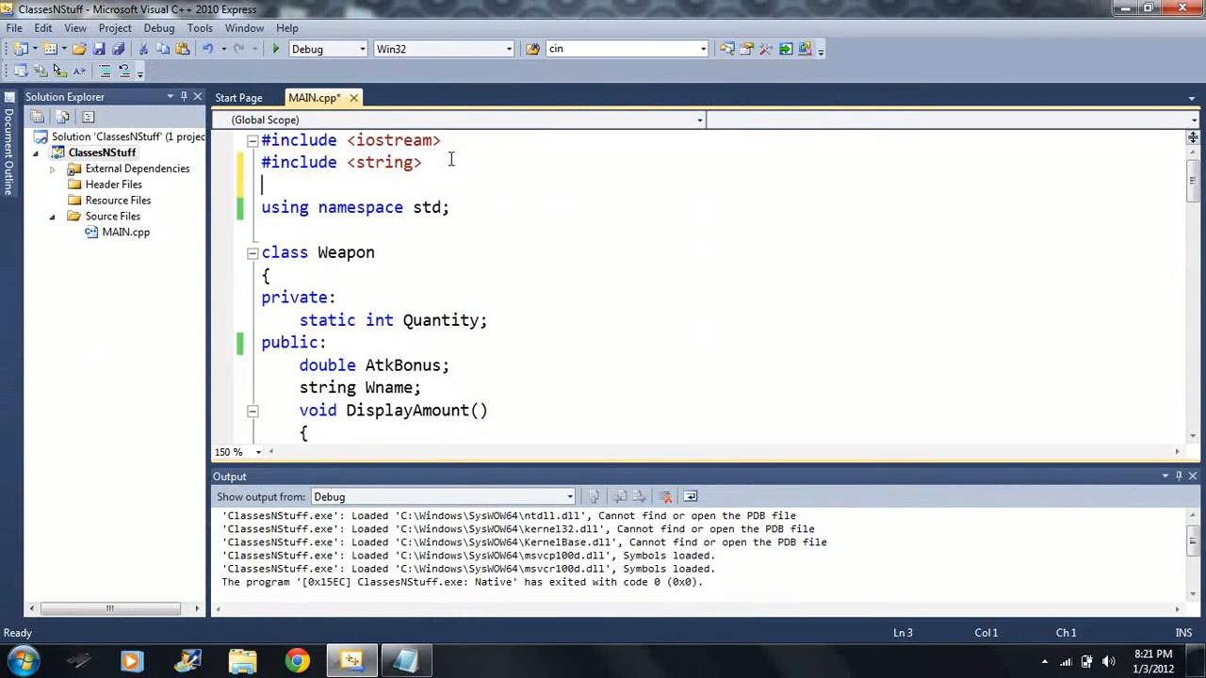
# - Add '#include <ctime>' below the existing includes
pyautogui.write('#incl')
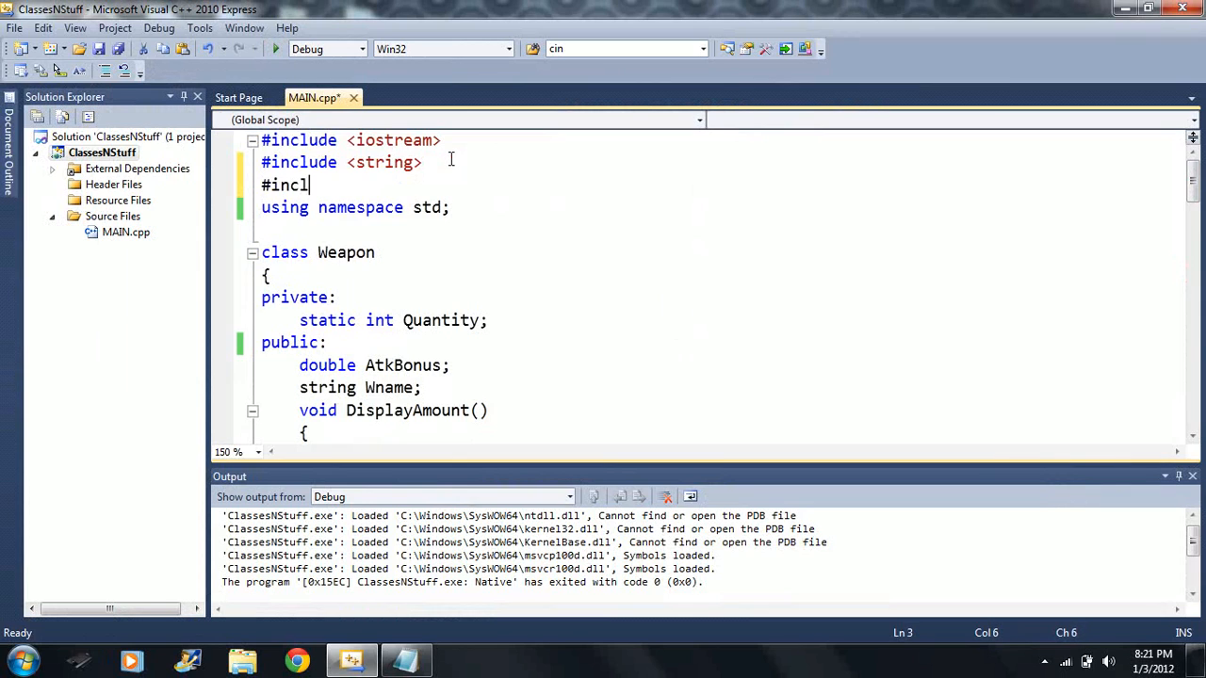
pyautogui.write('ude <ct')
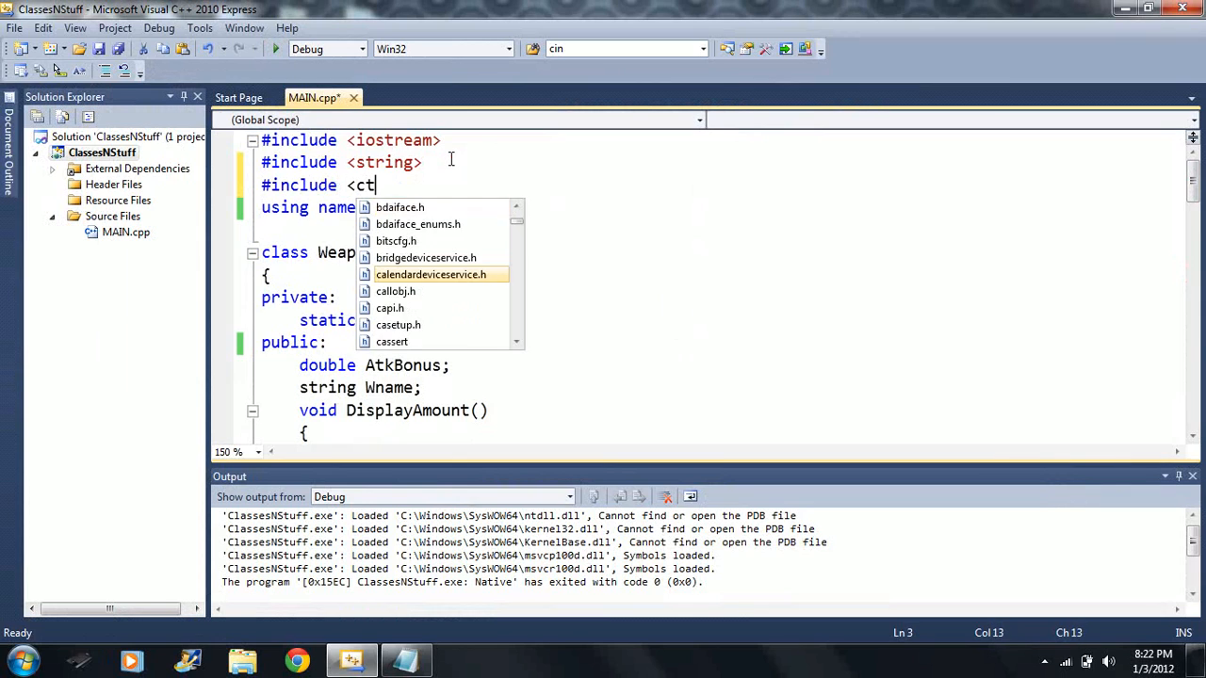
pyautogui.write('ime>')
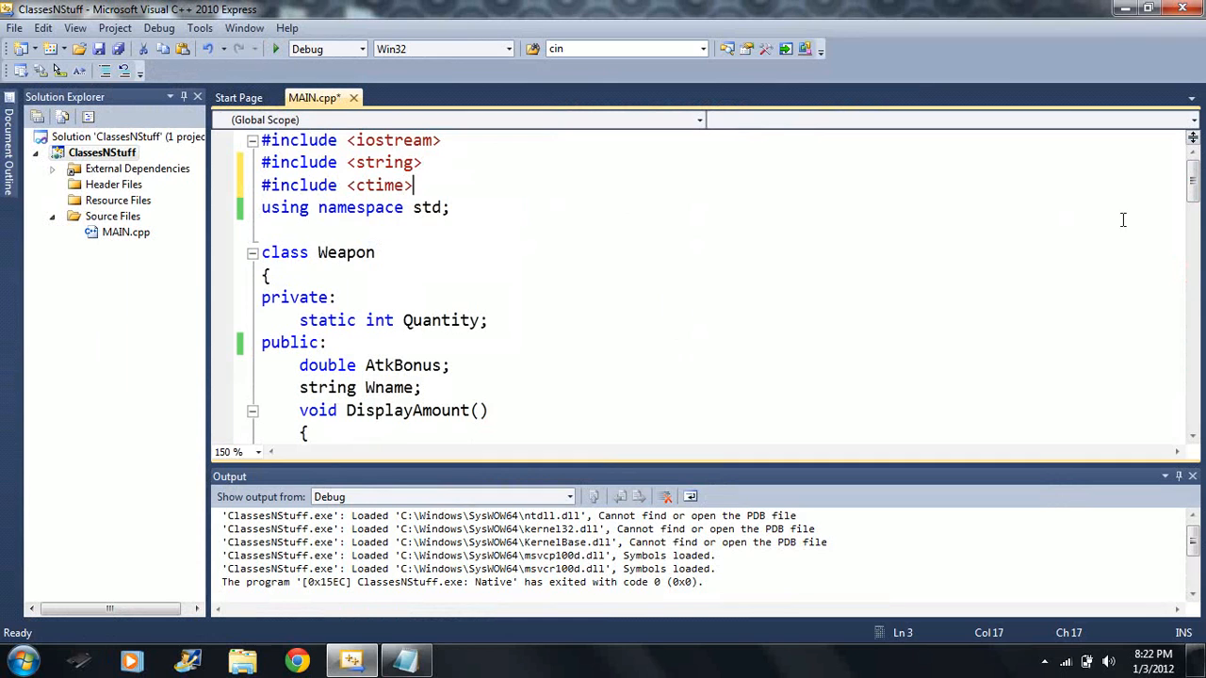
# - Make srand(time(NULL)) the first line of main()
pyautogui.scroll(-3)
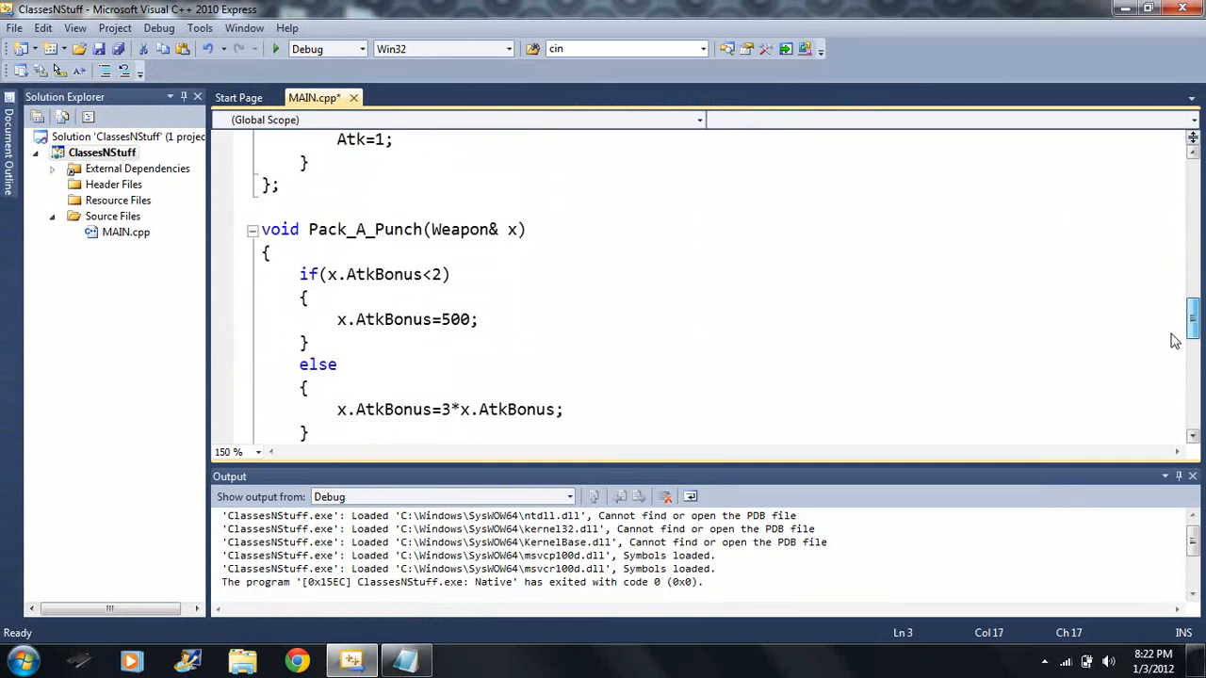
pyautogui.scroll(-3)
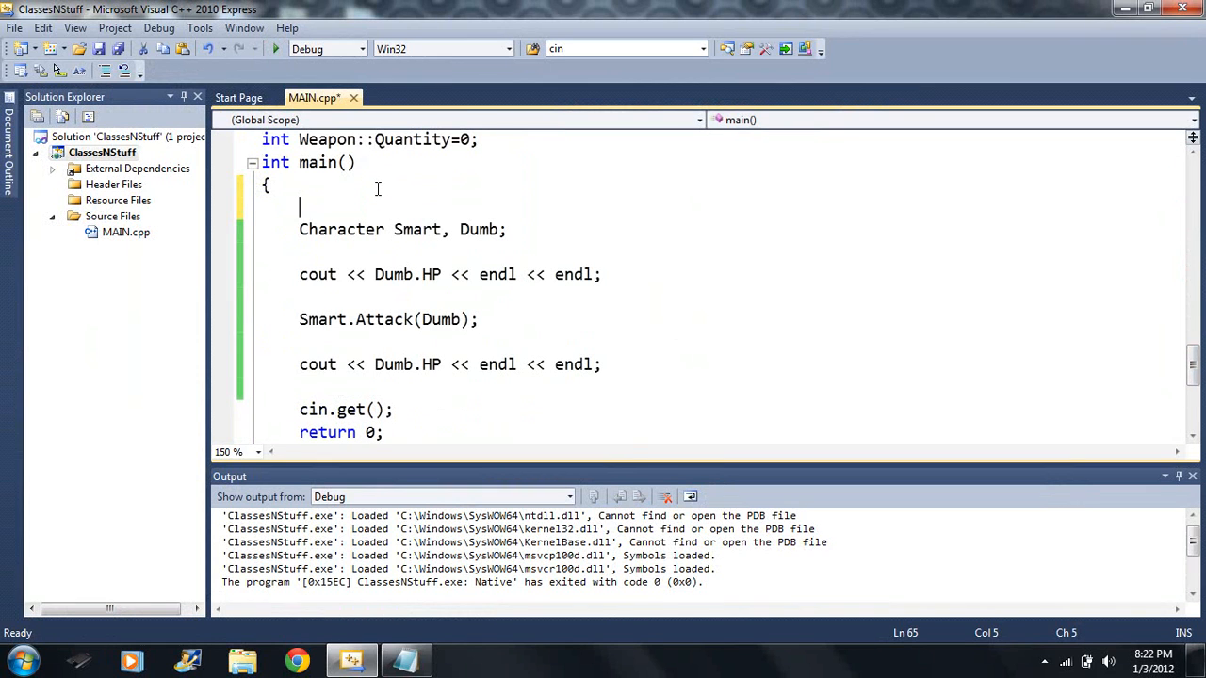
pyautogui.write('#i')
pyautogui.write('srand(time')
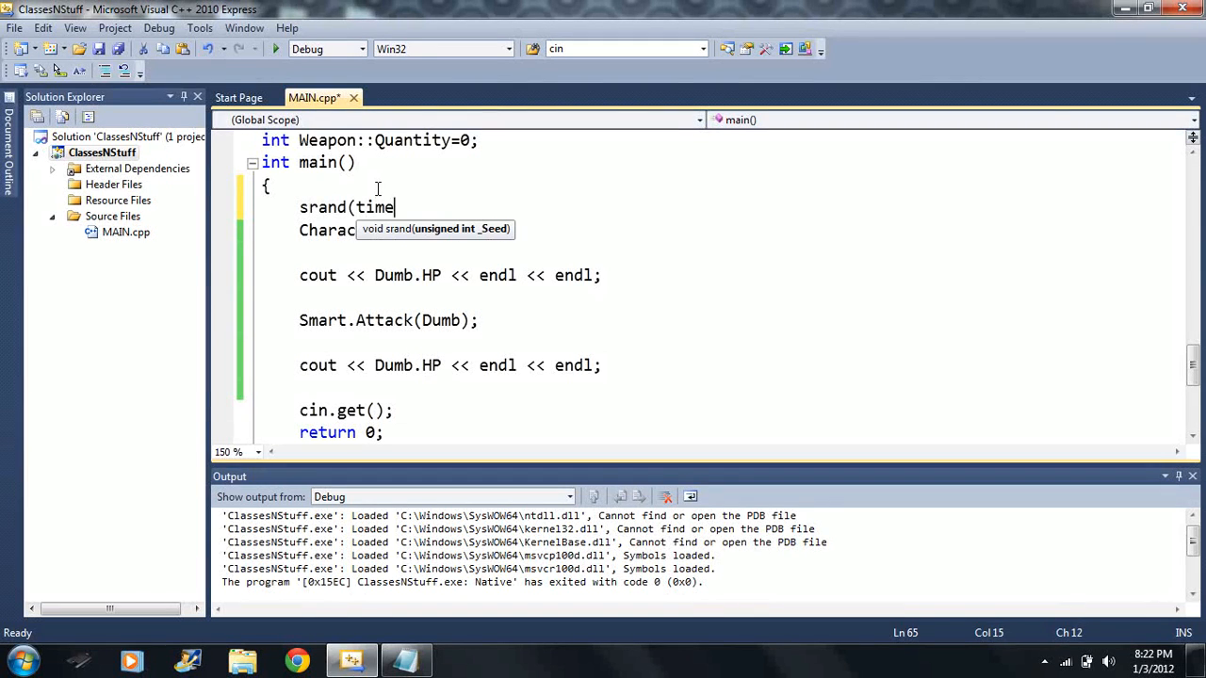
pyautogui.write('(NULL));')
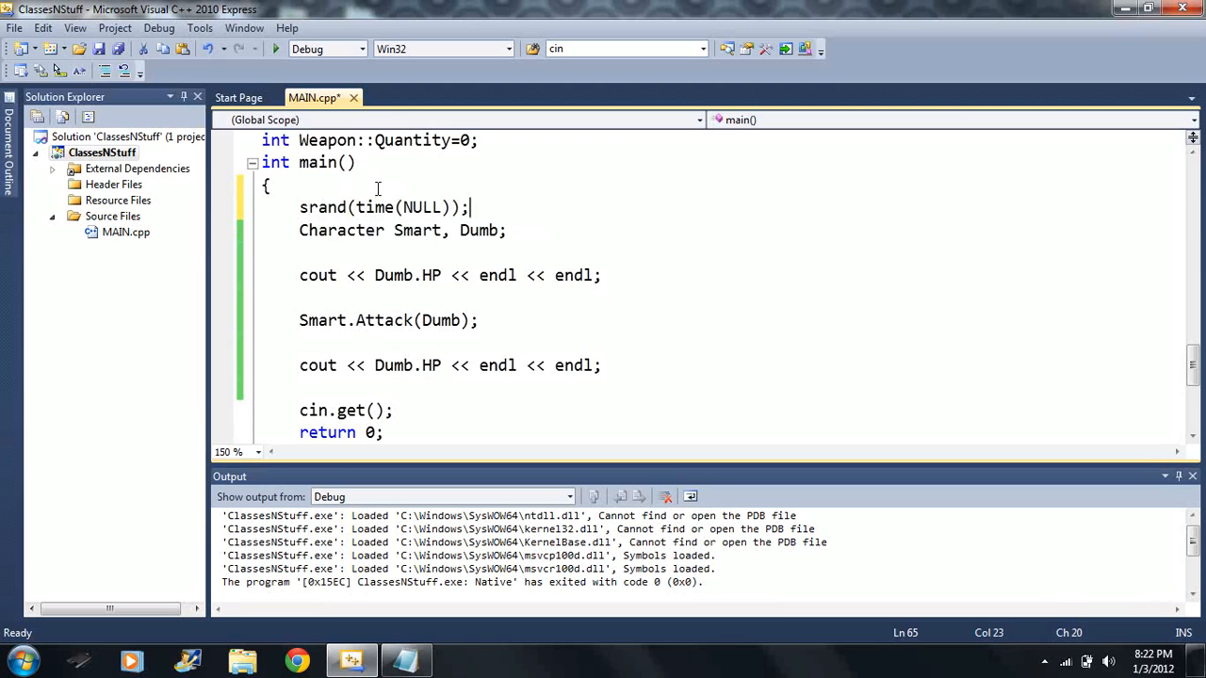
pyautogui.moveTo(434, 207)
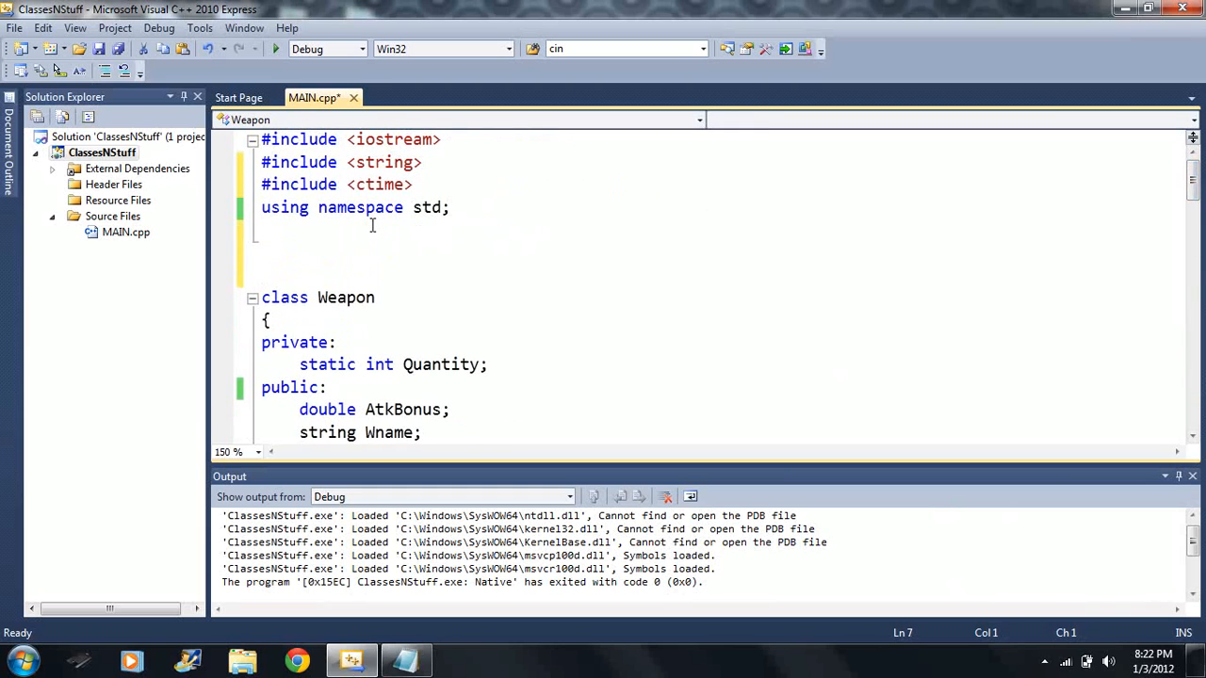
# - Type an int Random function header with int parameters above class Weapon
pyautogui.write('int')
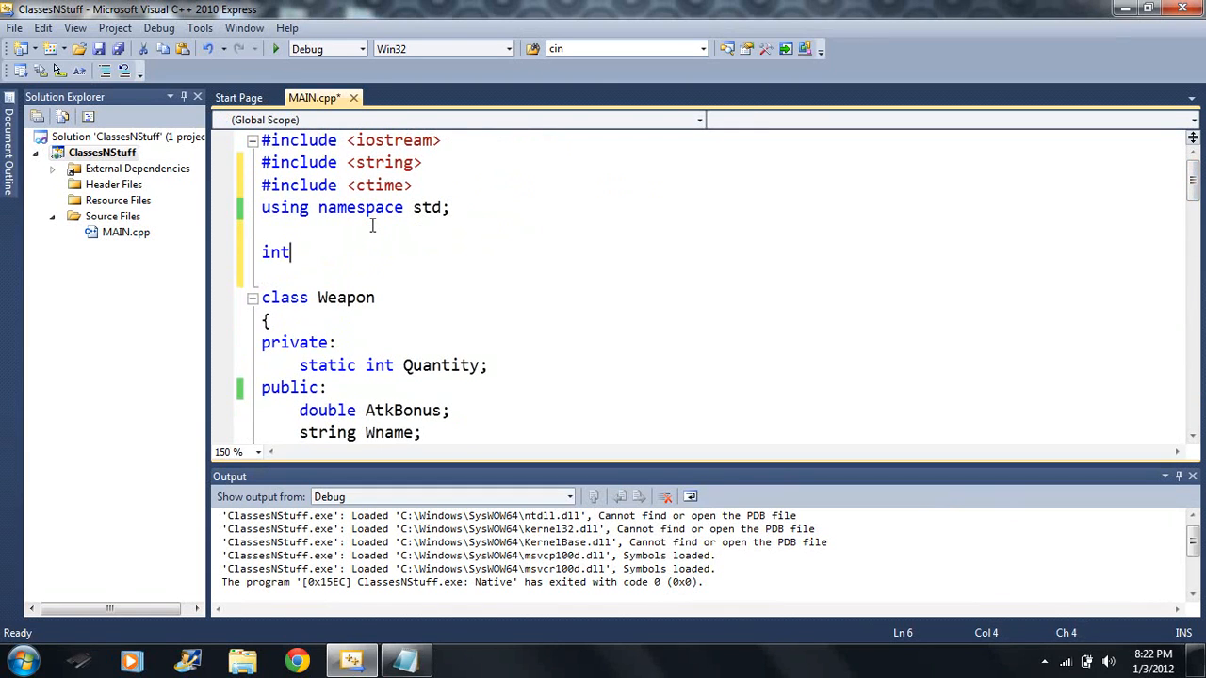
pyautogui.write('Ra')
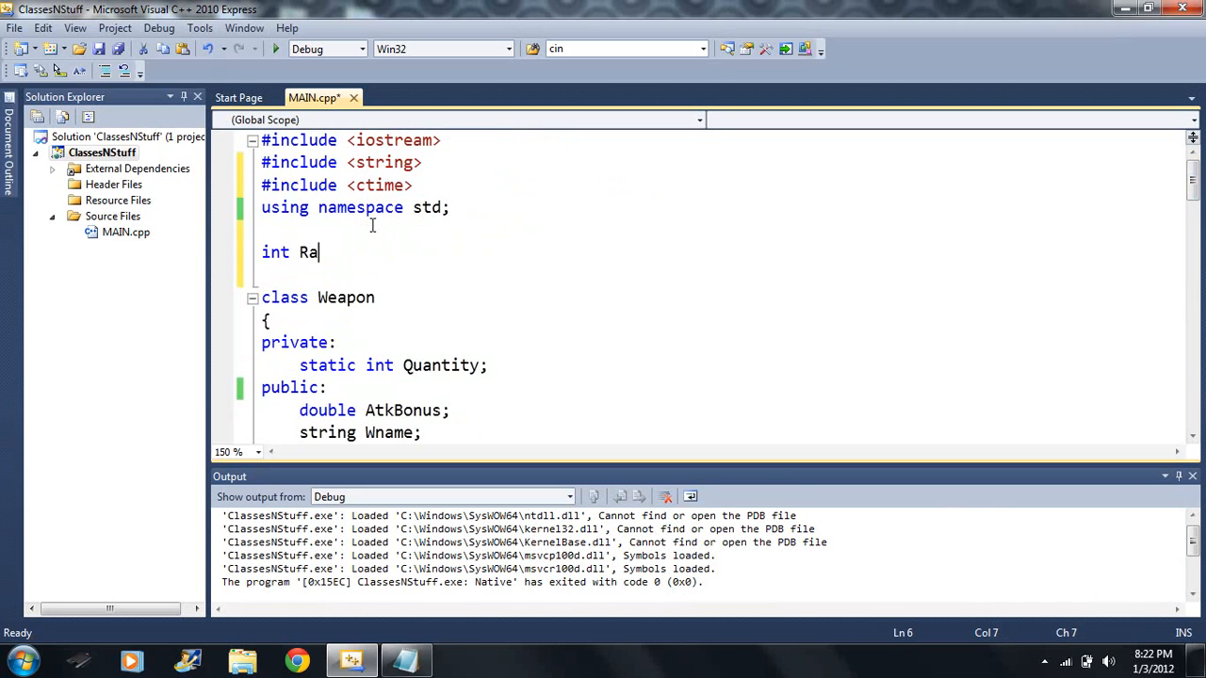
pyautogui.write('ndom(')
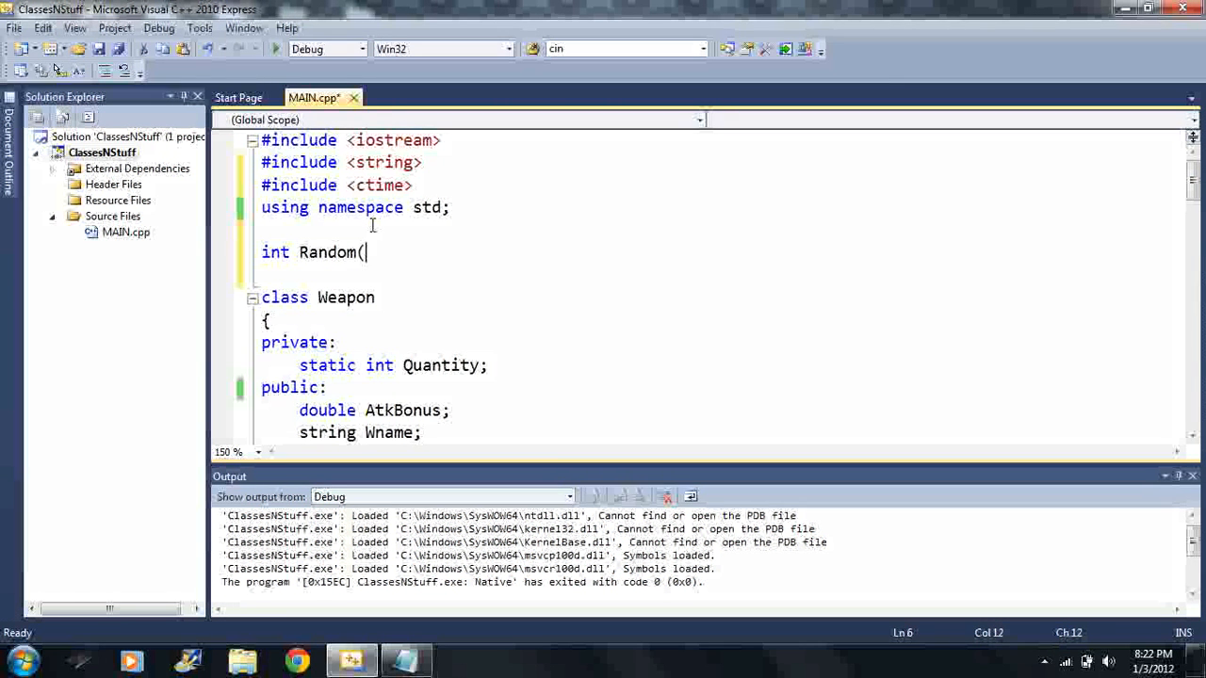
pyautogui.write('int Max, int')
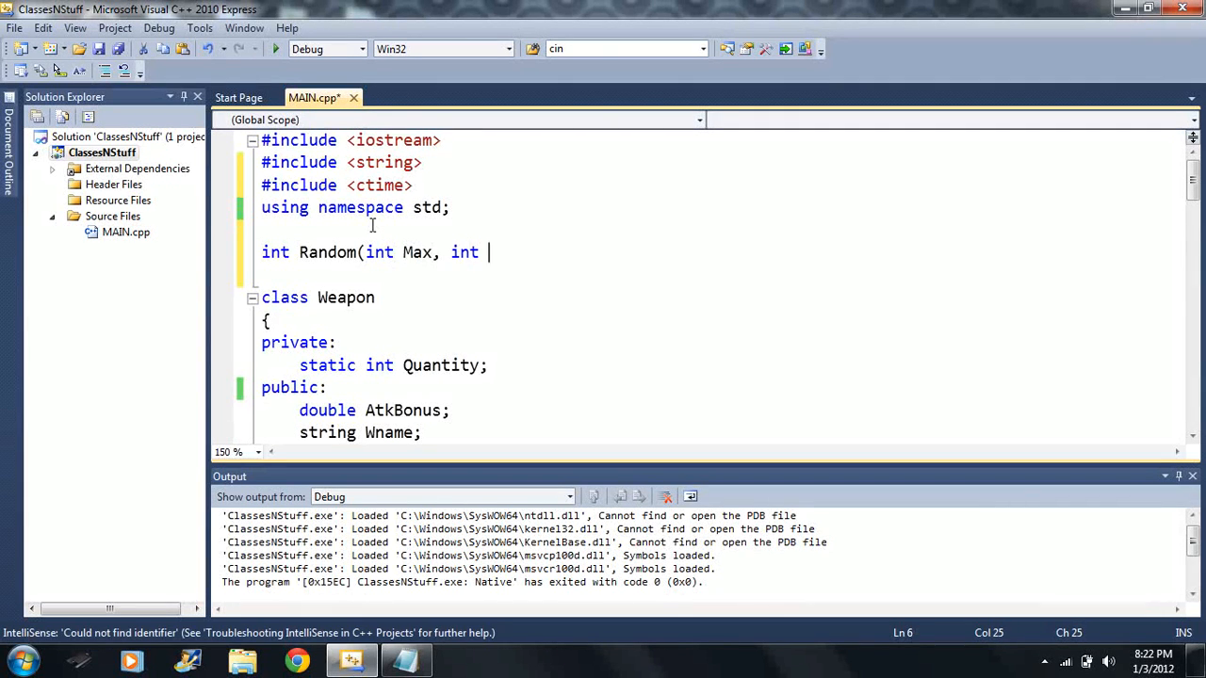
pyautogui.write('Min')
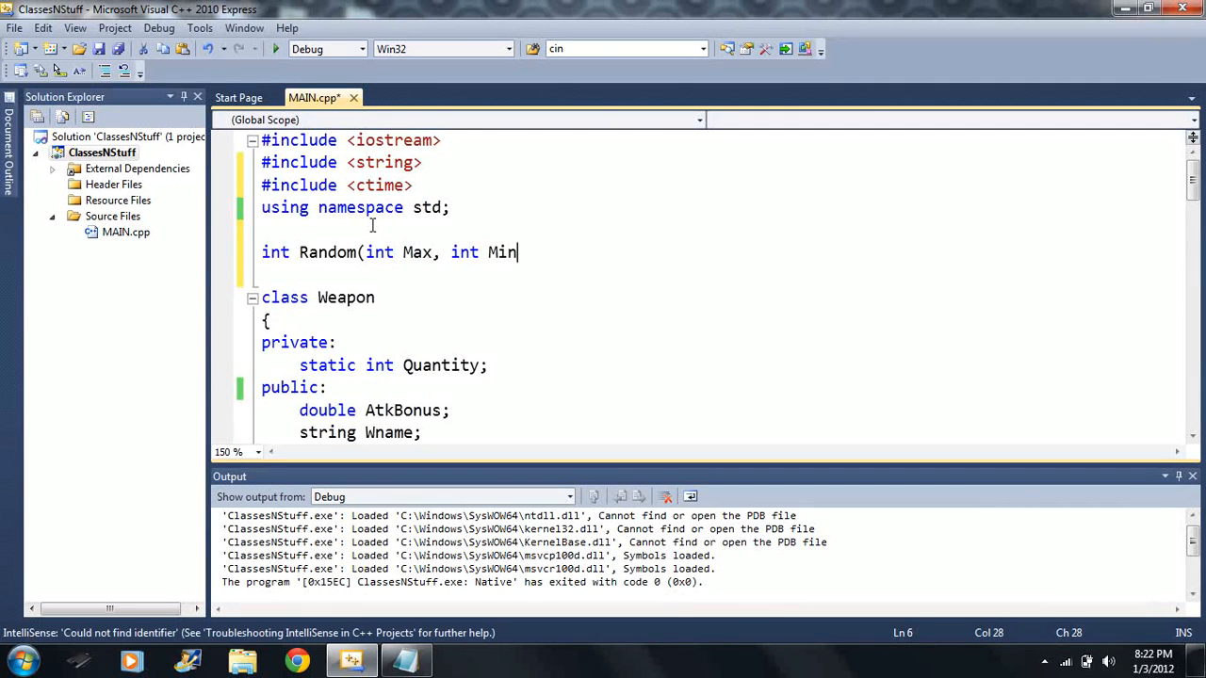
pyautogui.write(')')
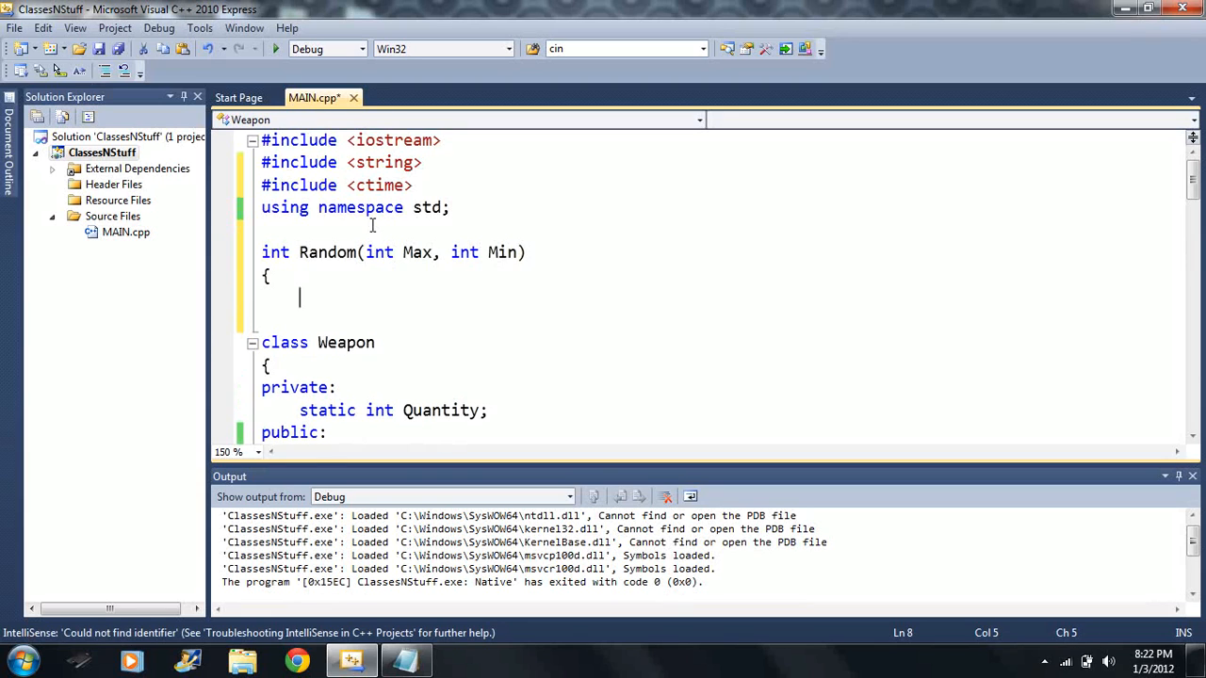
# - Make Random return rand()%(Max-Min+1)+Min, with parameters ordered Min, Max
pyautogui.write('R')
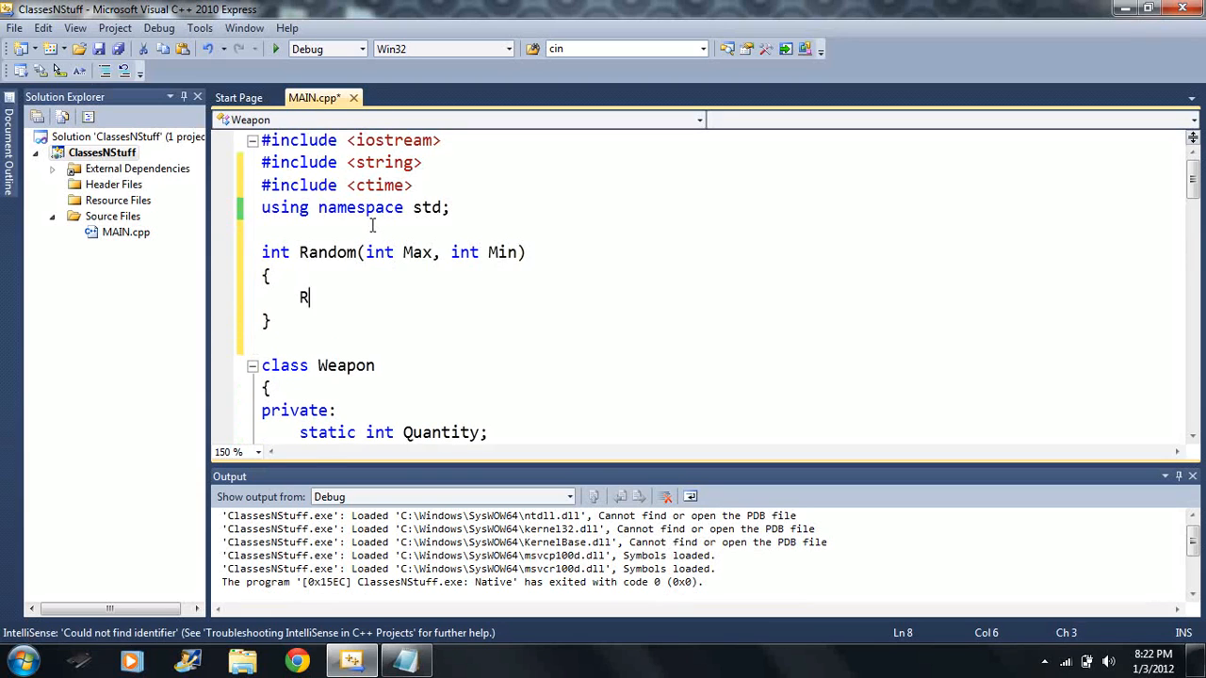
pyautogui.write('e')
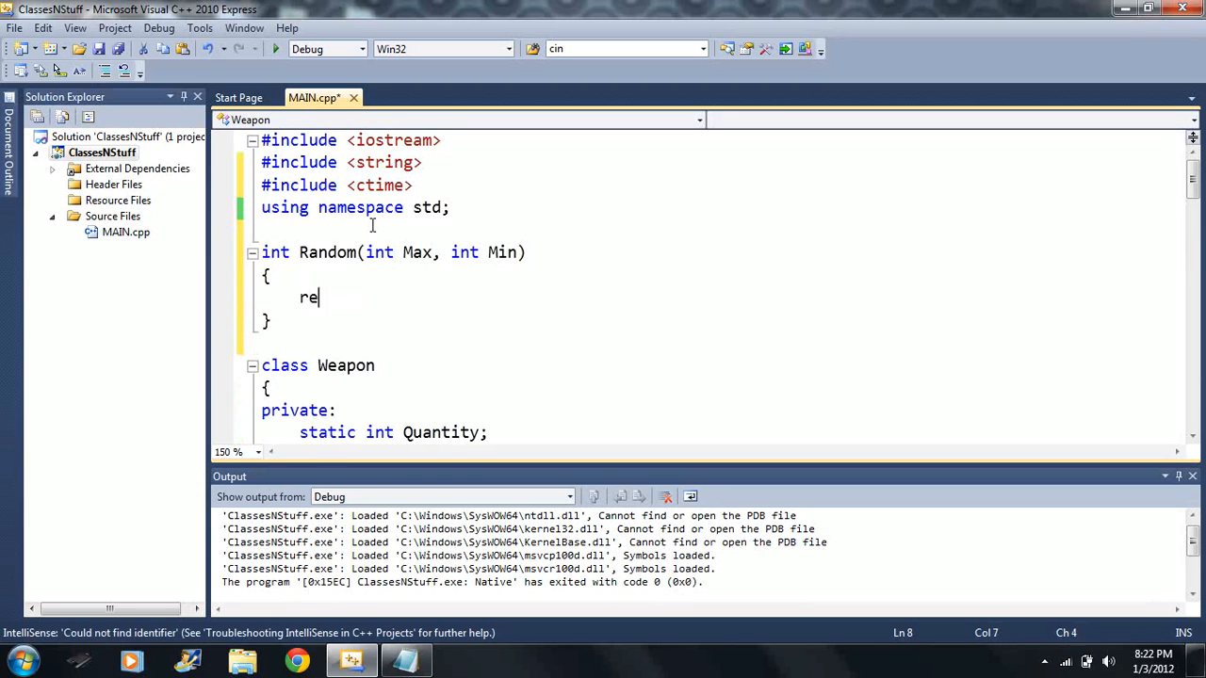
pyautogui.write('turn')
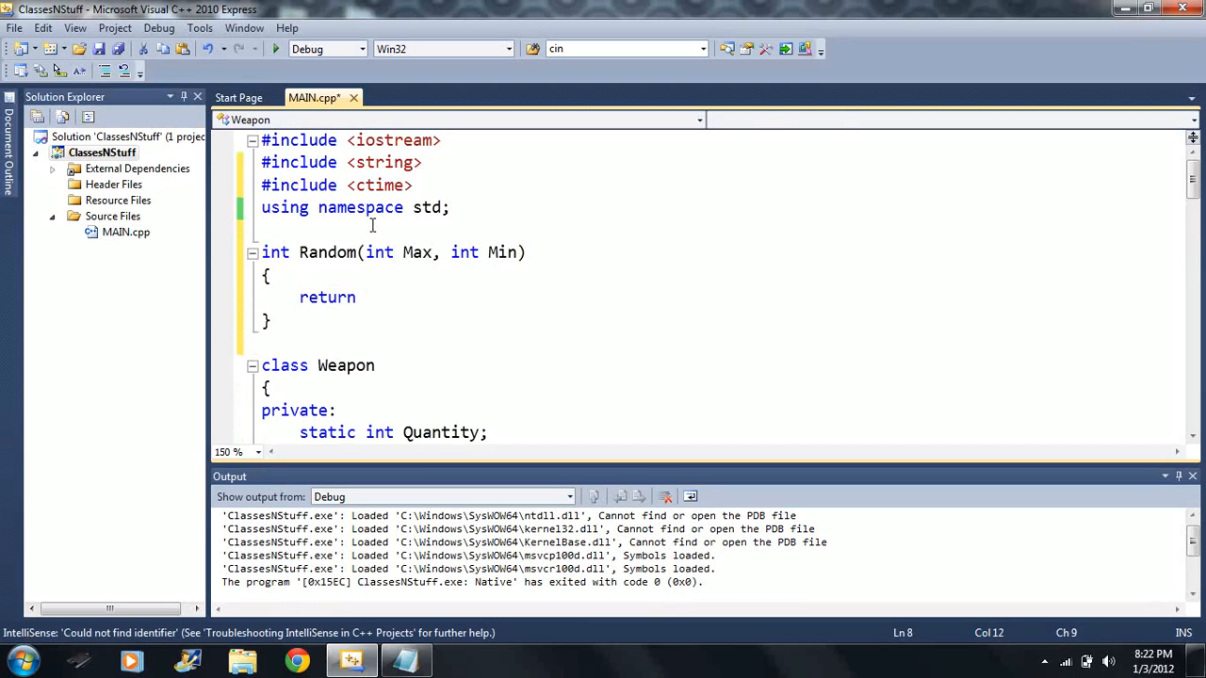
pyautogui.write('sra')
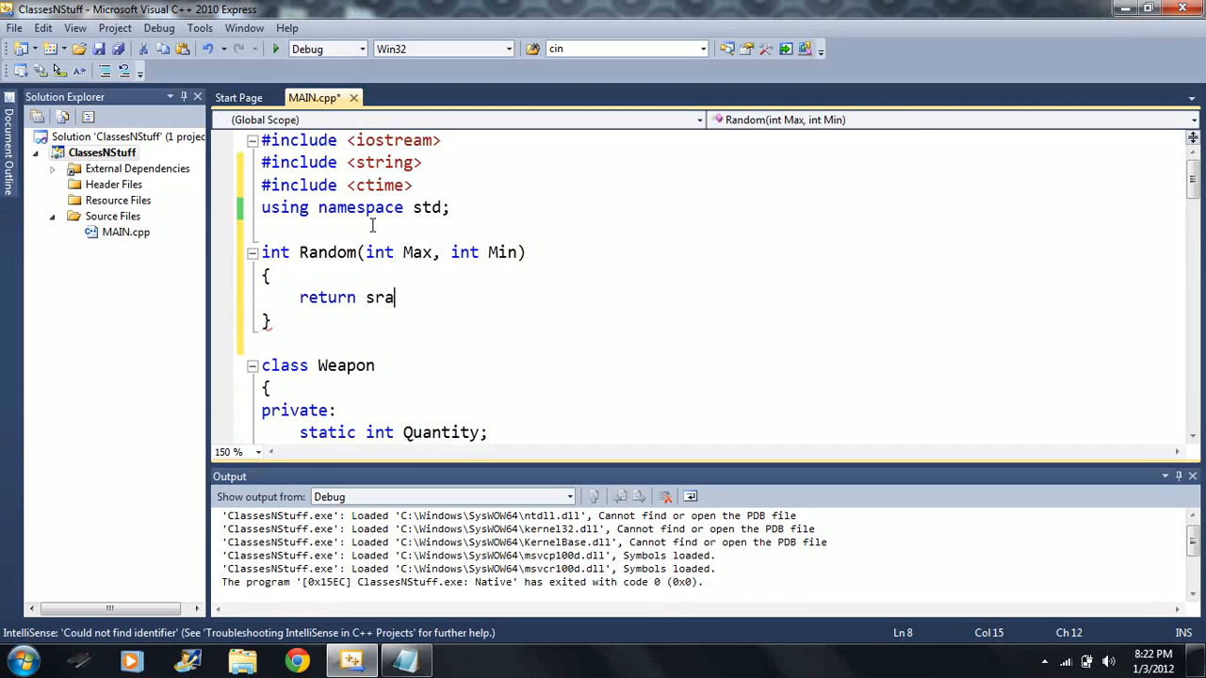
pyautogui.write('and()')
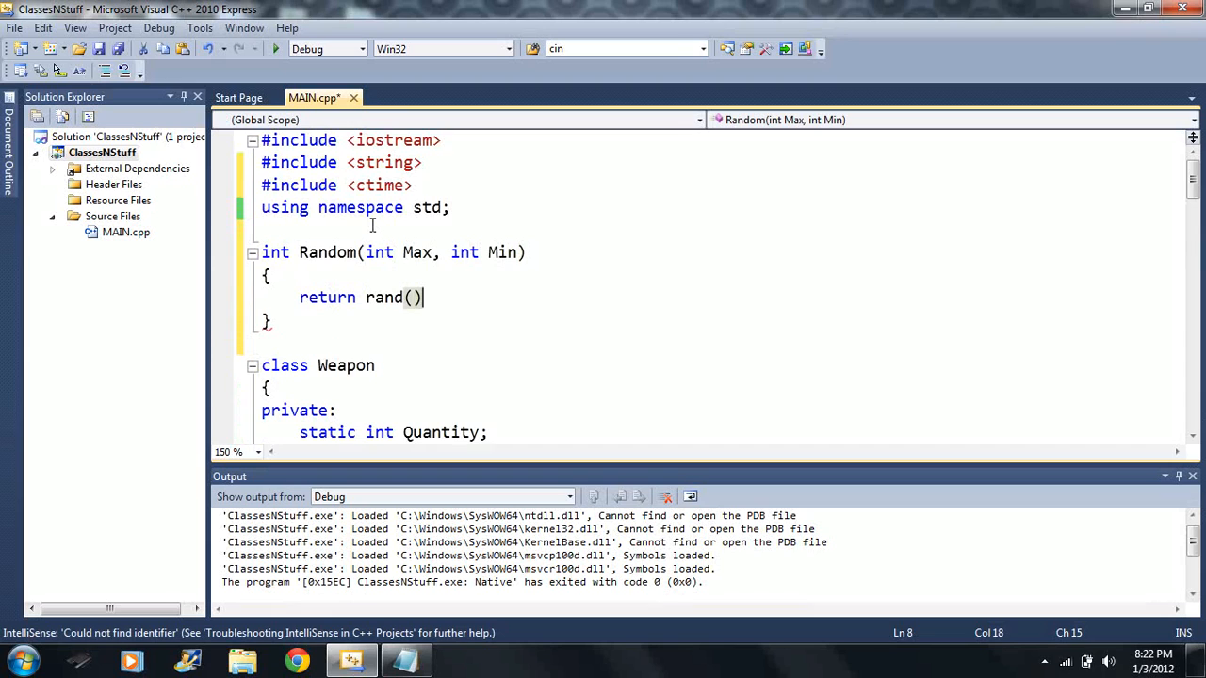
pyautogui.write('%')
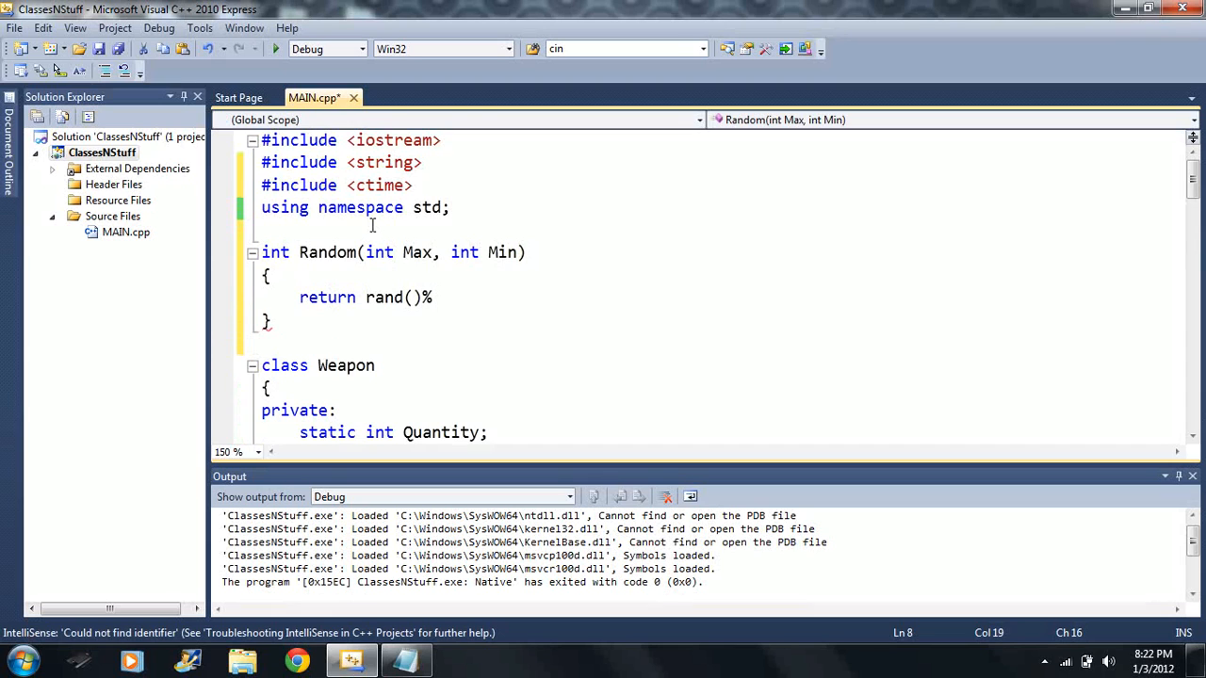
pyautogui.write('(Max')
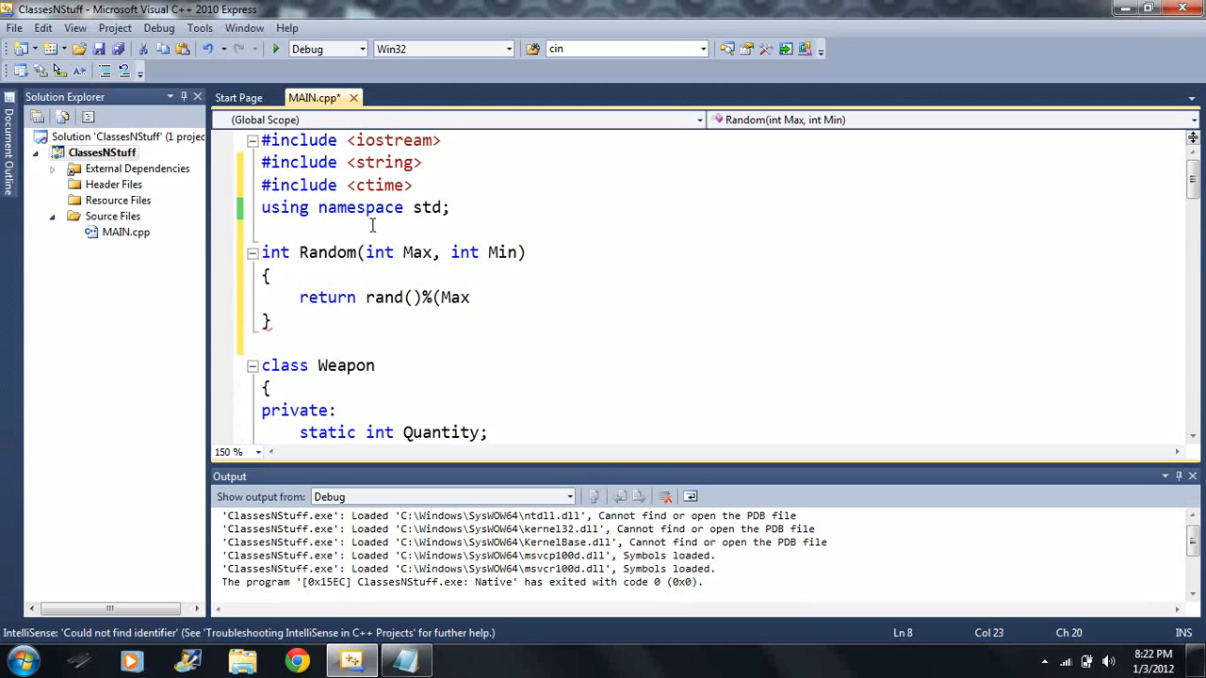
pyautogui.write('-Min')
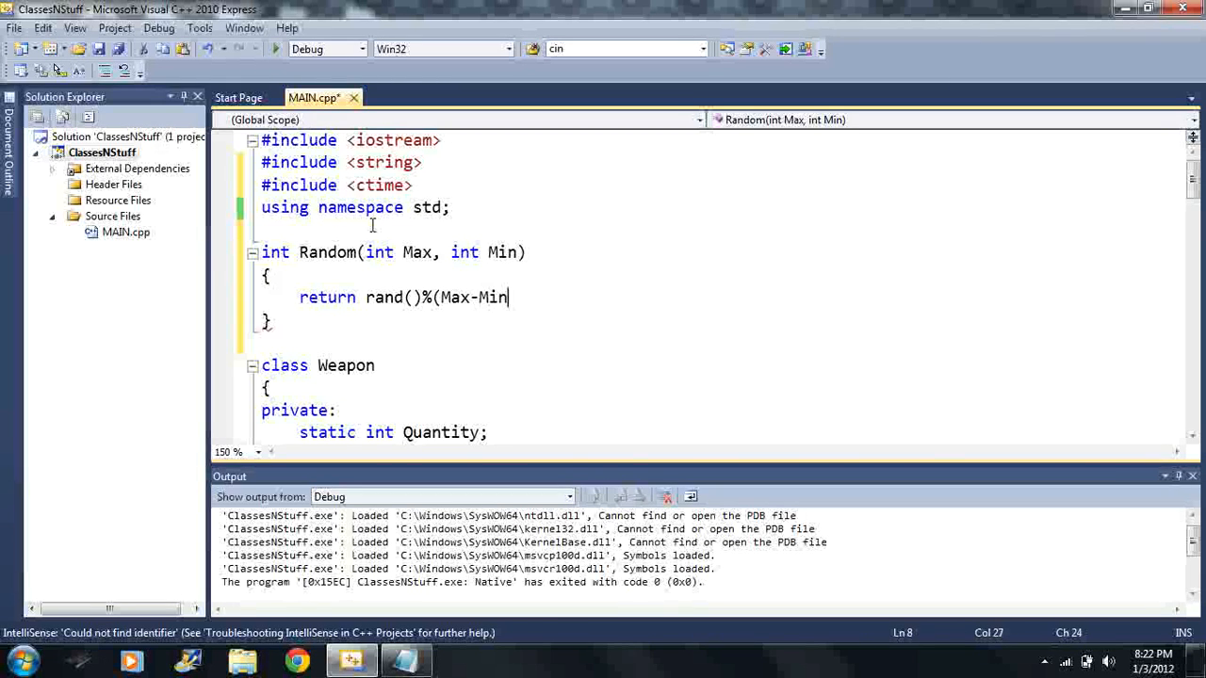
pyautogui.write('+1)+')
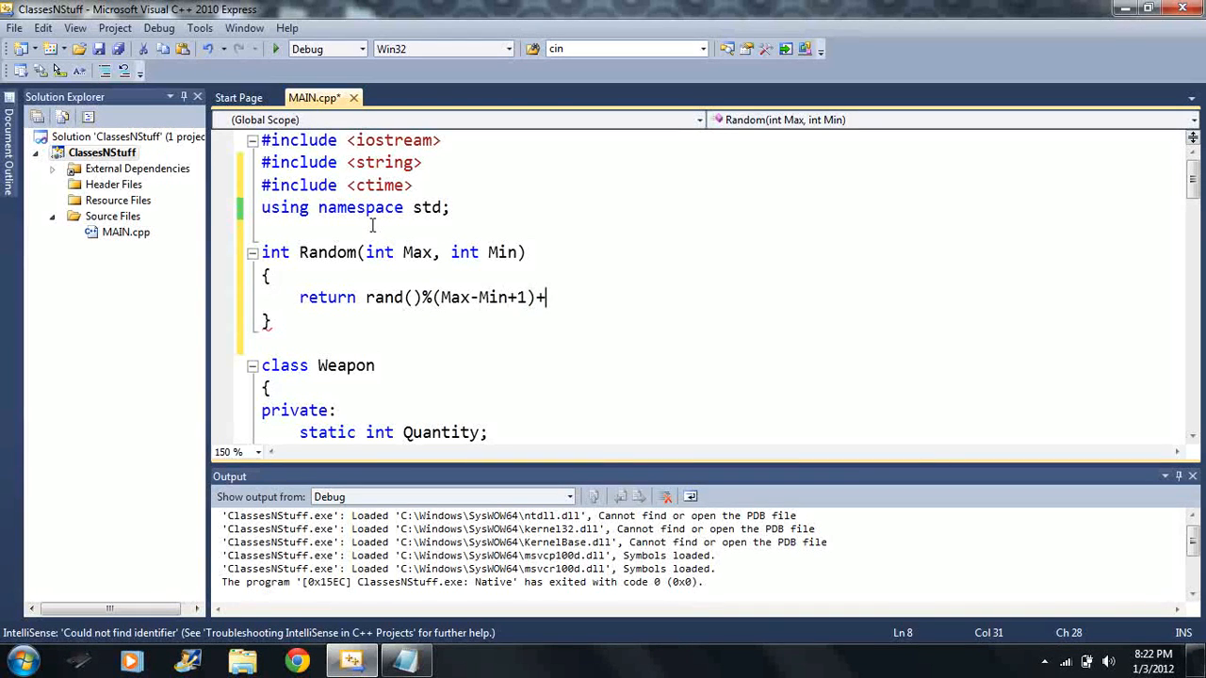
pyautogui.write('Min;')
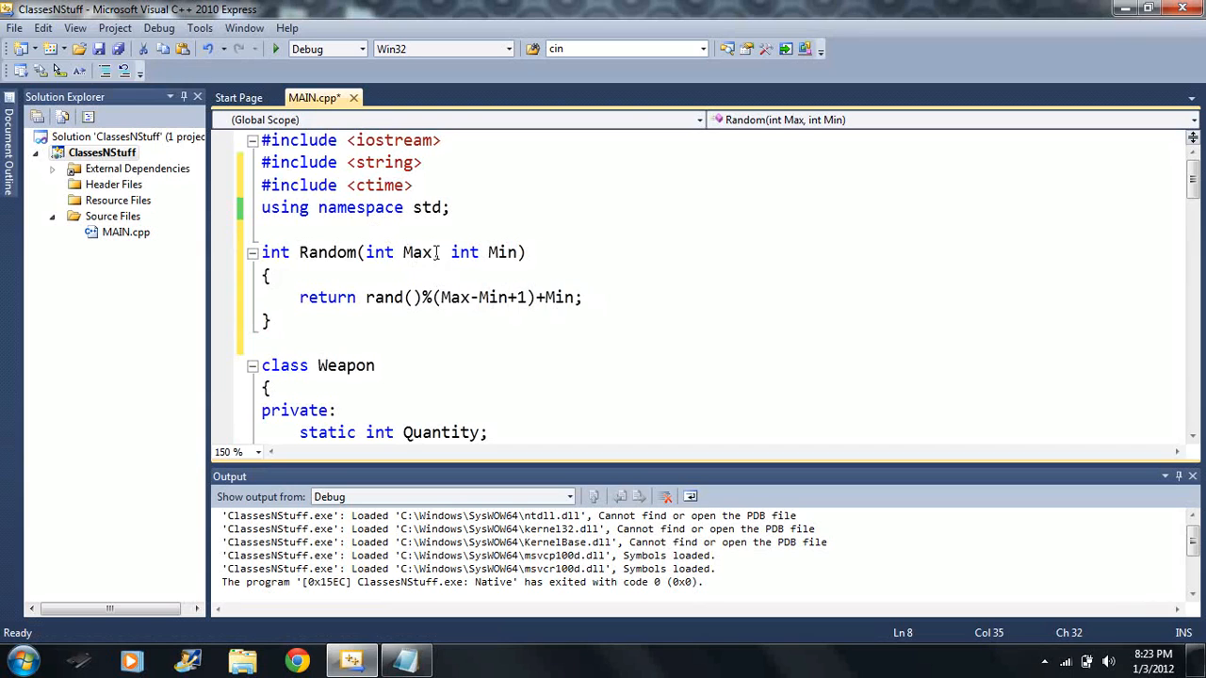
pyautogui.write('Min')
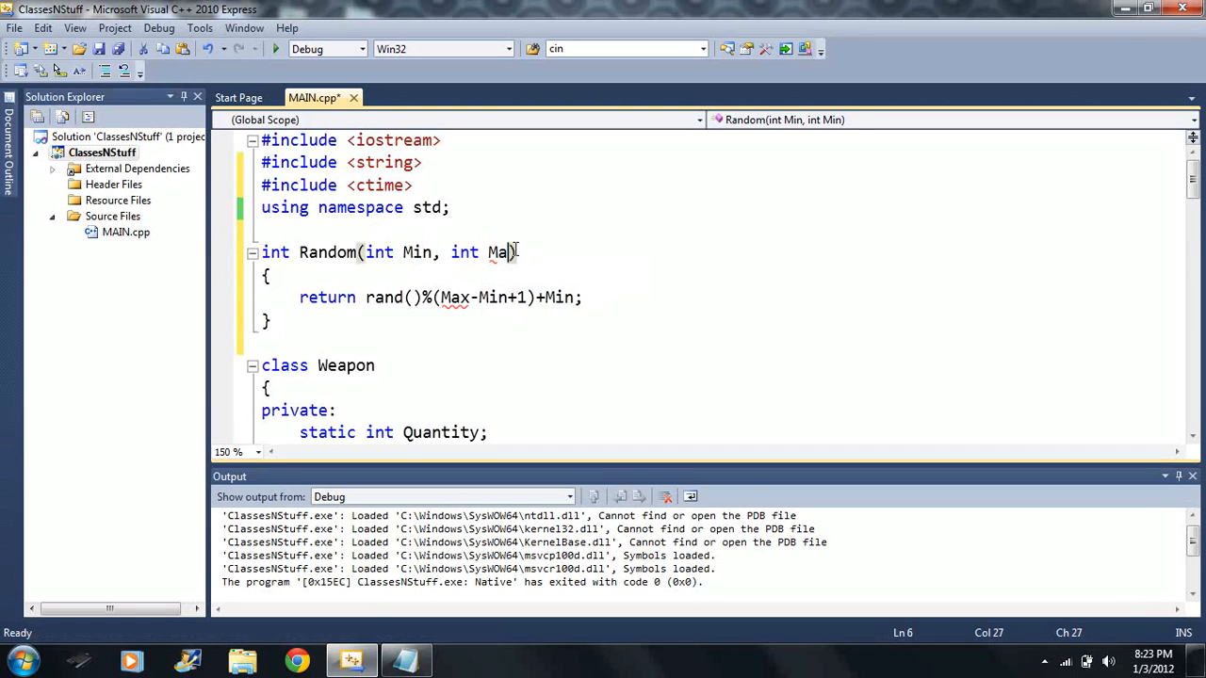
pyautogui.write('x')
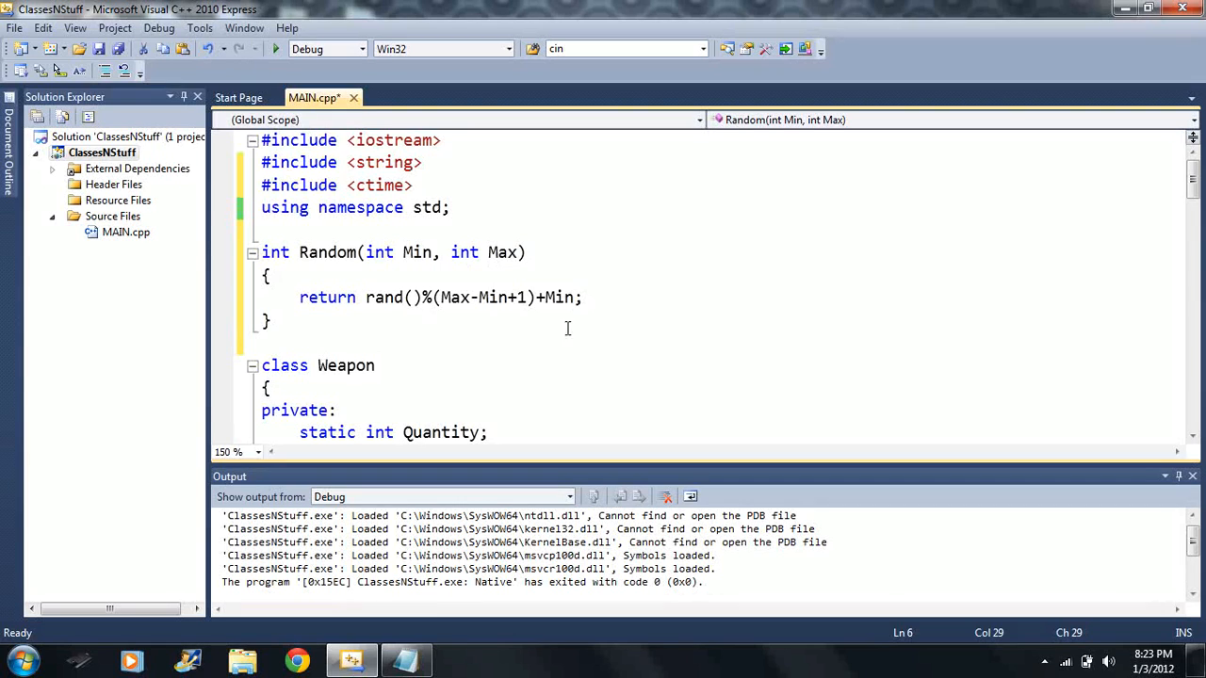
pyautogui.scroll(-3)
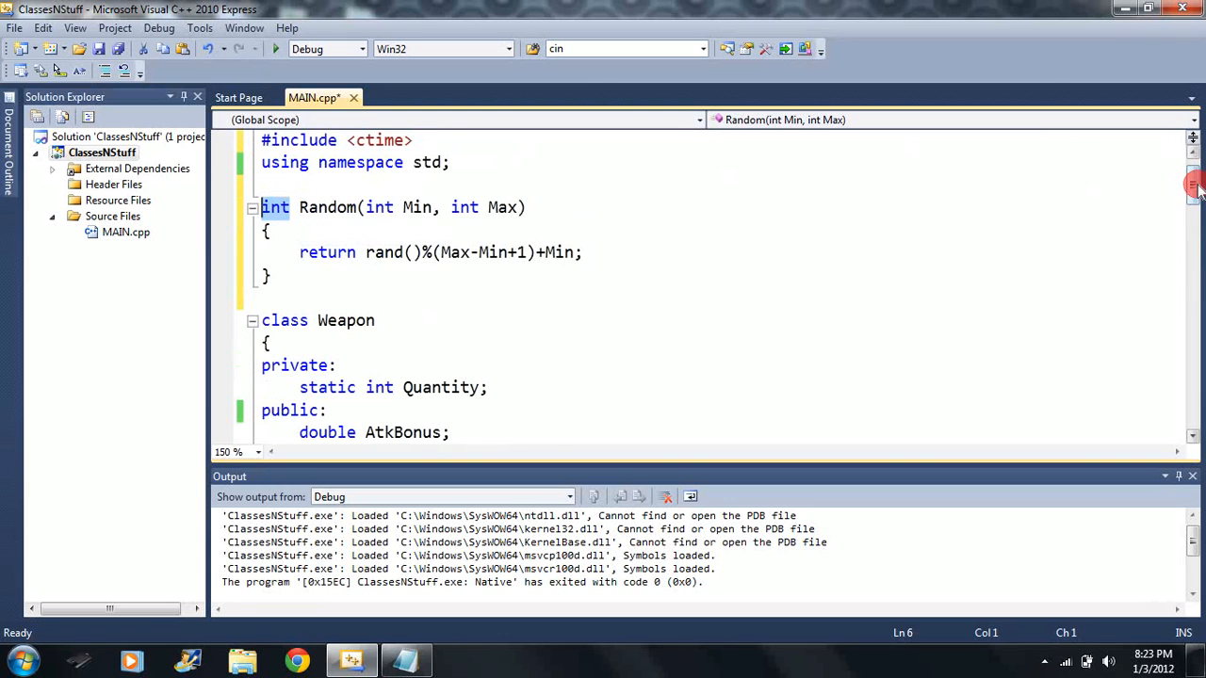
pyautogui.scroll(-3)
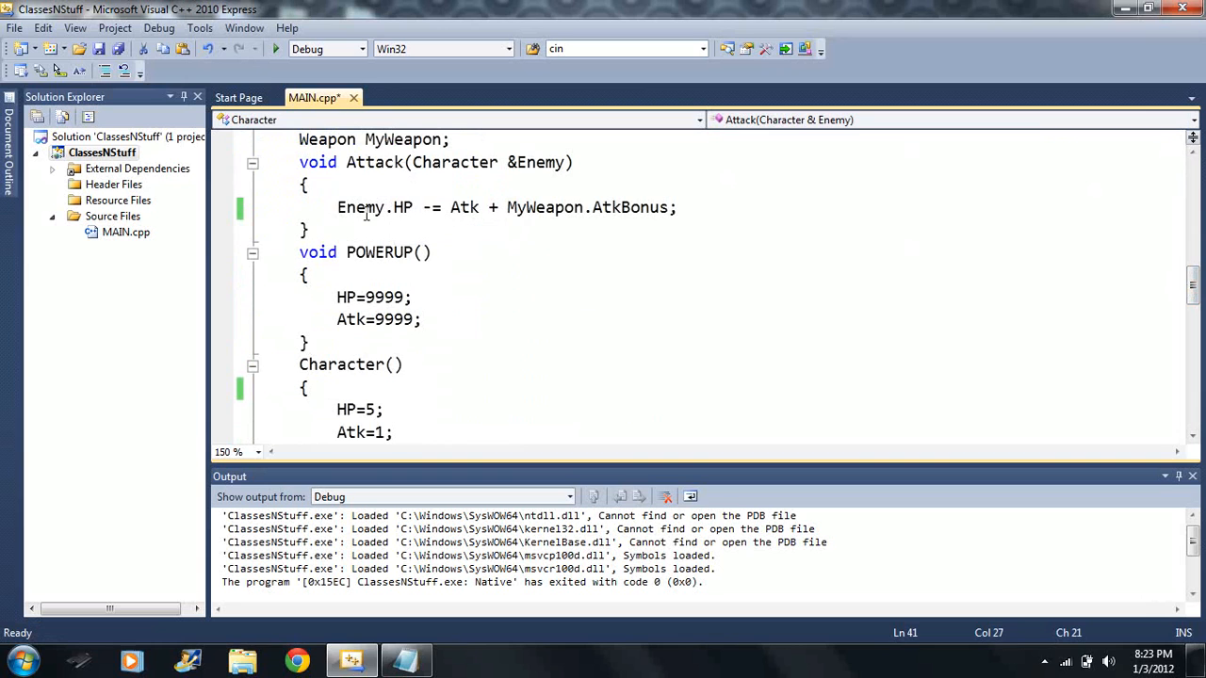
pyautogui.moveTo(464, 207)
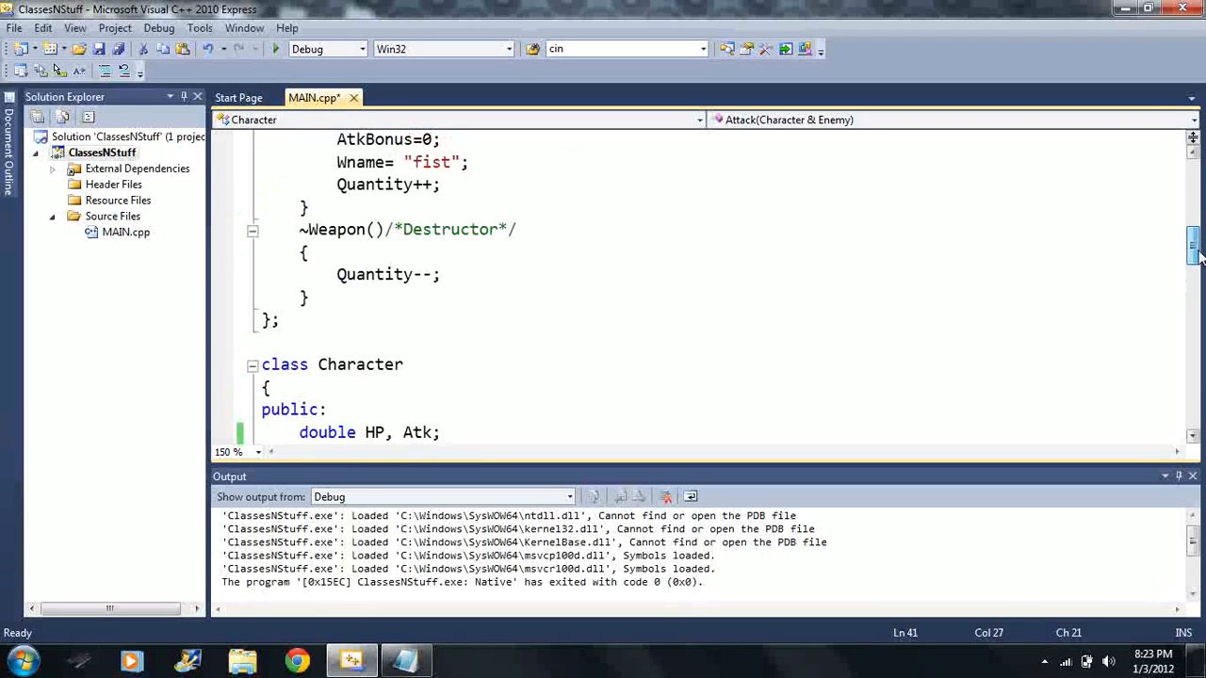
pyautogui.scroll(-3)
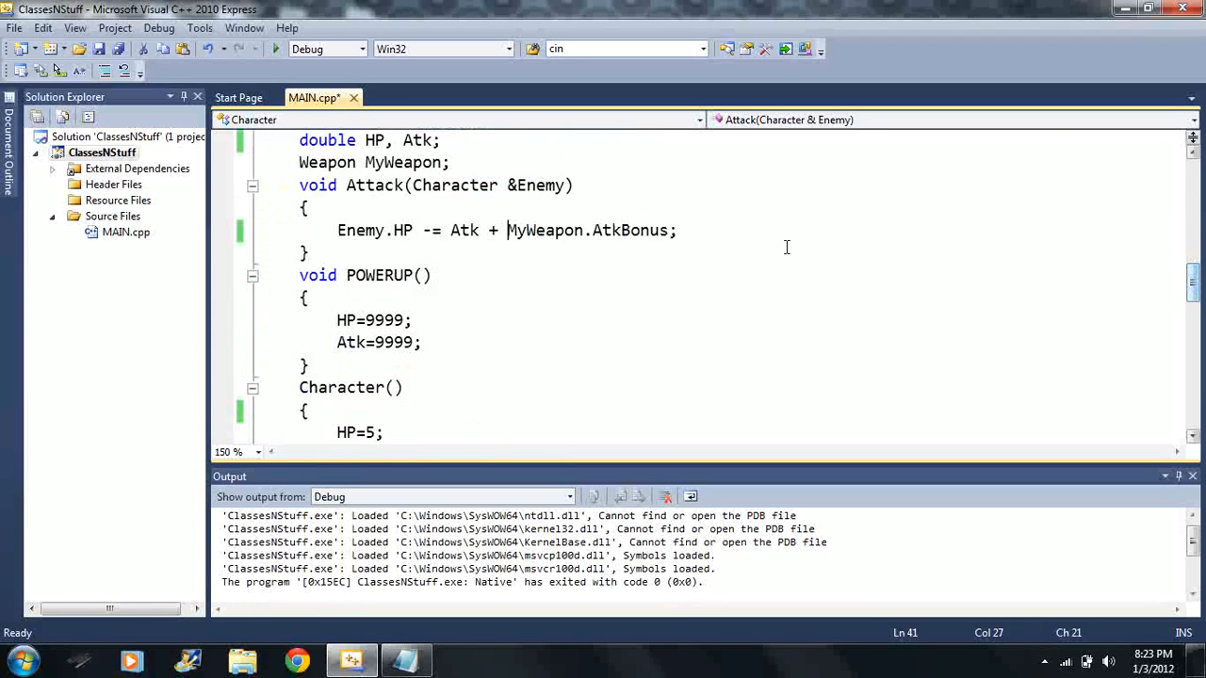
pyautogui.moveTo(1194, 282)
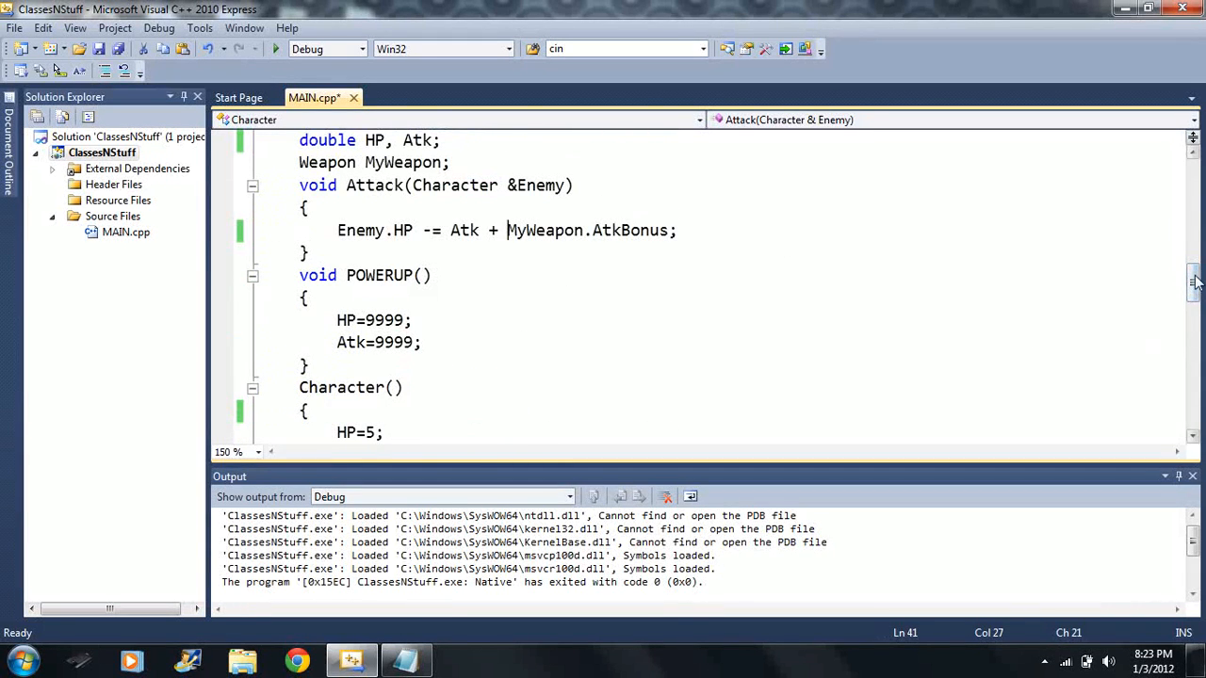
pyautogui.scroll(-3)
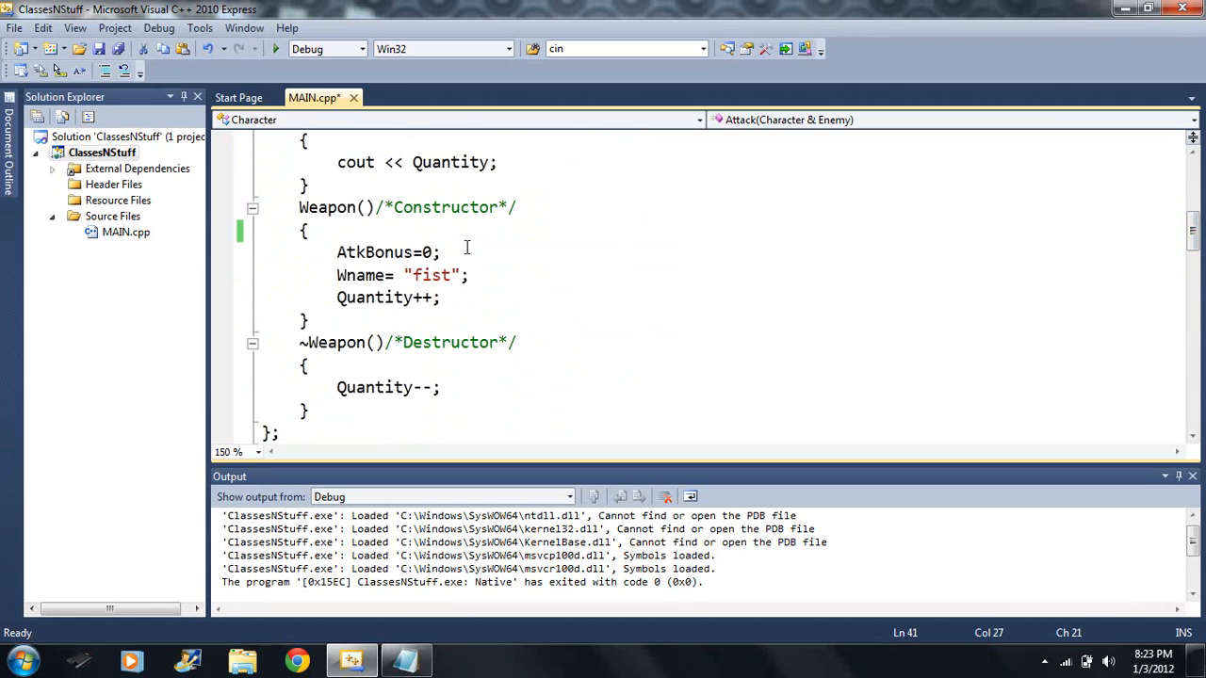
pyautogui.scroll(-3)
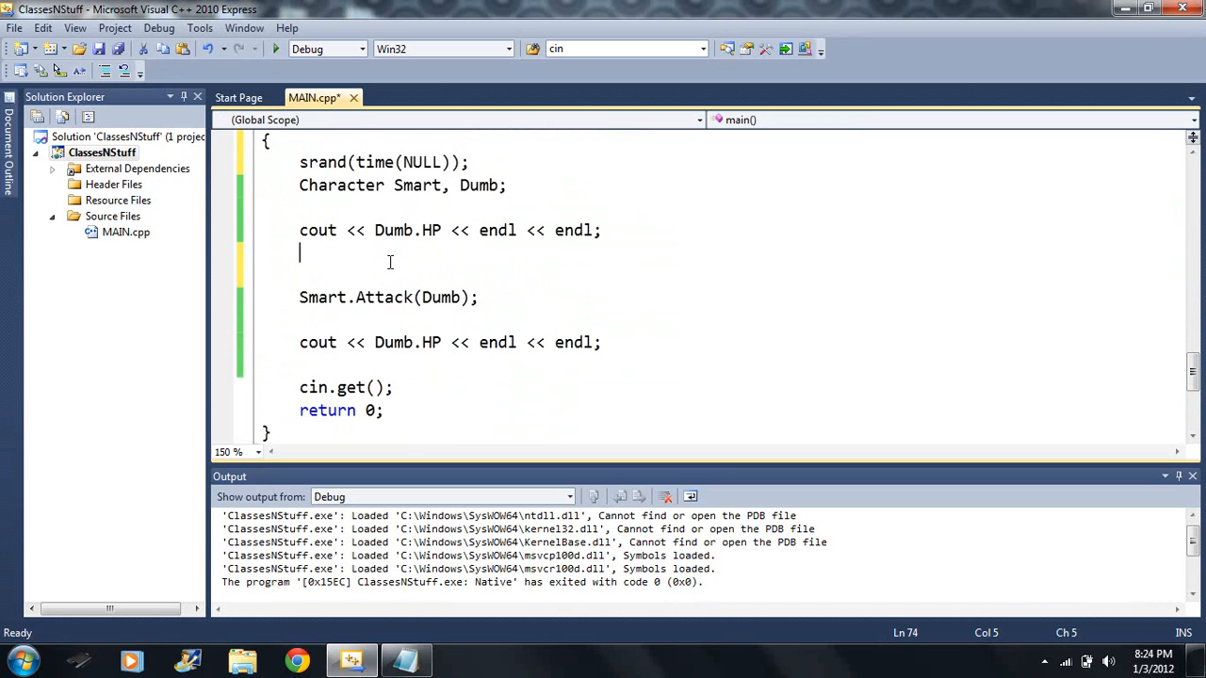
# - Create Weapon x in main and set its AtkBonus to 4
pyautogui.write('W')
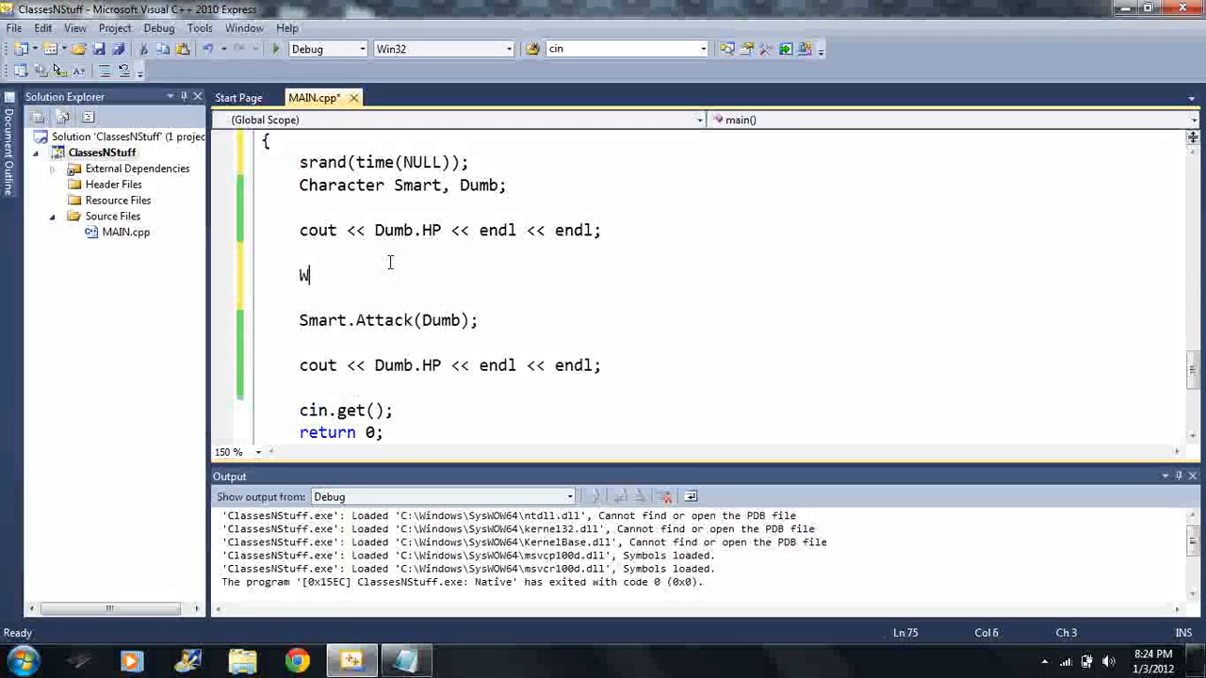
pyautogui.write('eapon x;')
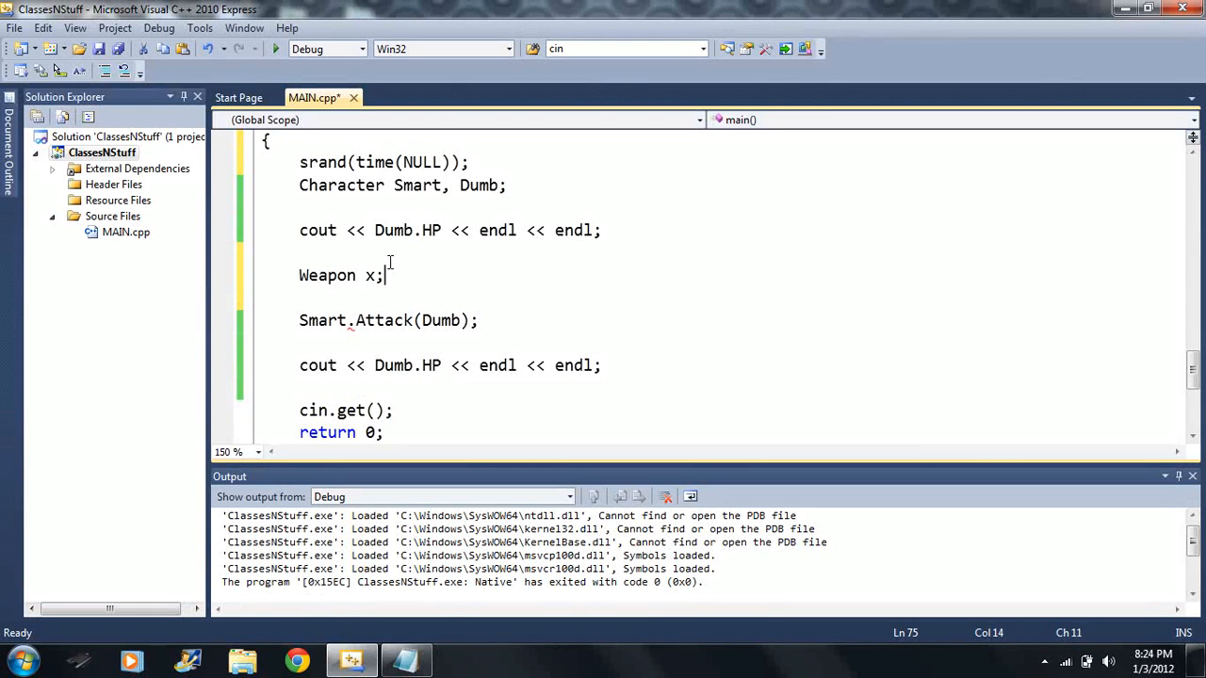
pyautogui.write('x.')
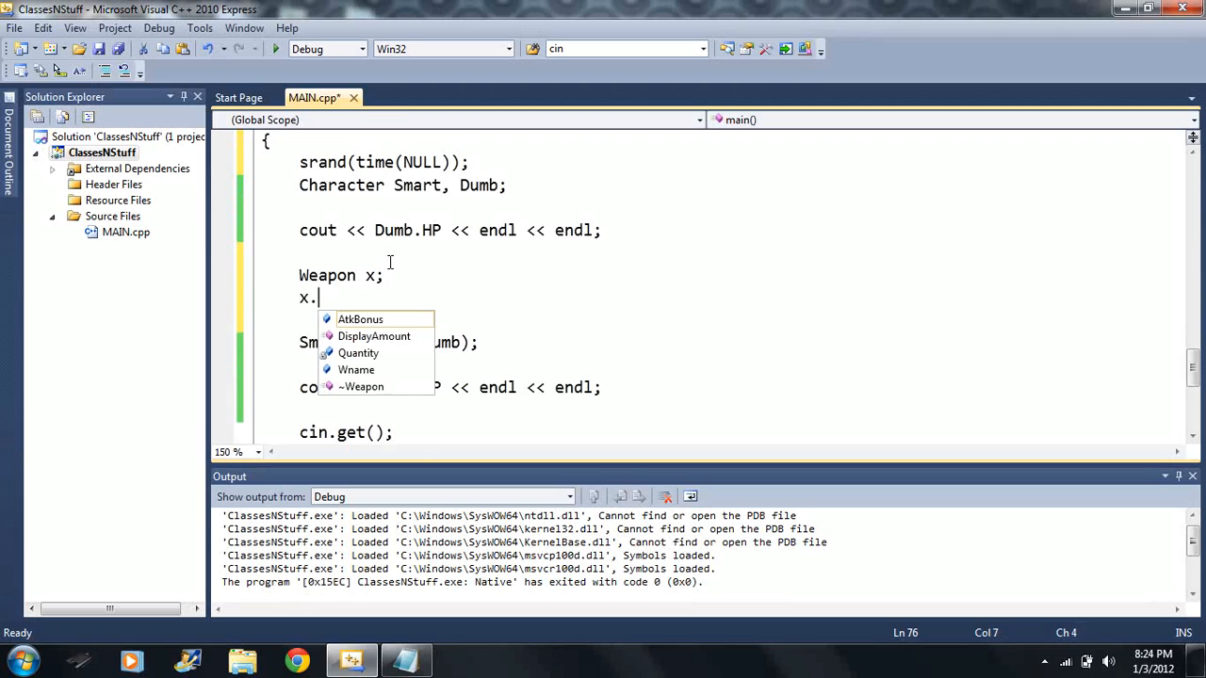
pyautogui.write('atk')
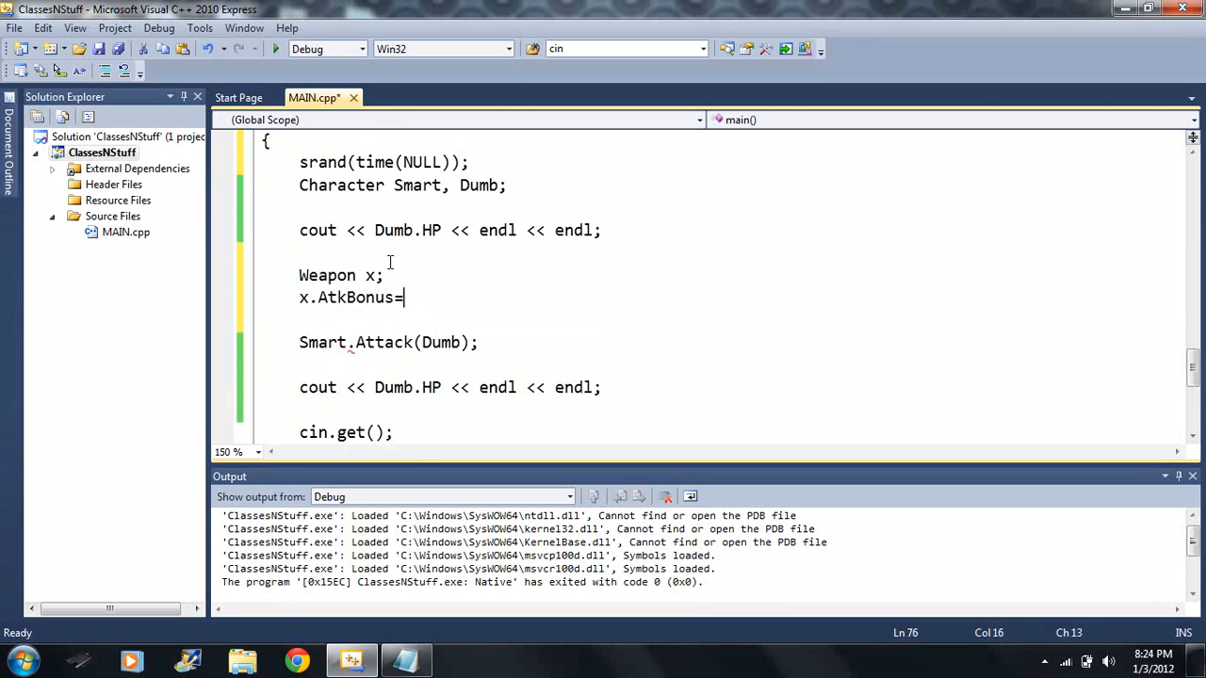
pyautogui.write('4')
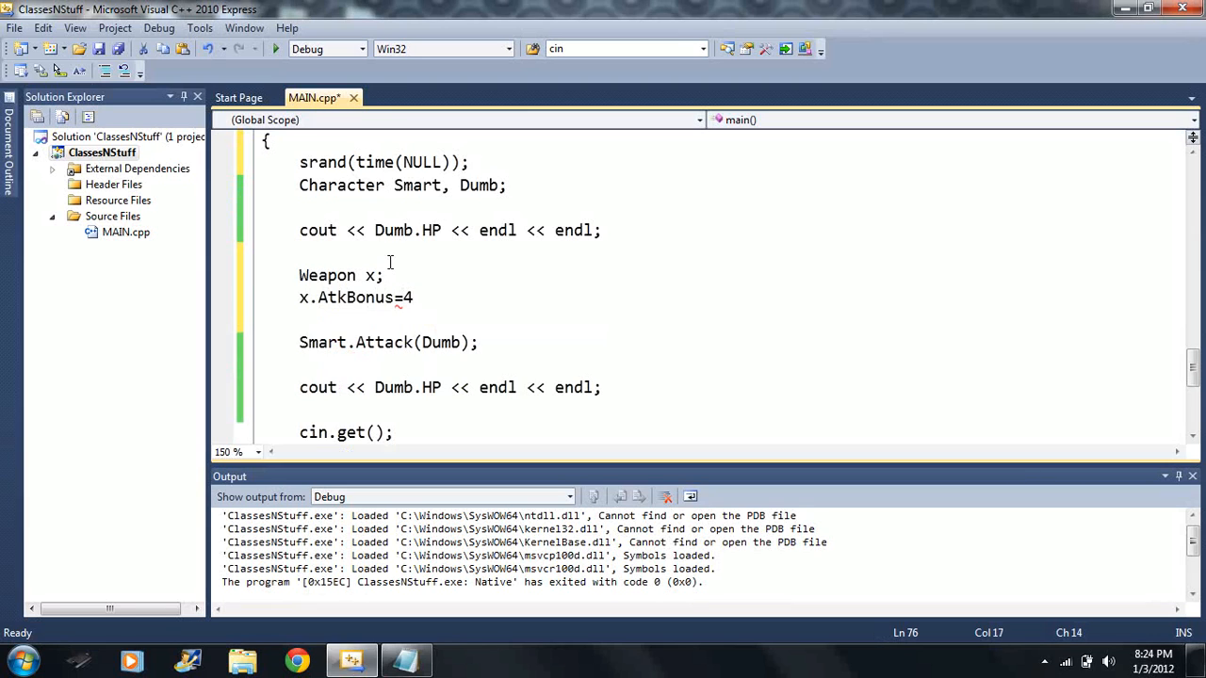
pyautogui.write(';')
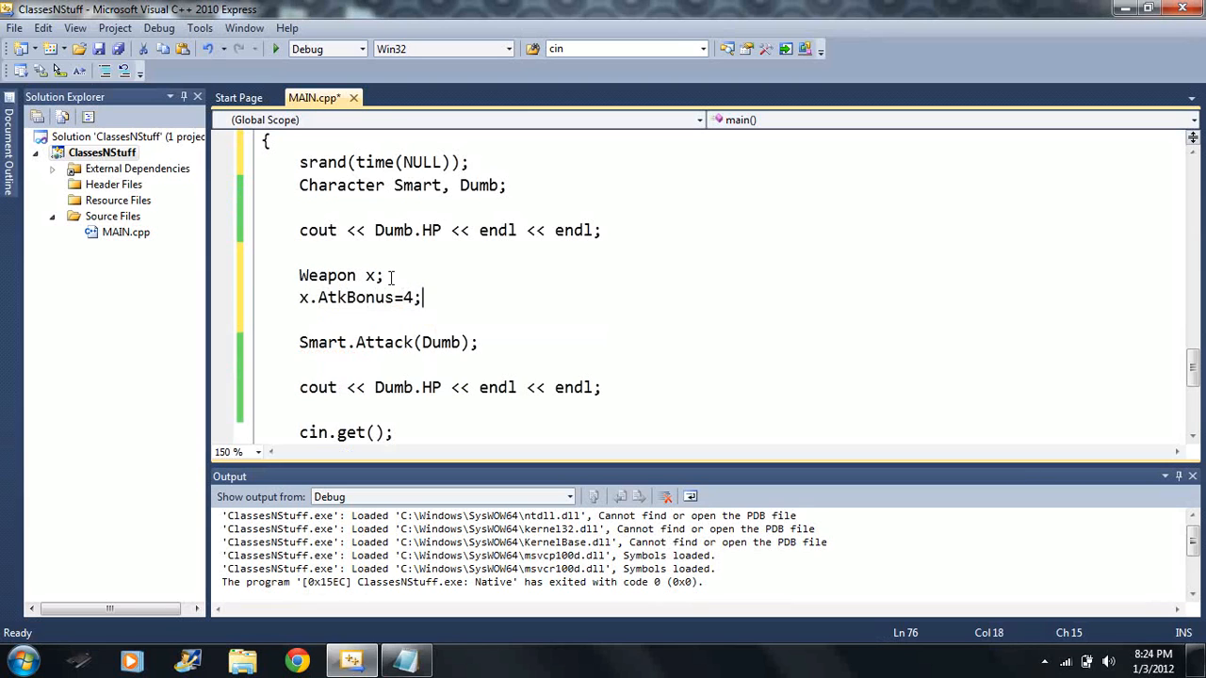
pyautogui.press('enter')
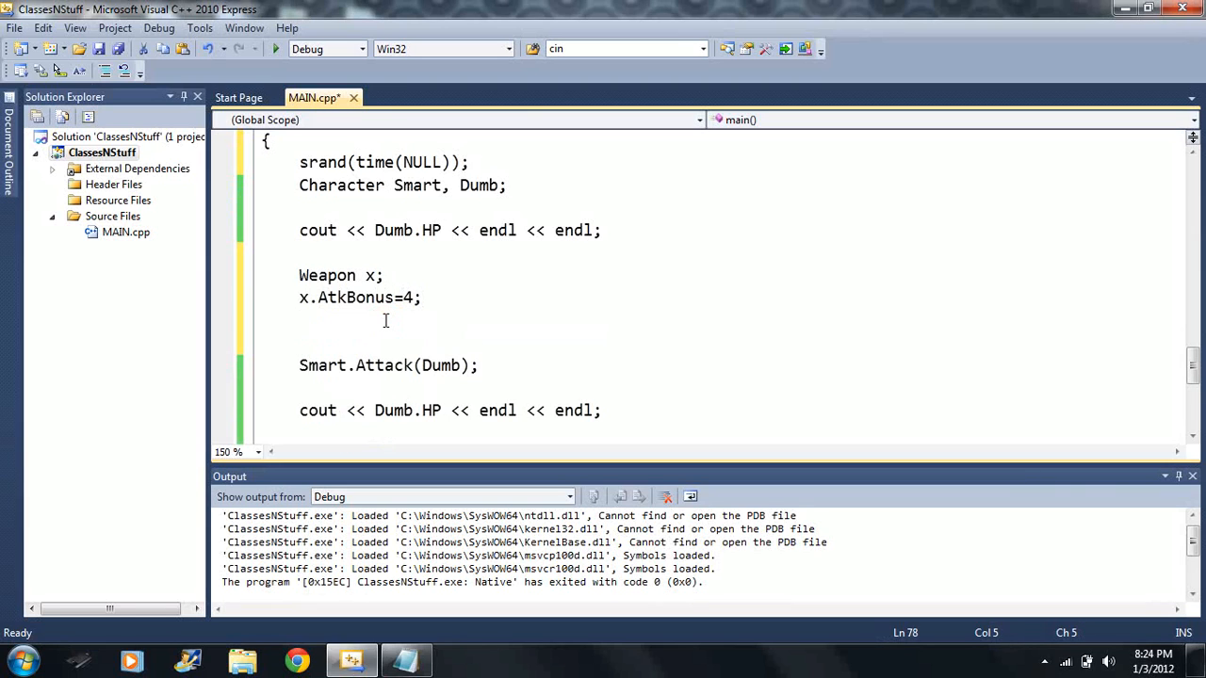
# - Assign x to Smart.MyWeapon before the attack and build and run
pyautogui.write('Smart.W')
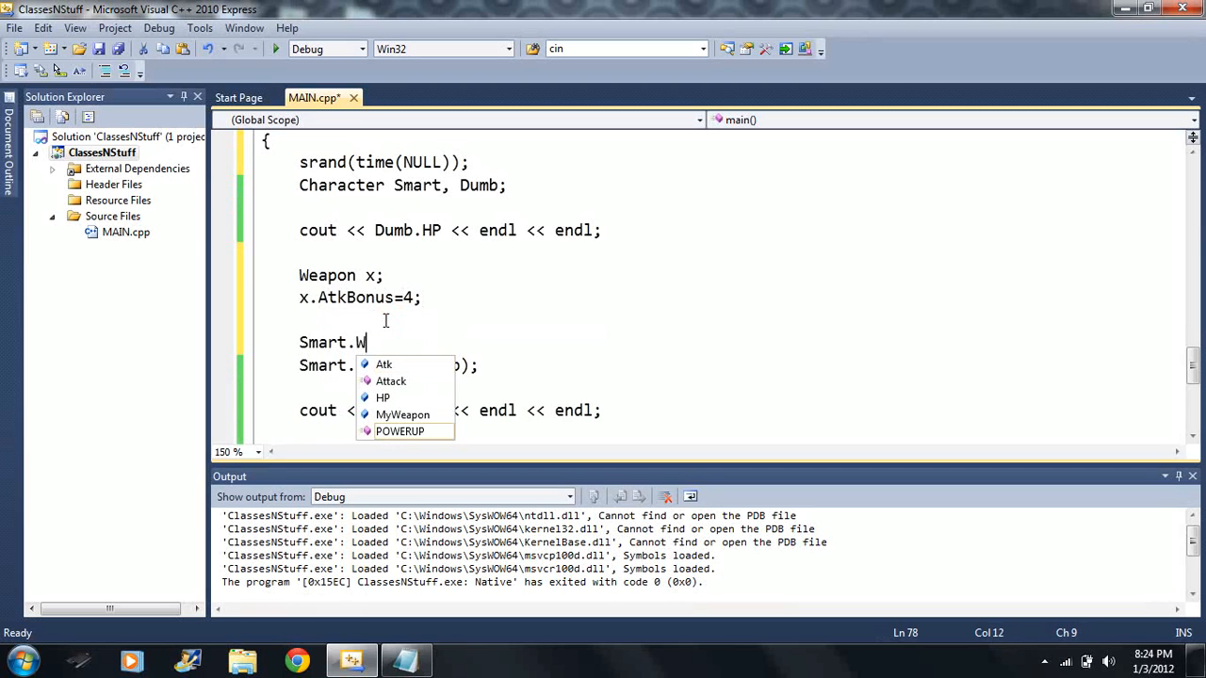
pyautogui.write('eapon')
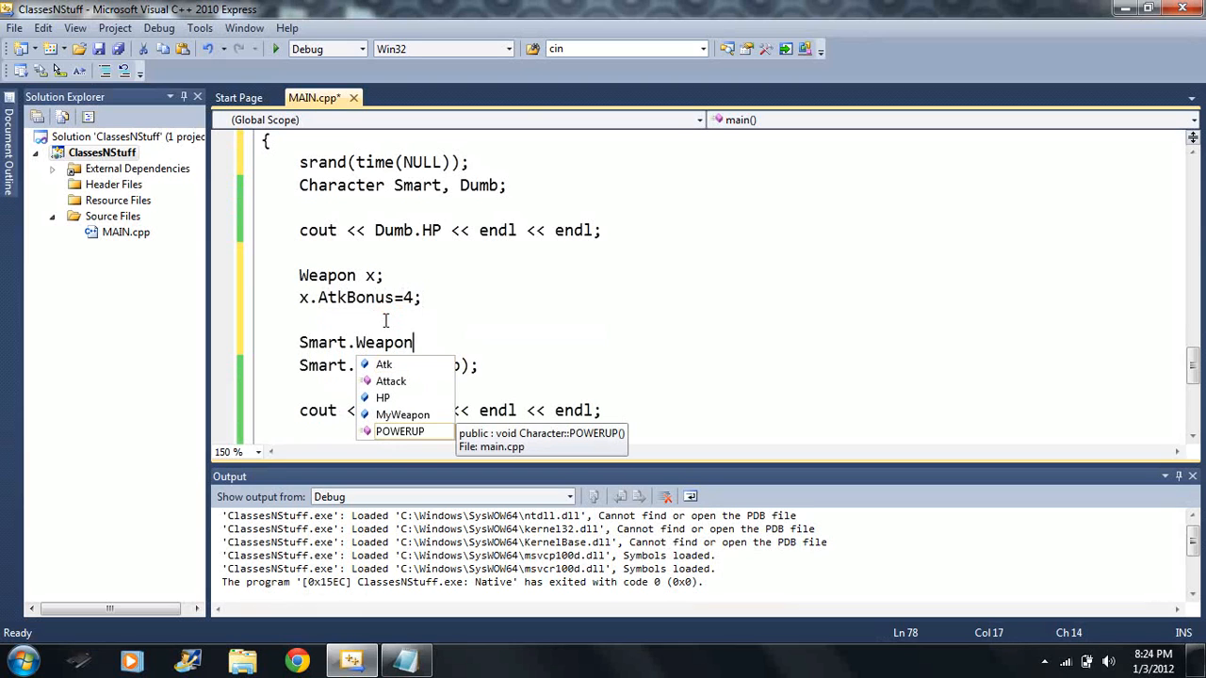
pyautogui.press('BackSpace')
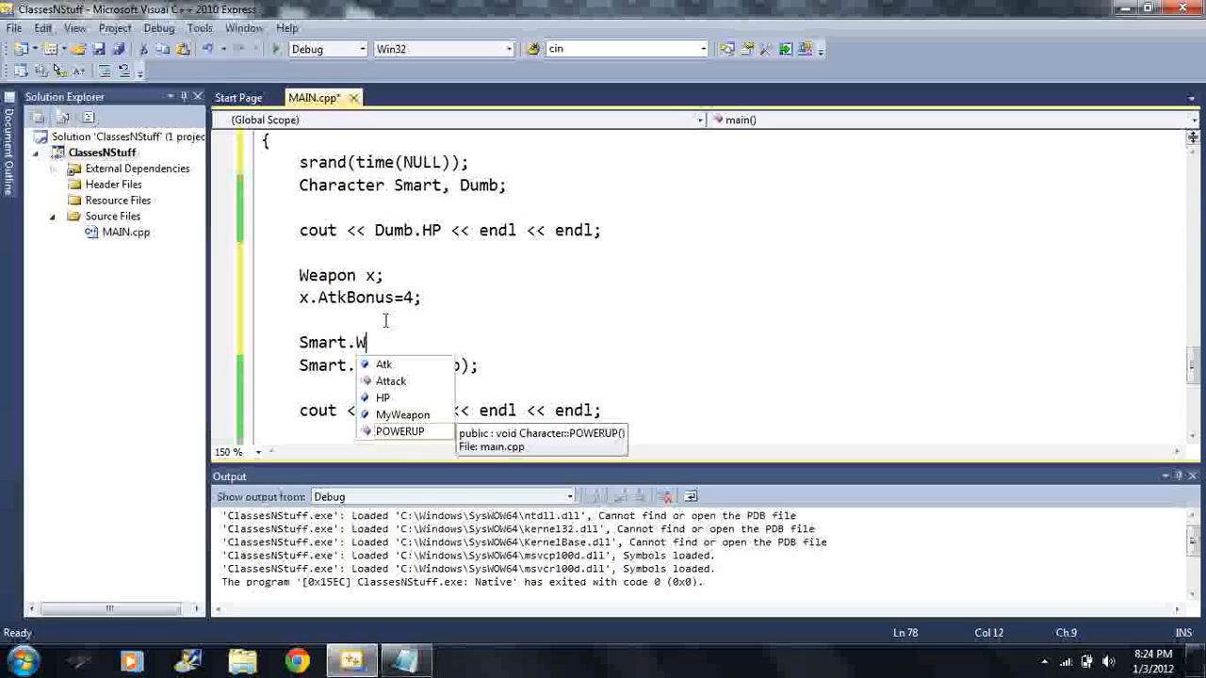
pyautogui.write('yWeapon')
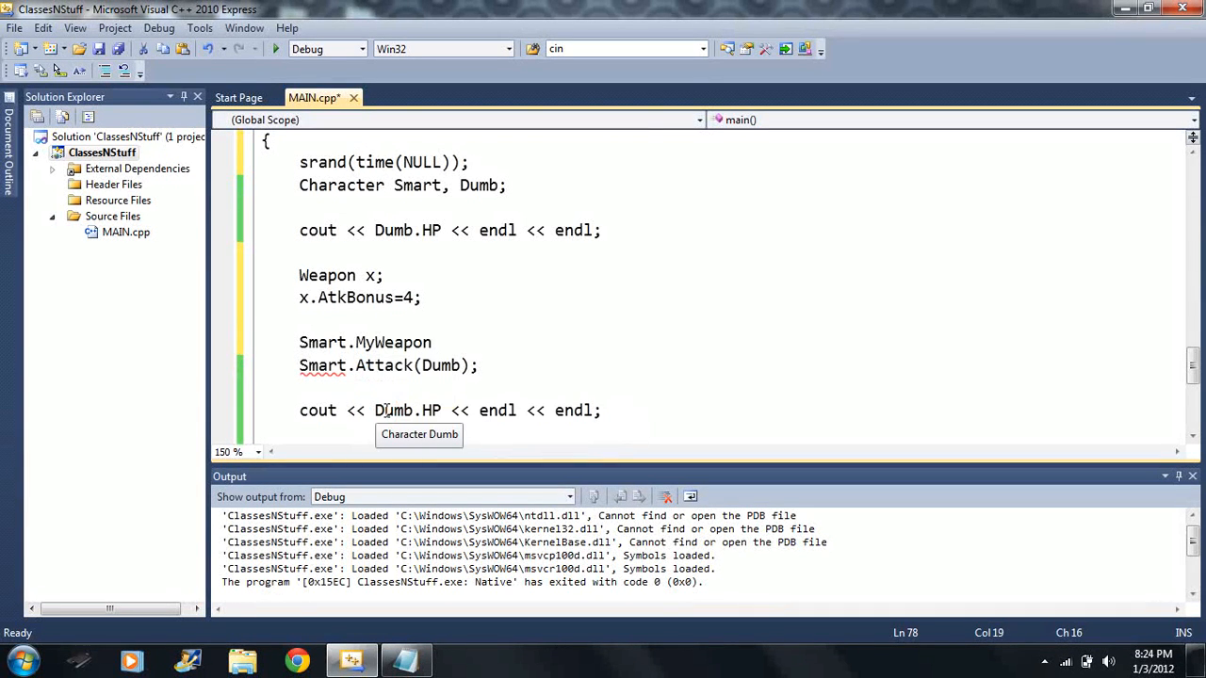
pyautogui.write('=x;')
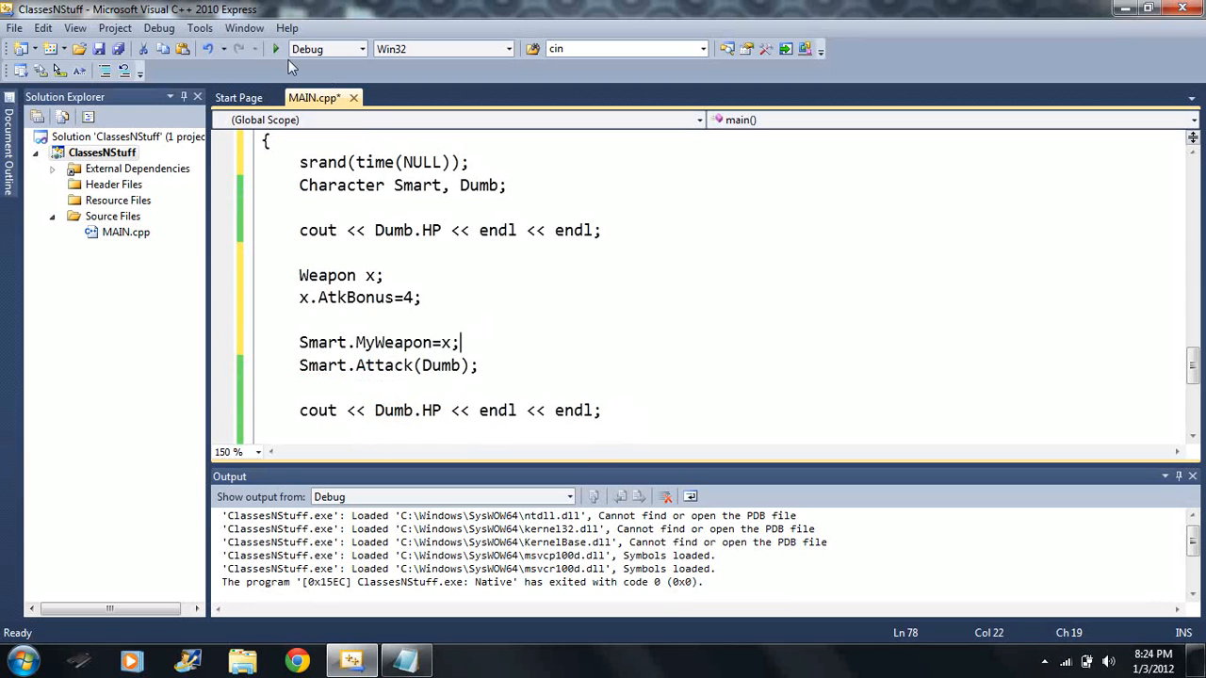
pyautogui.click(275, 49)
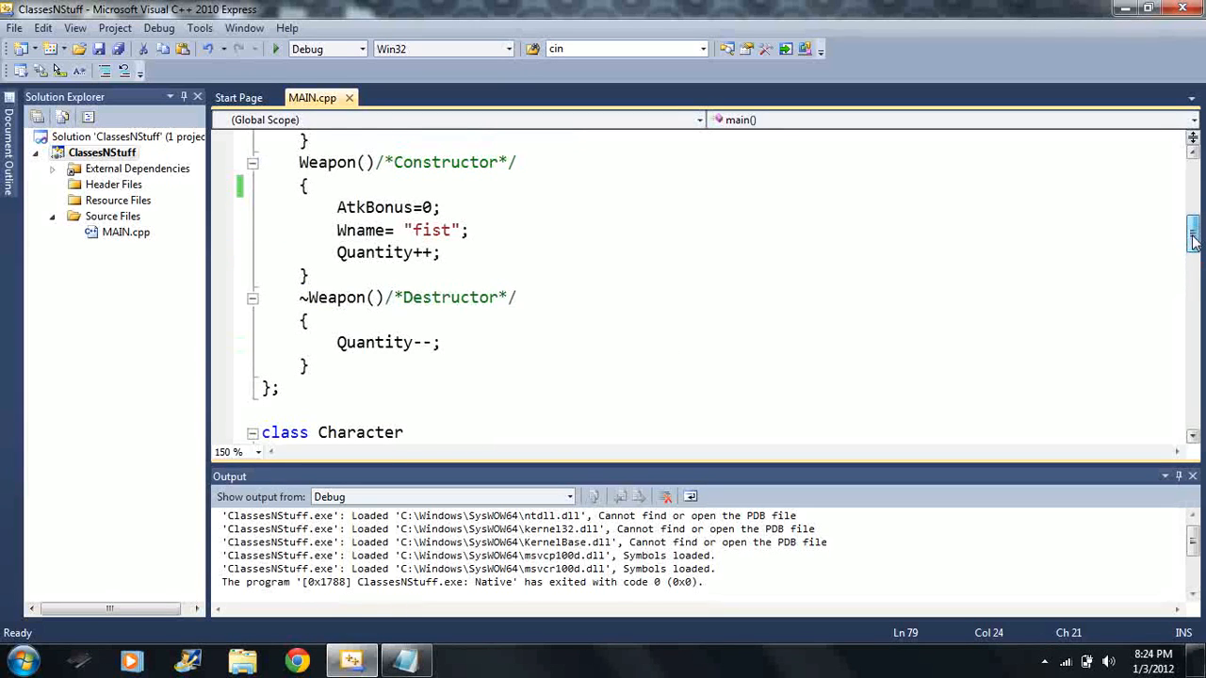
pyautogui.scroll(-3)
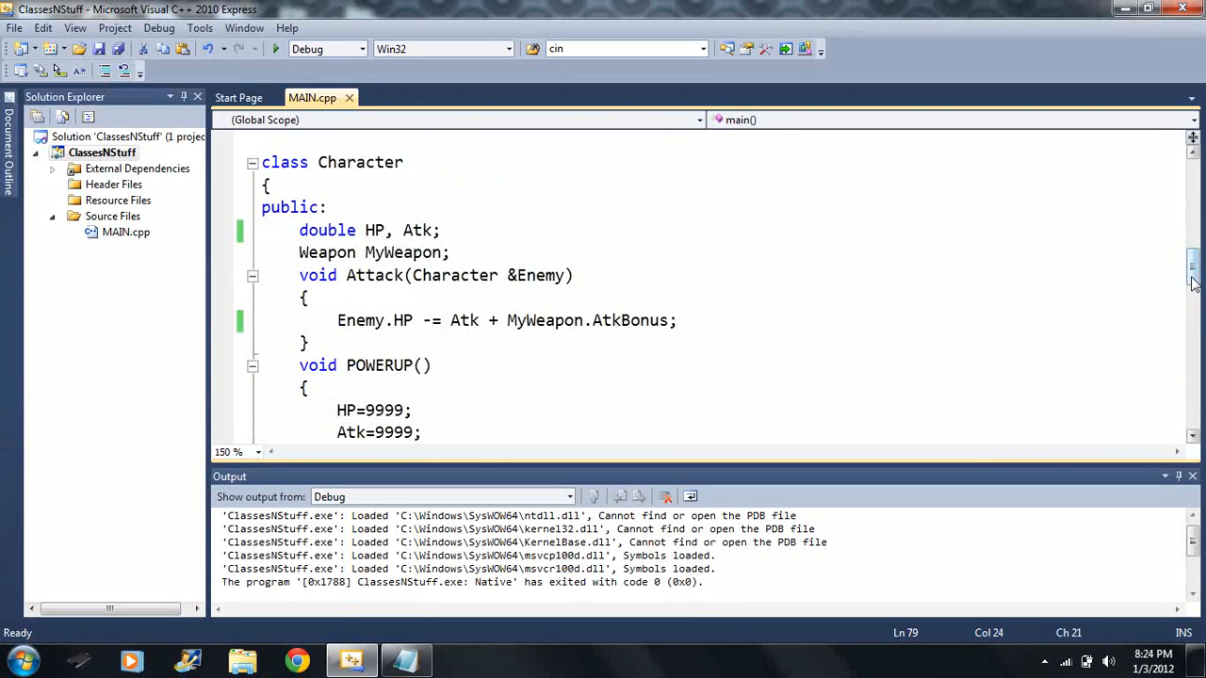
pyautogui.scroll(-3)
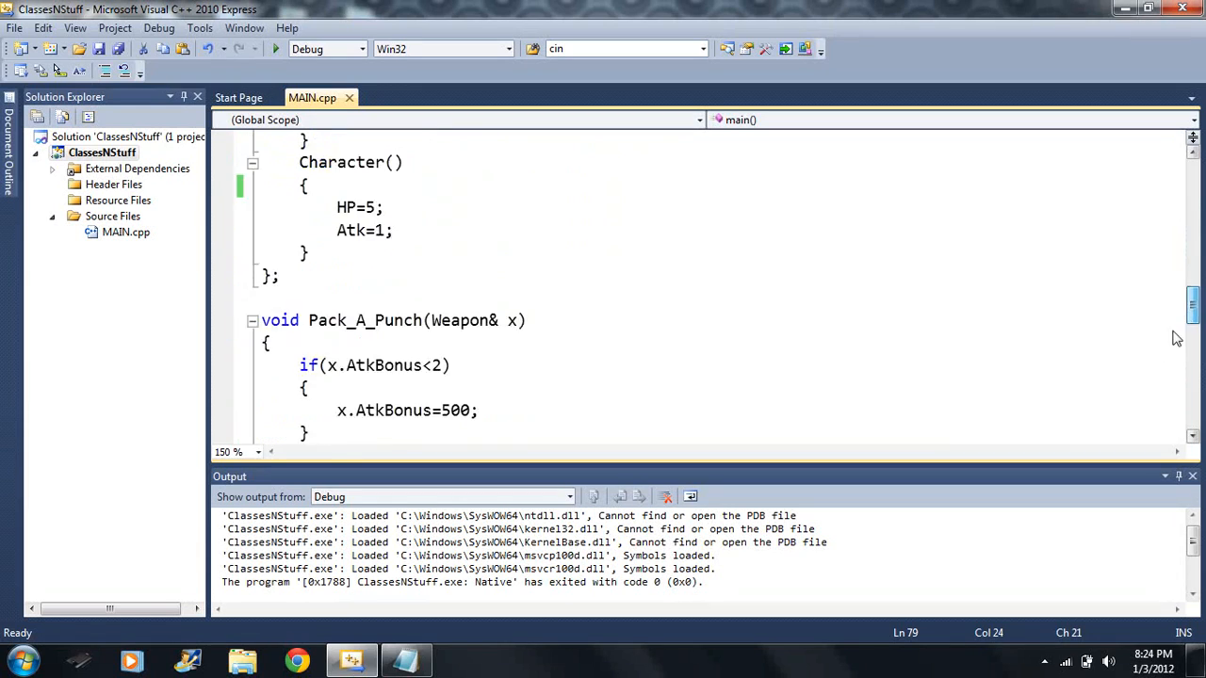
pyautogui.scroll(-3)
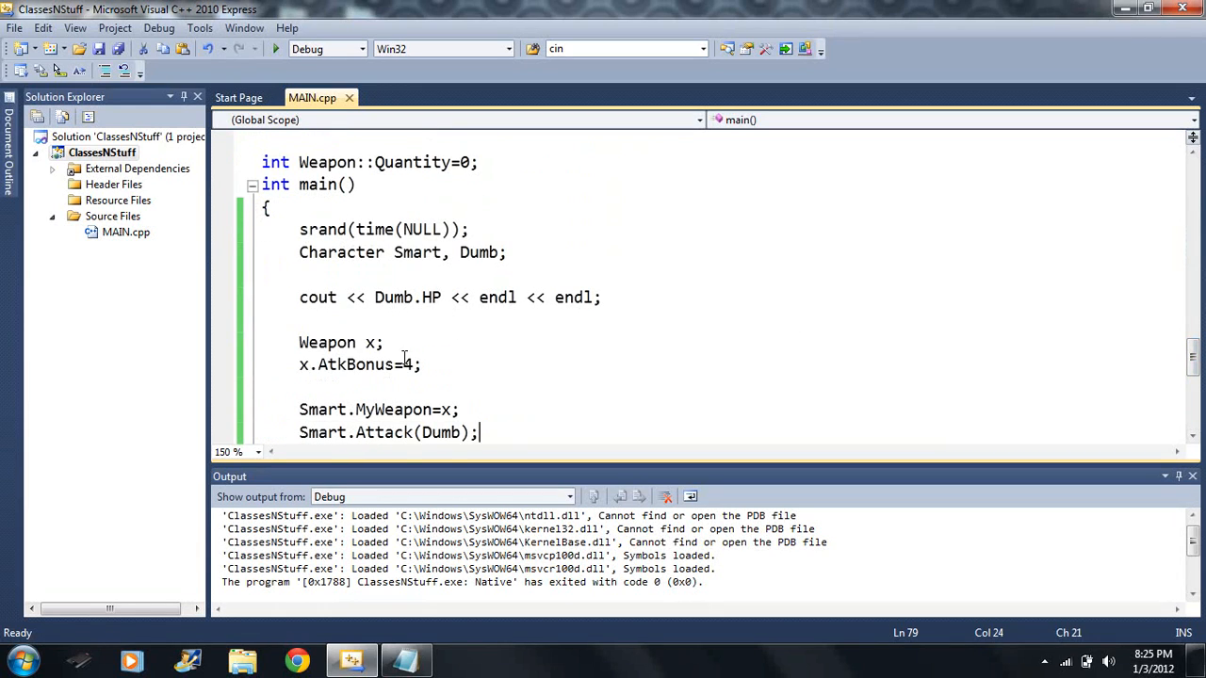
pyautogui.moveTo(409, 341)
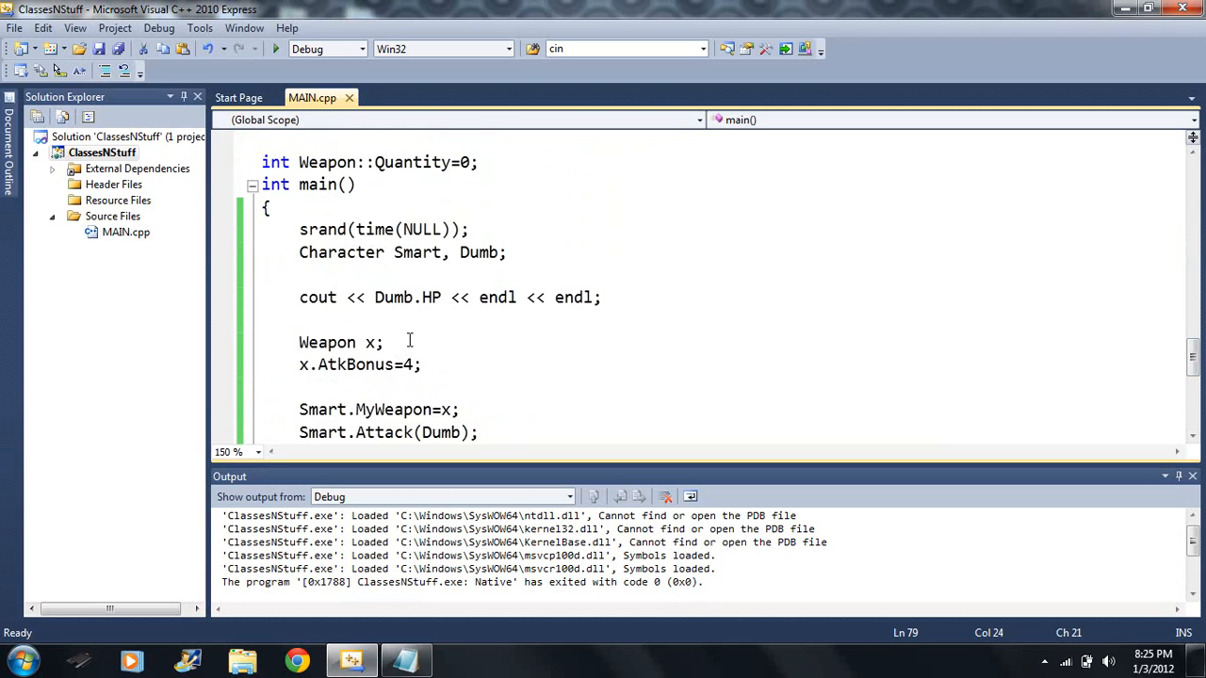
pyautogui.scroll(-3)
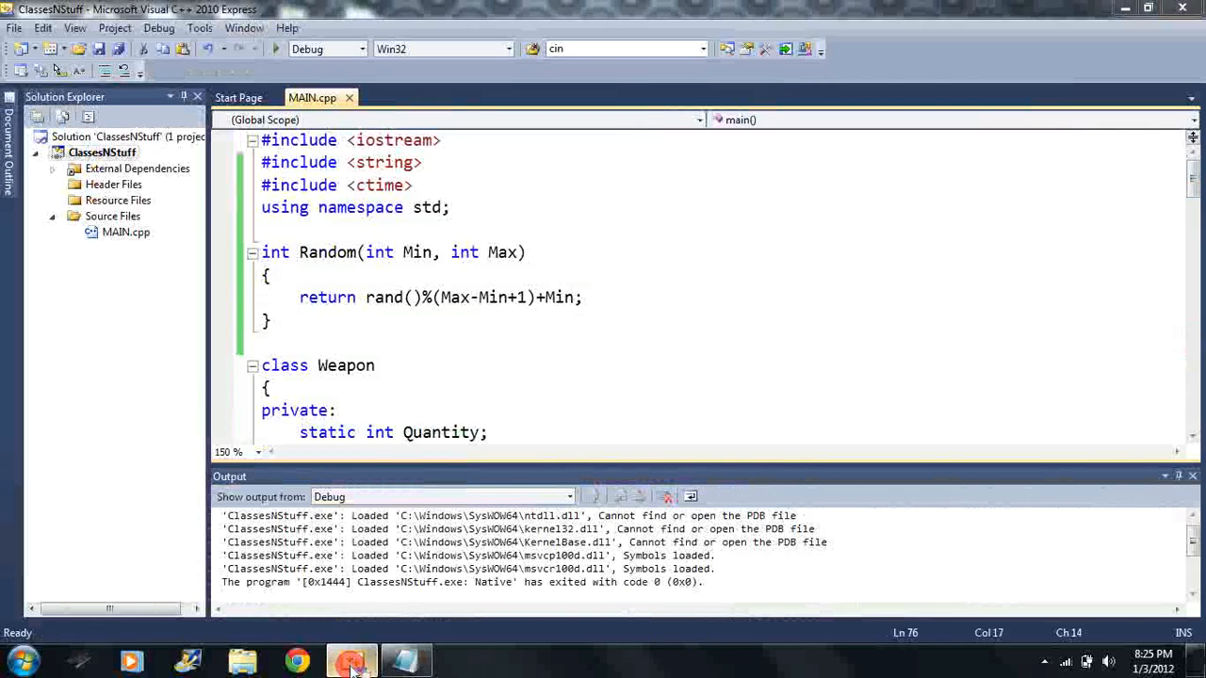
pyautogui.click(1146, 9)
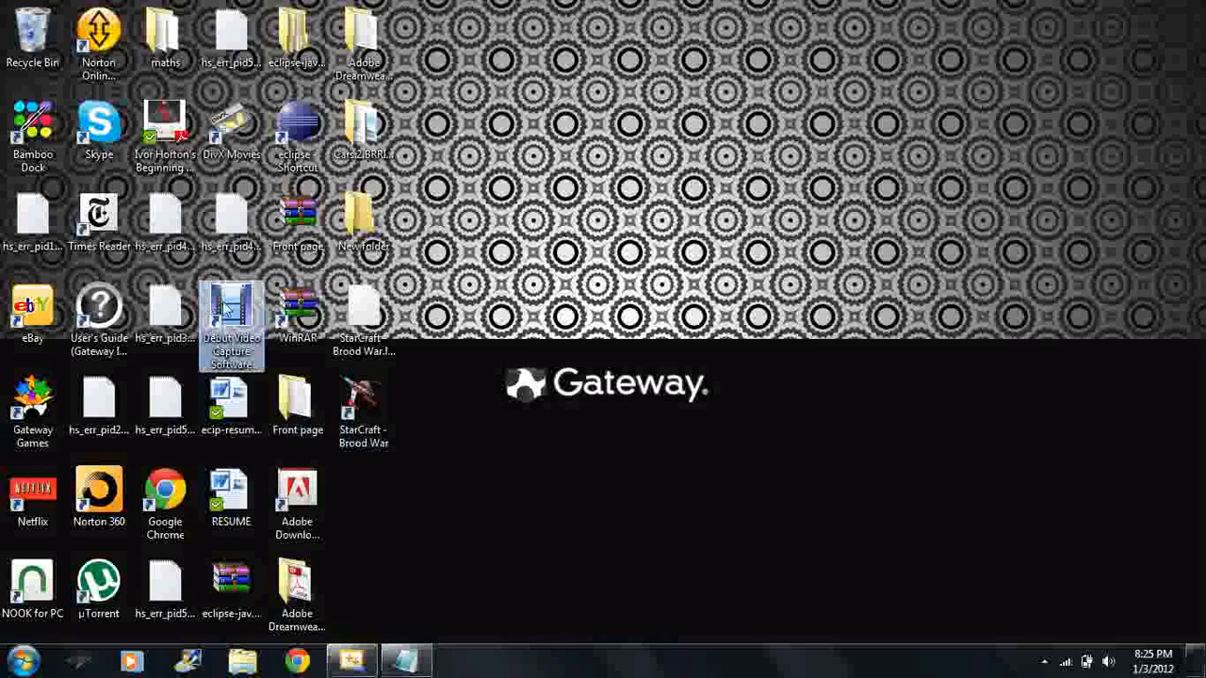
pyautogui.doubleClick(231, 311)
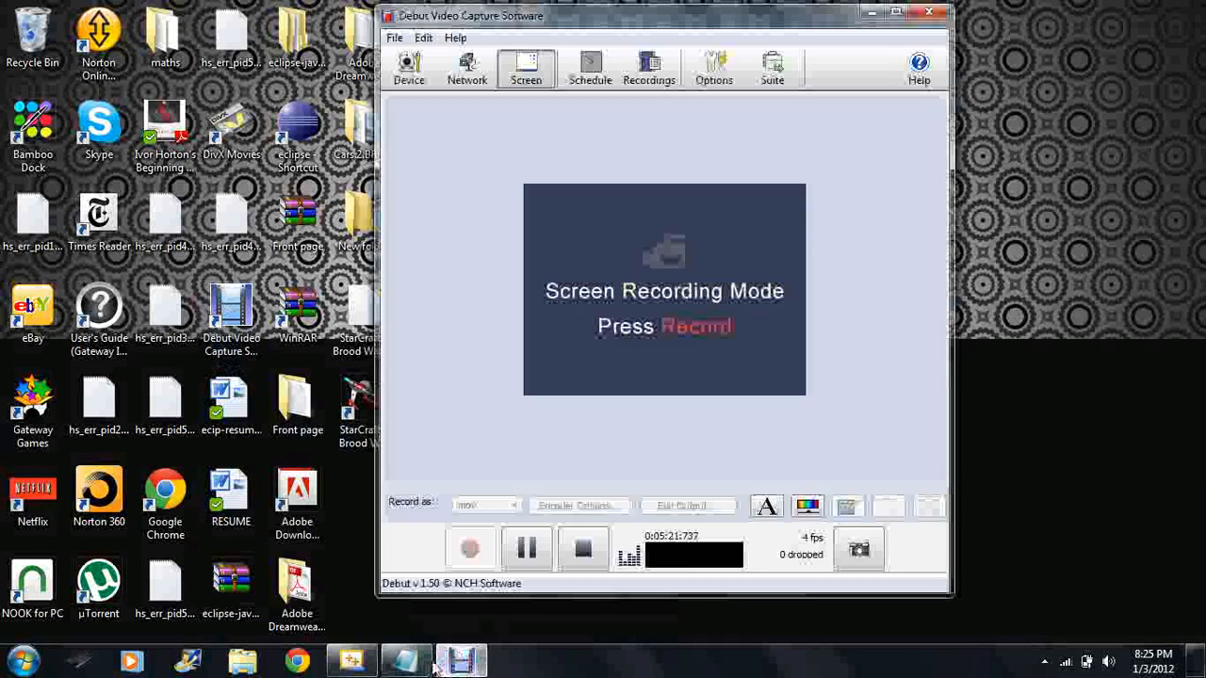
pyautogui.click(405, 660)
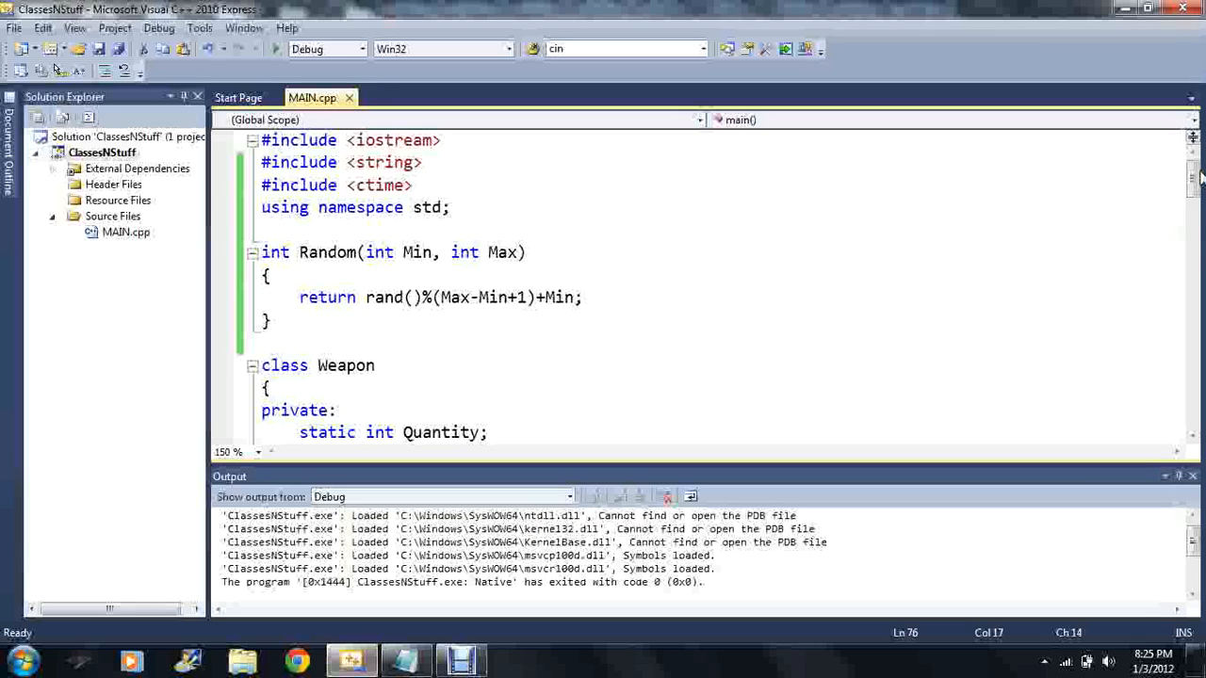
# - Declare 'int Volatility;' under public: in class Weapon
pyautogui.scroll(-3)
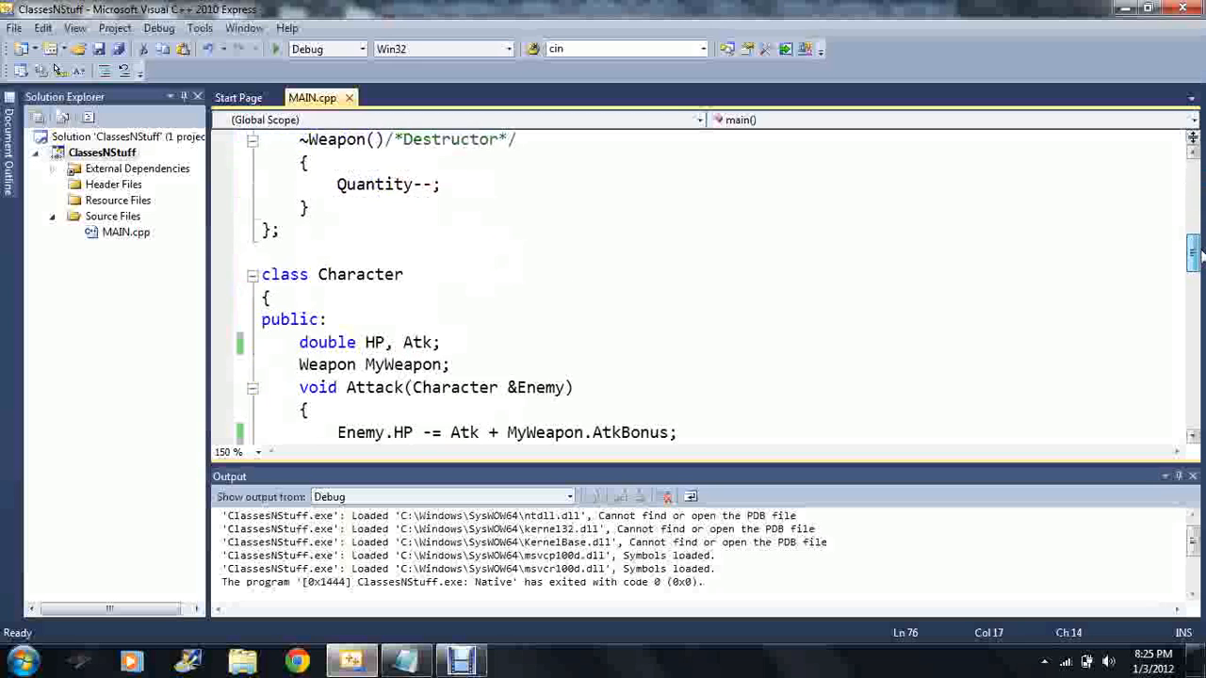
pyautogui.scroll(-3)
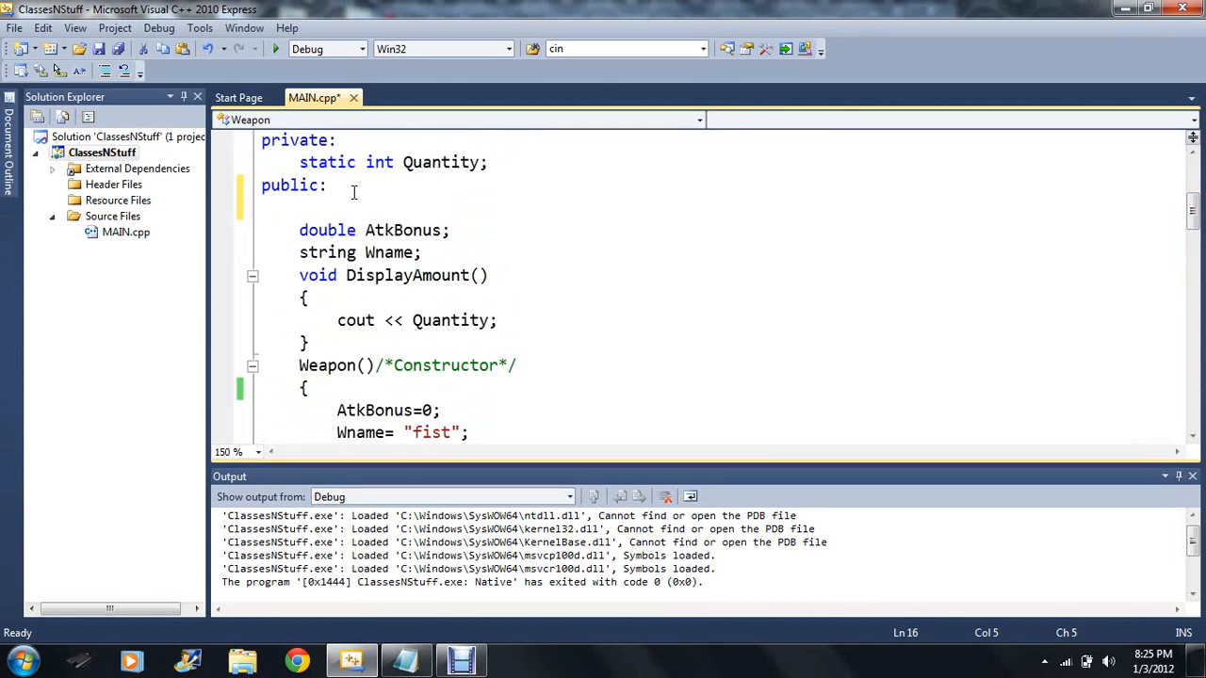
pyautogui.write('int Vo')
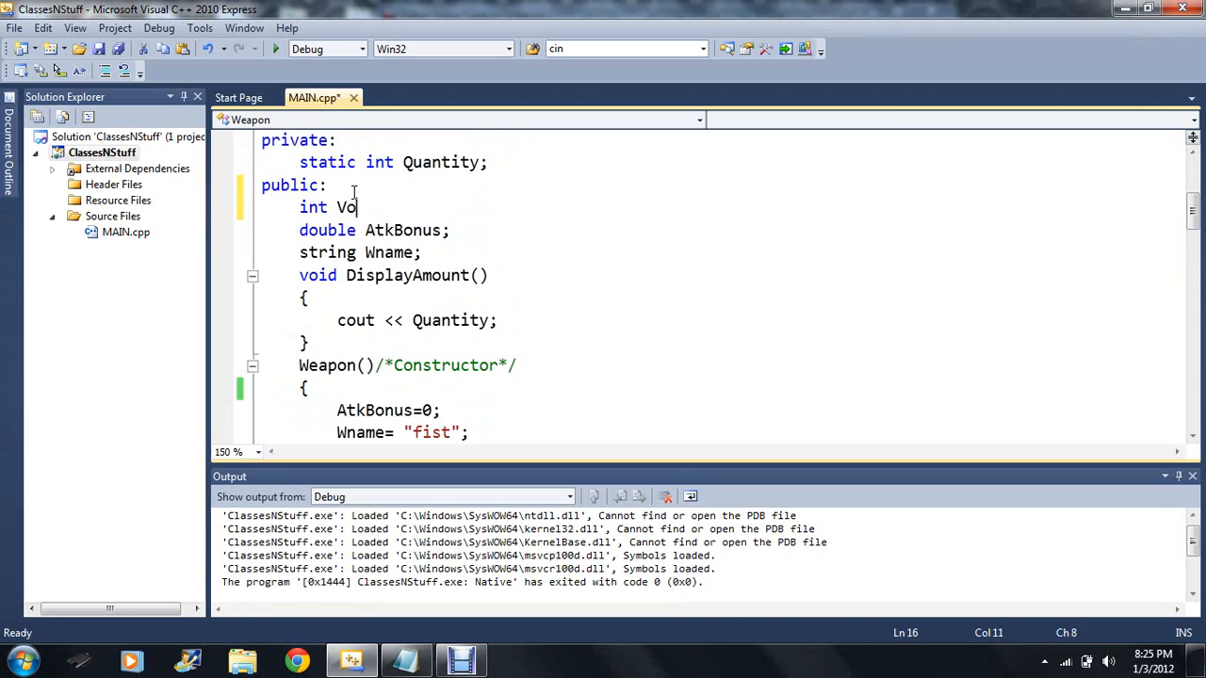
pyautogui.write('latility')
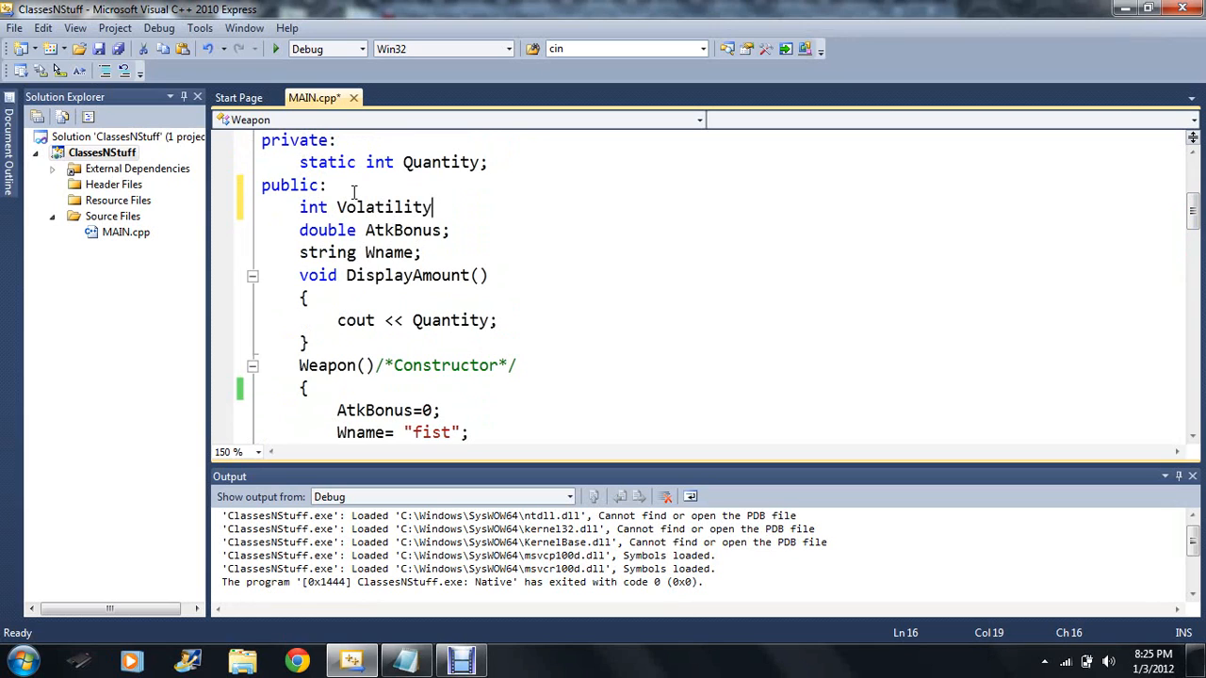
pyautogui.write(';')
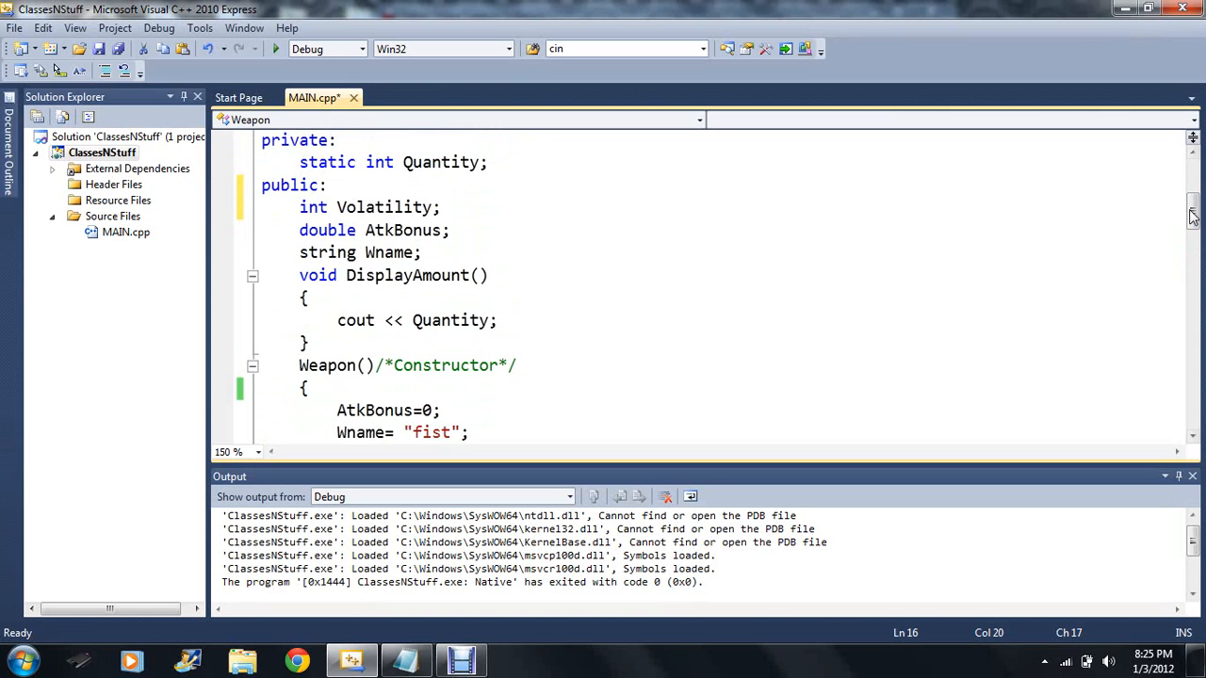
# - Set Volatility=6; in the Weapon() constructor
pyautogui.scroll(-3)
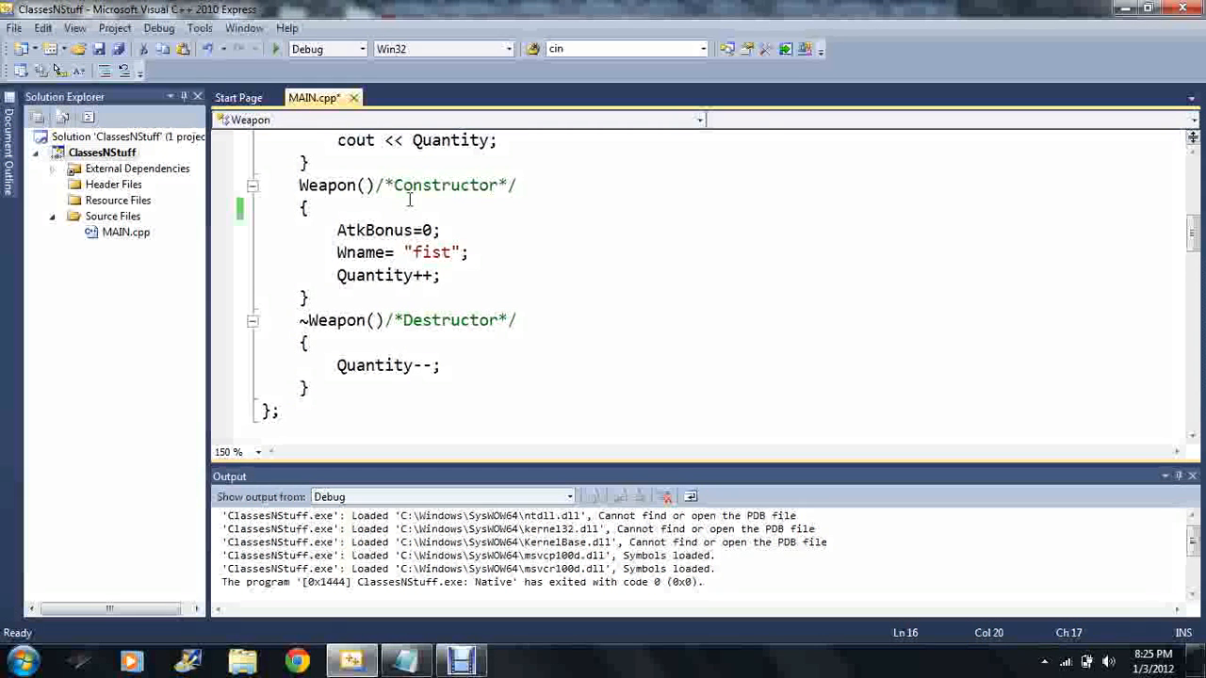
pyautogui.write('V')
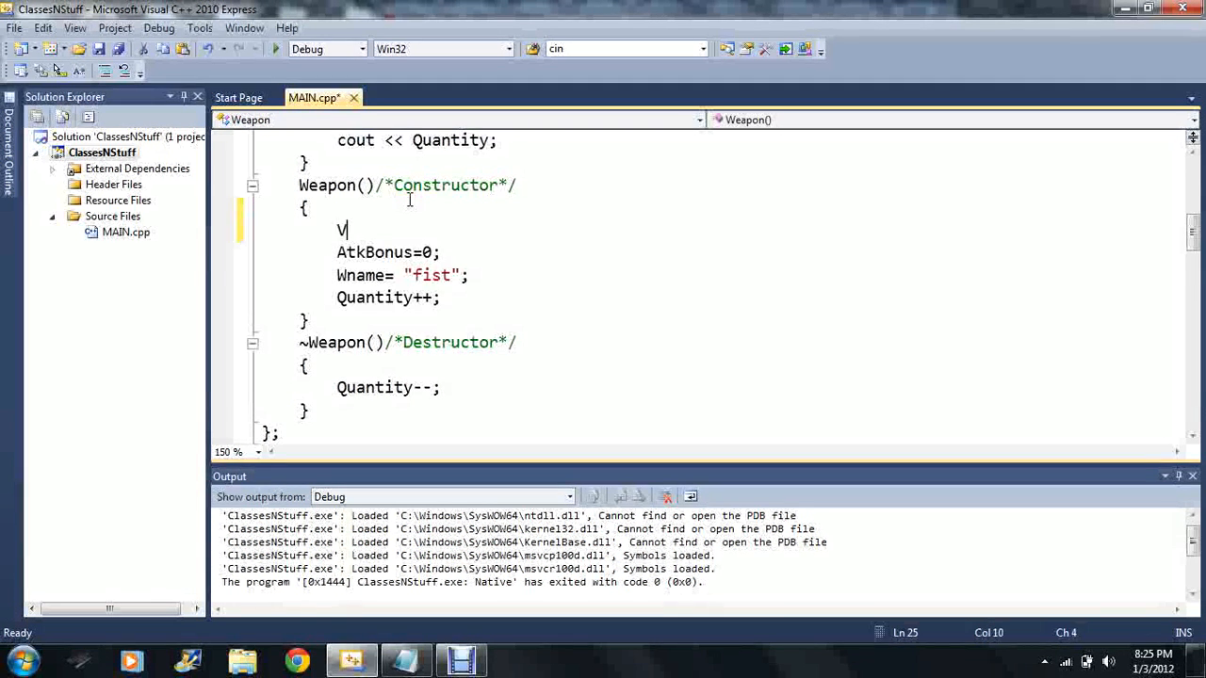
pyautogui.write('olatility')
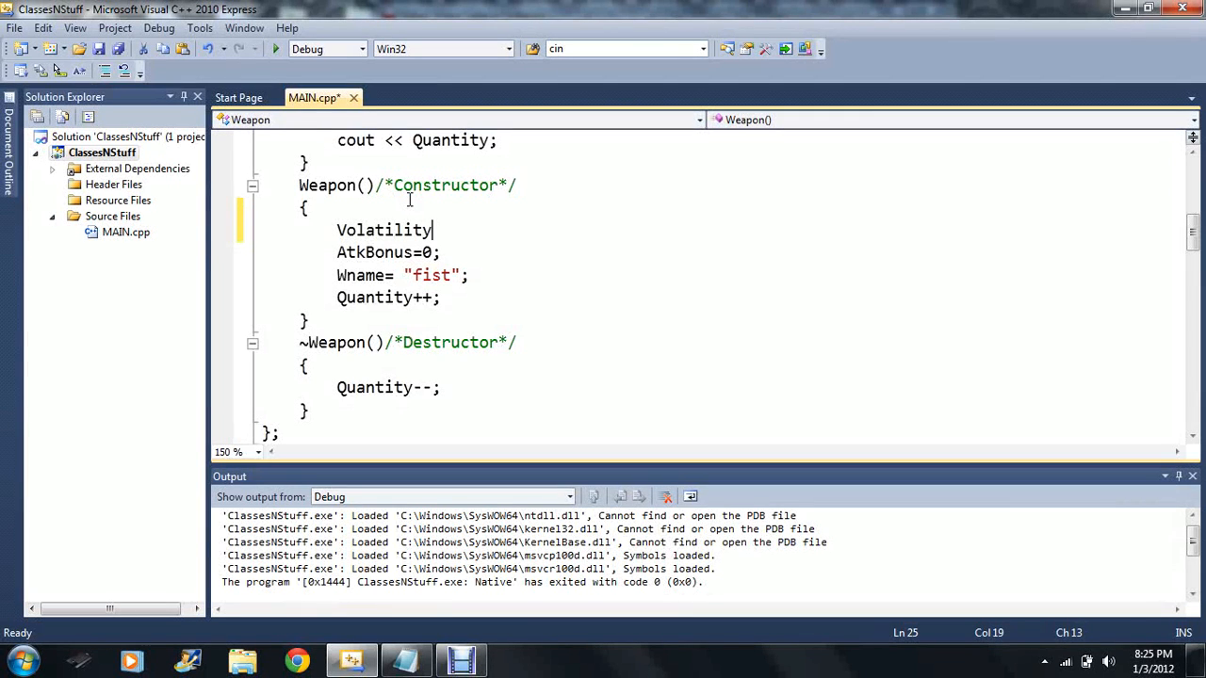
pyautogui.write('=')
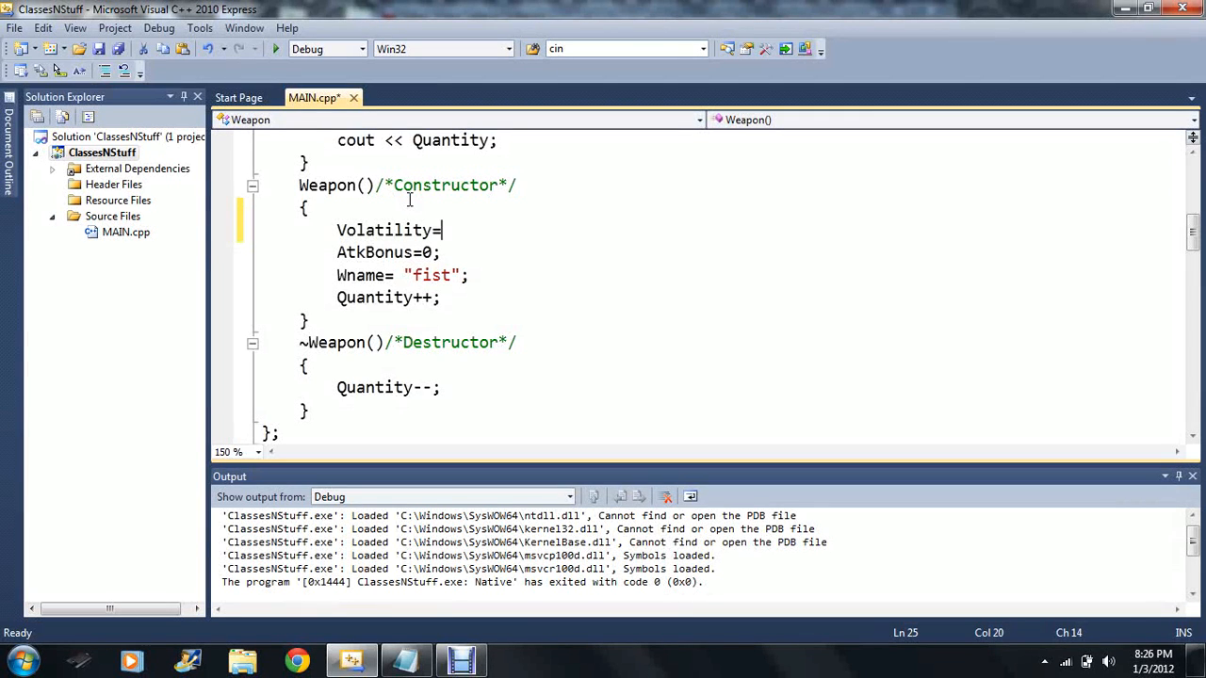
pyautogui.write('6;')
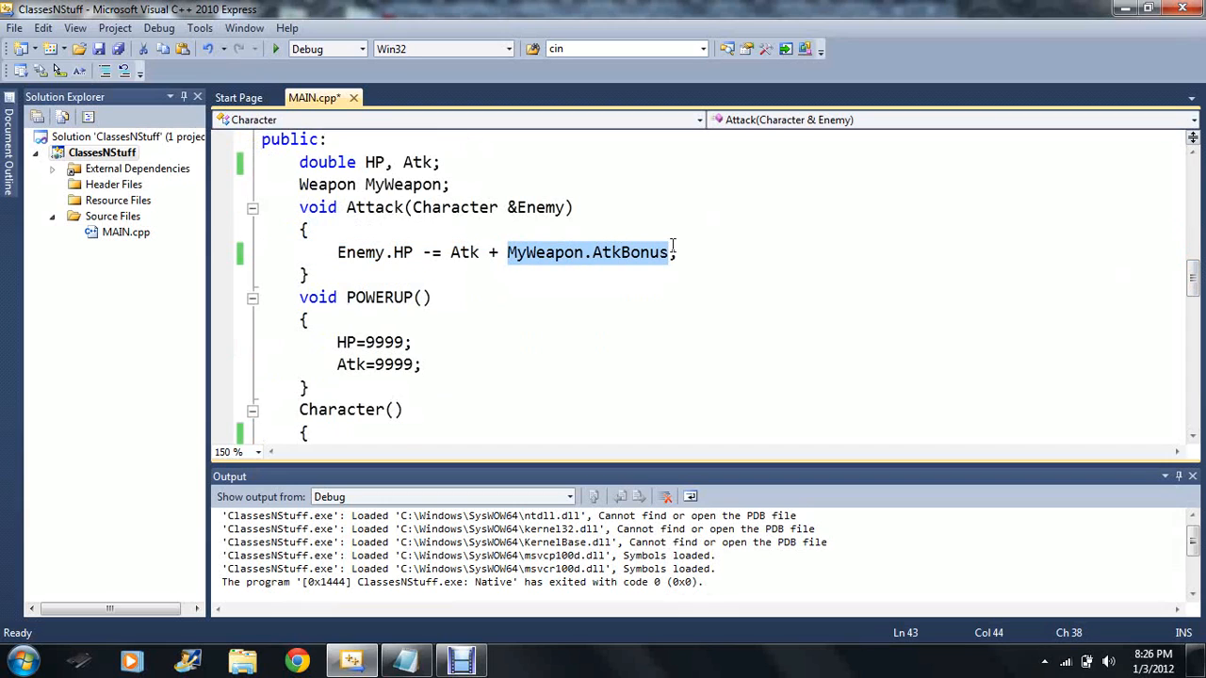
# - Add a Random( call to Attack's damage, starting the MyWeapon argument
pyautogui.write('Random')
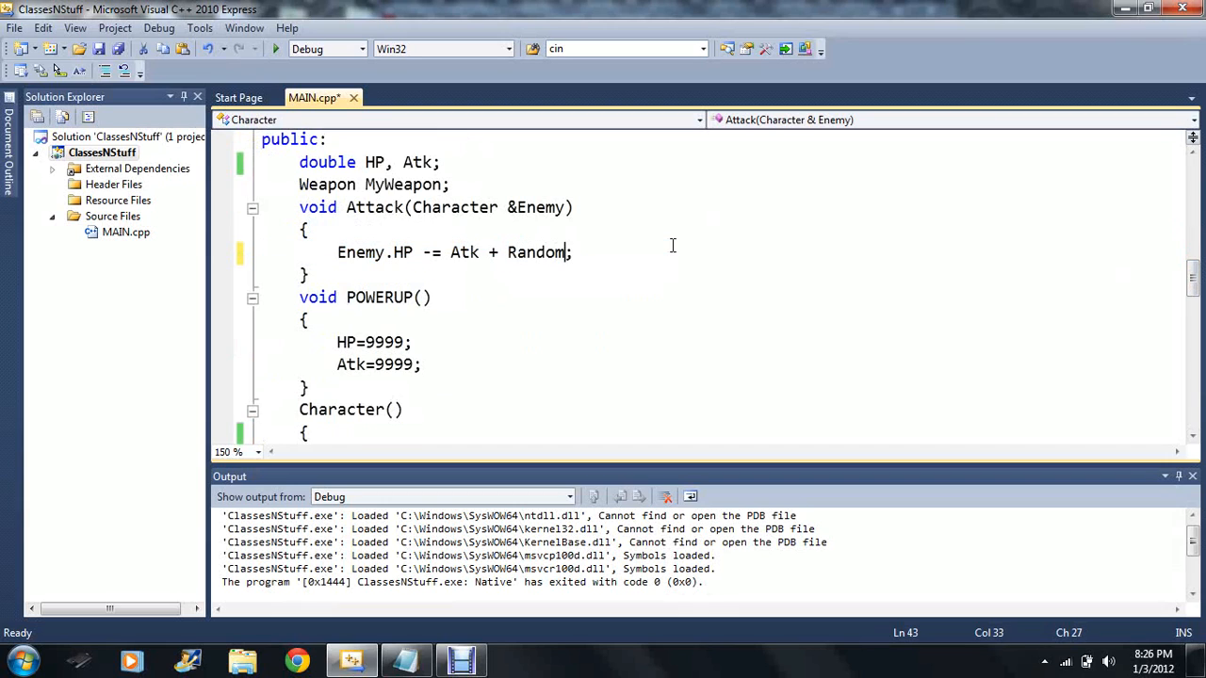
pyautogui.scroll(-3)
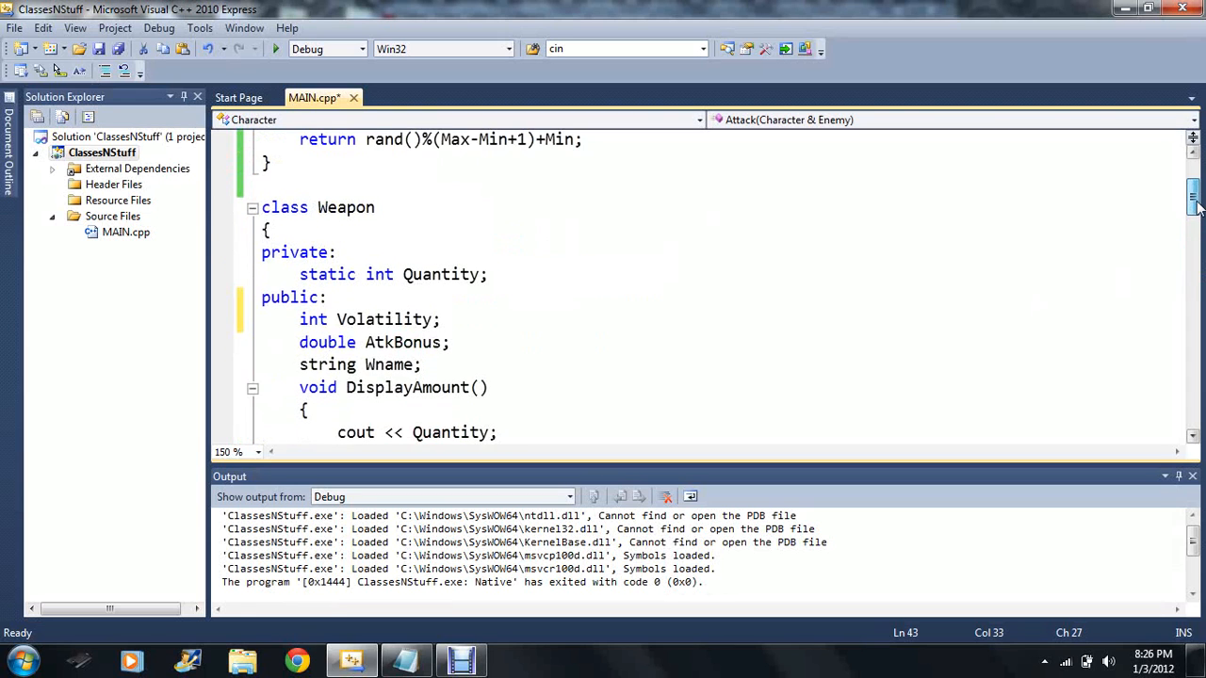
pyautogui.scroll(-3)
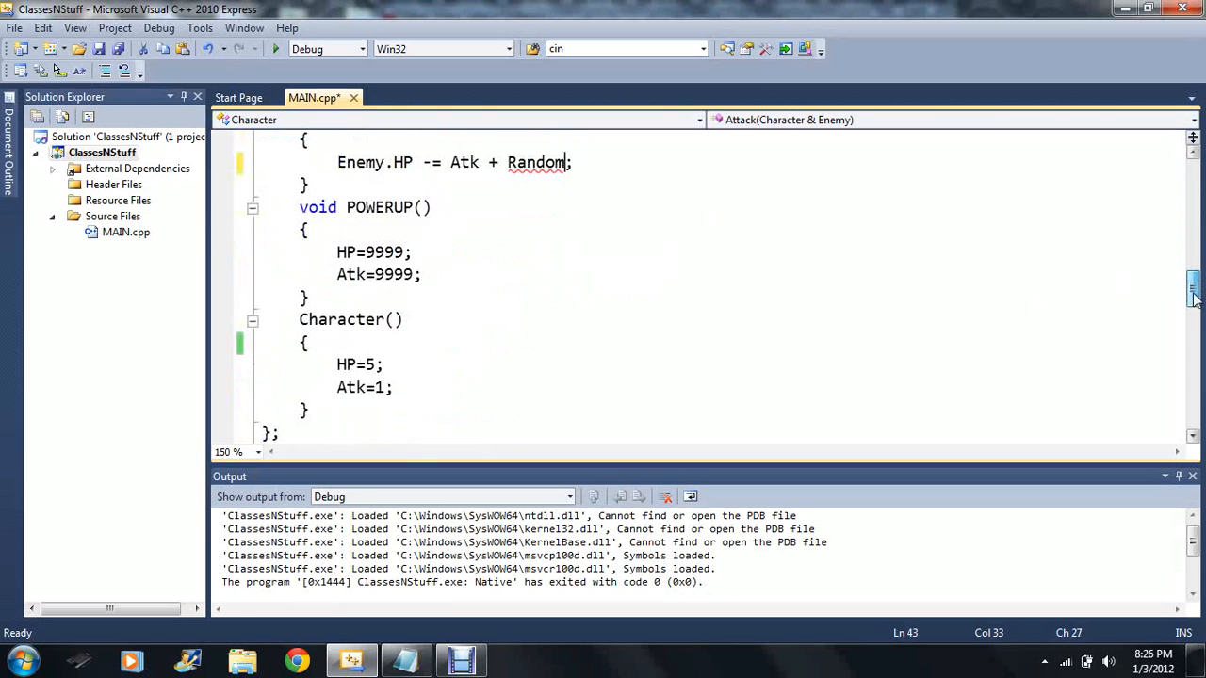
pyautogui.write('(')
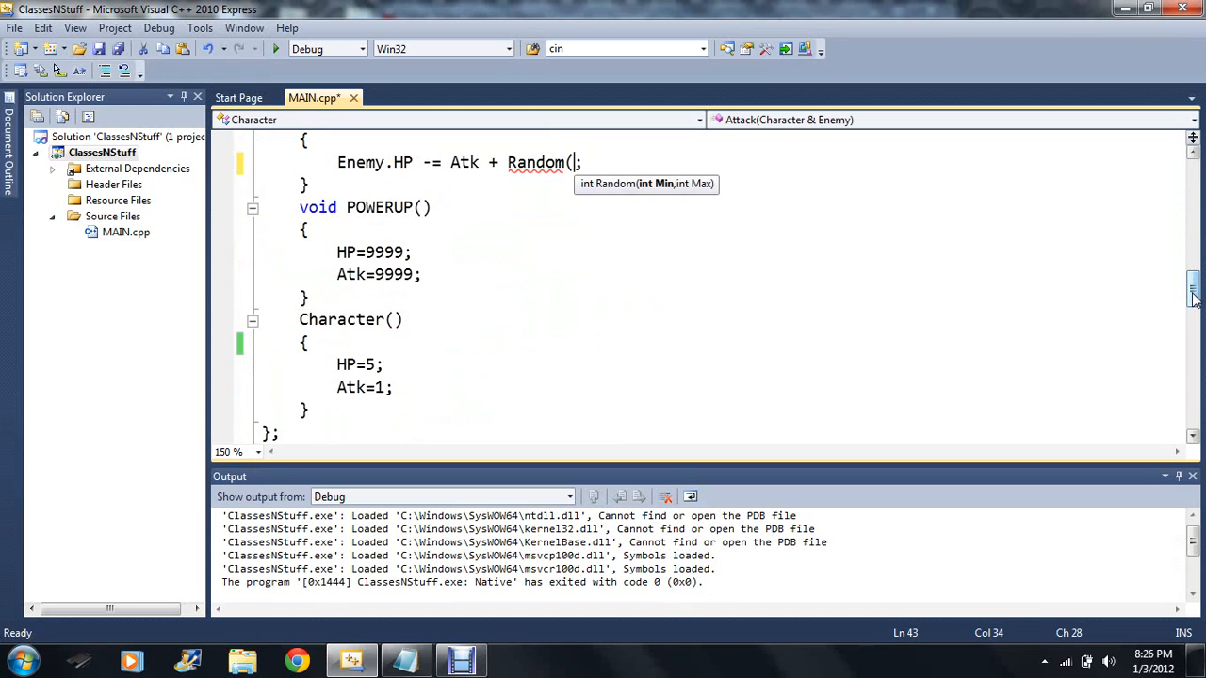
pyautogui.write('My')
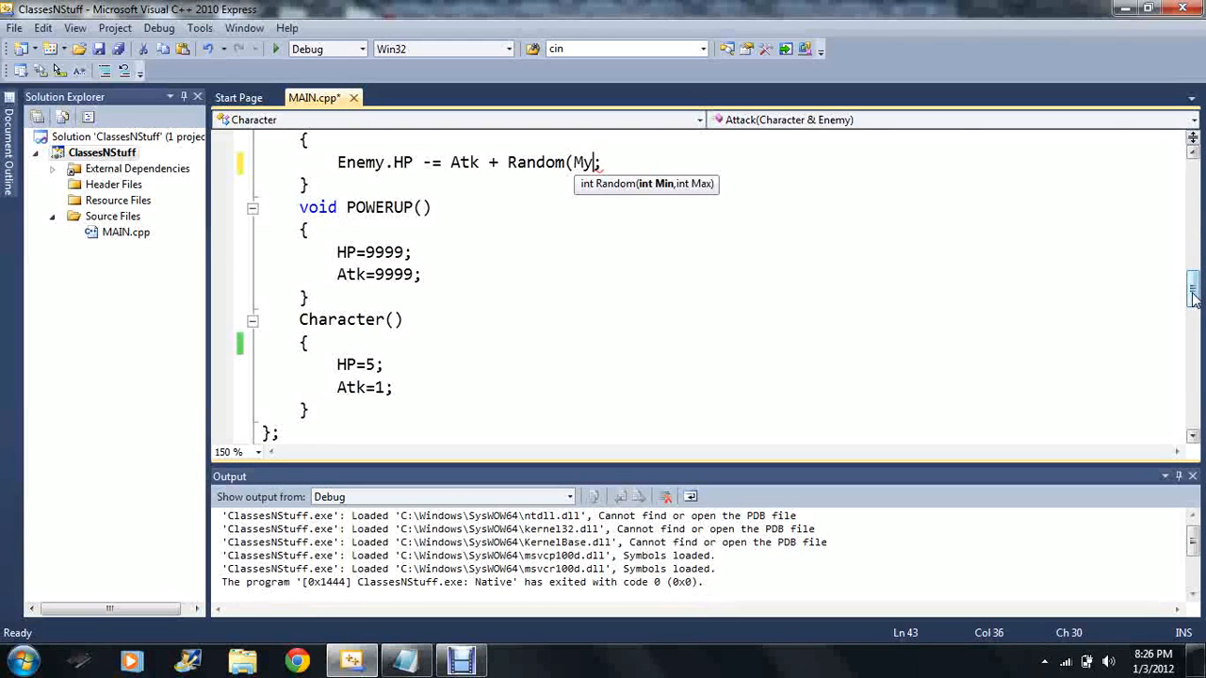
pyautogui.write('W')
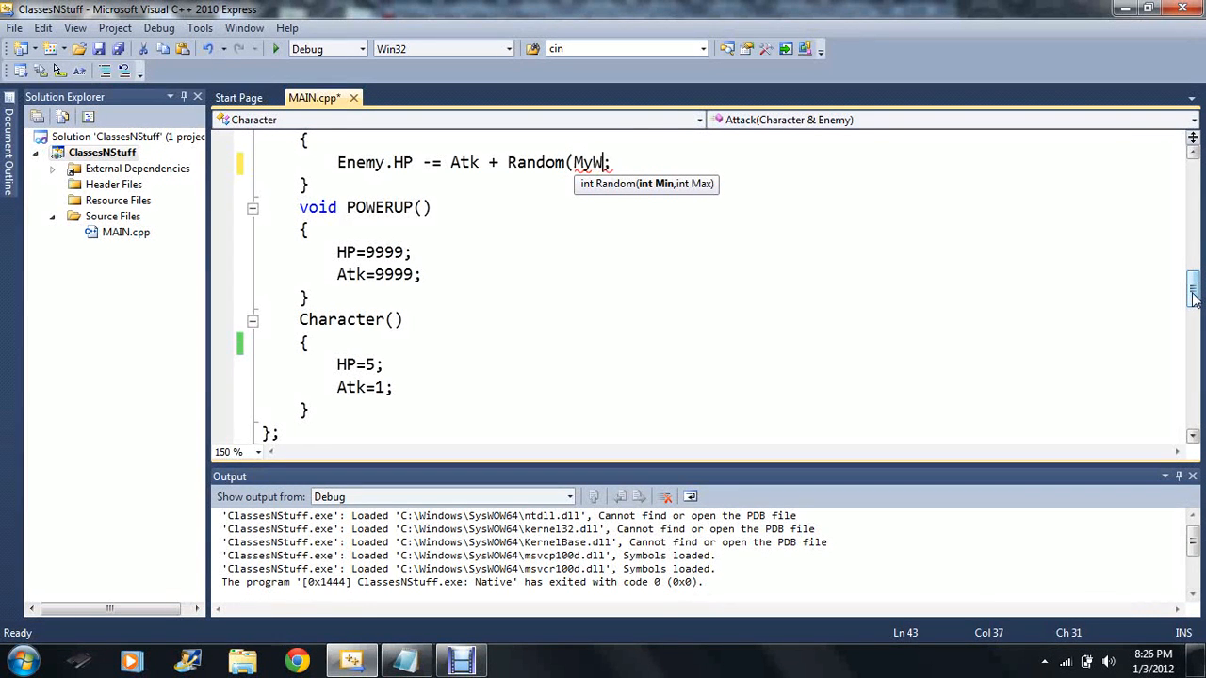
pyautogui.write('eapon')
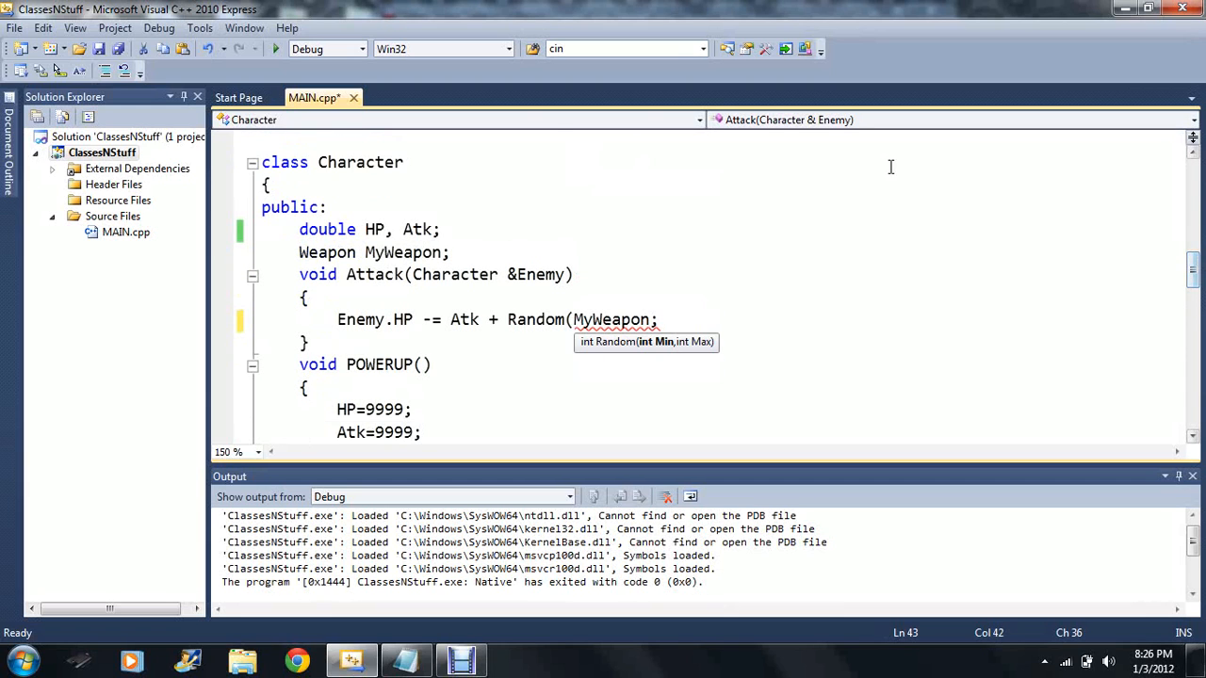
pyautogui.moveTo(666, 324)
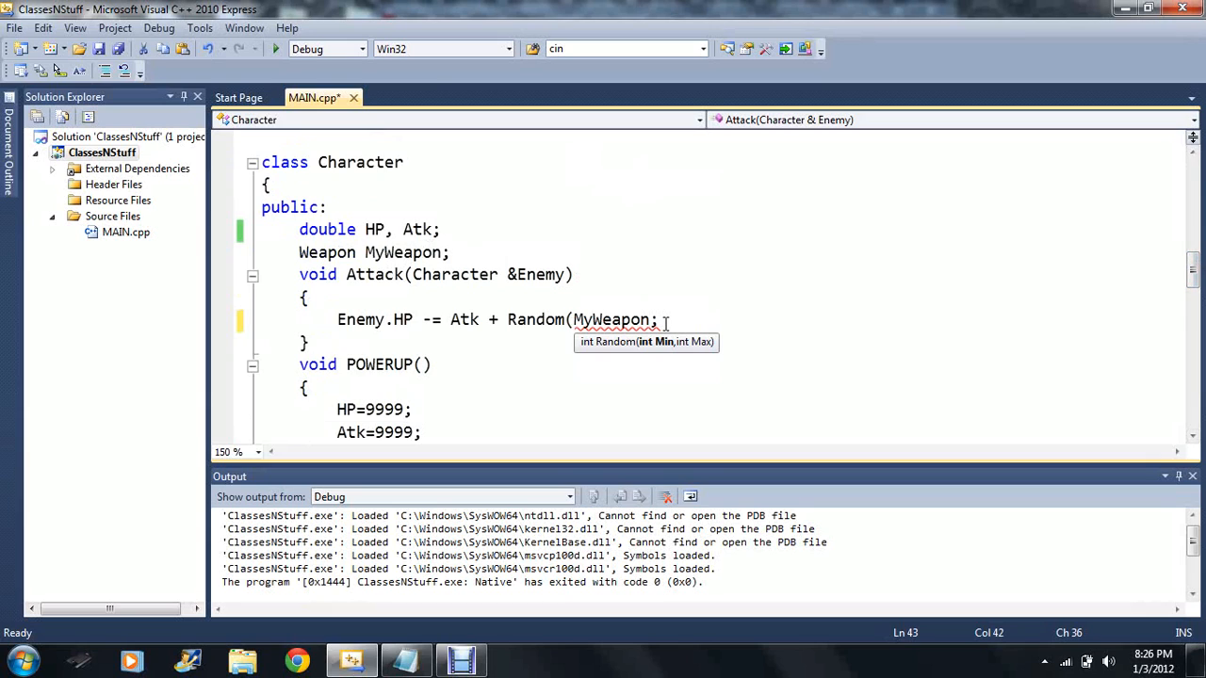
# - Fill Random's bounds with MyWeapon.AtkBonus-.5*MyWeapon.Volatility
pyautogui.write('.')
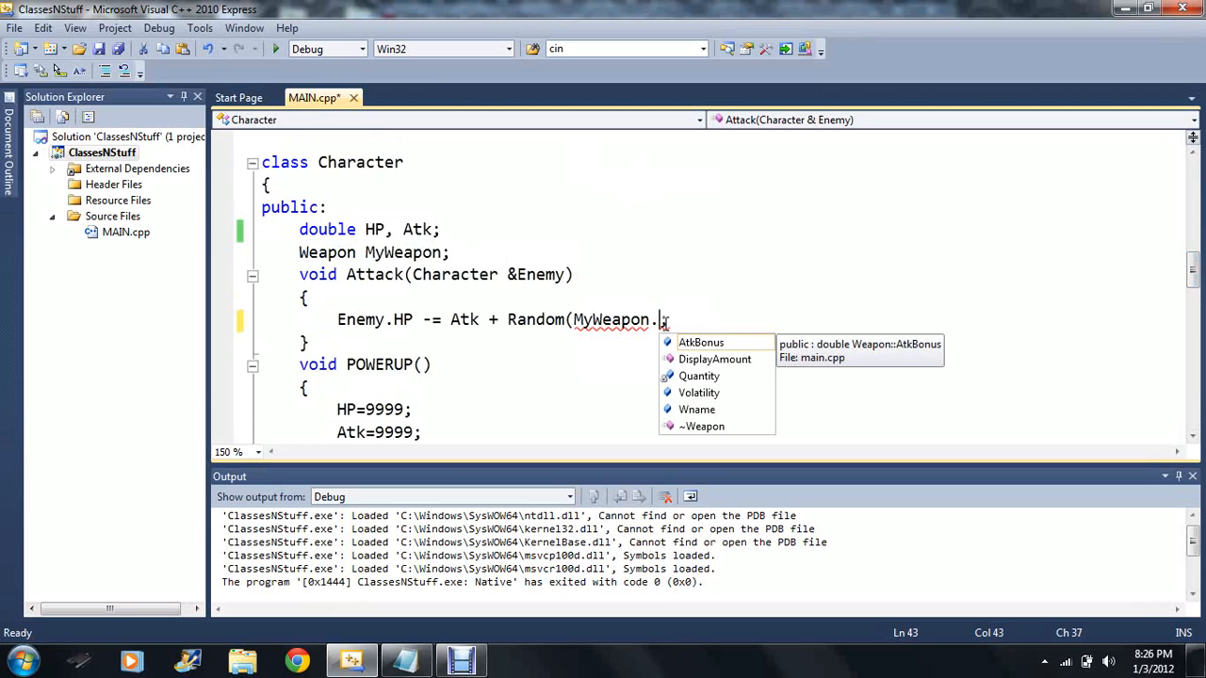
pyautogui.write('At')
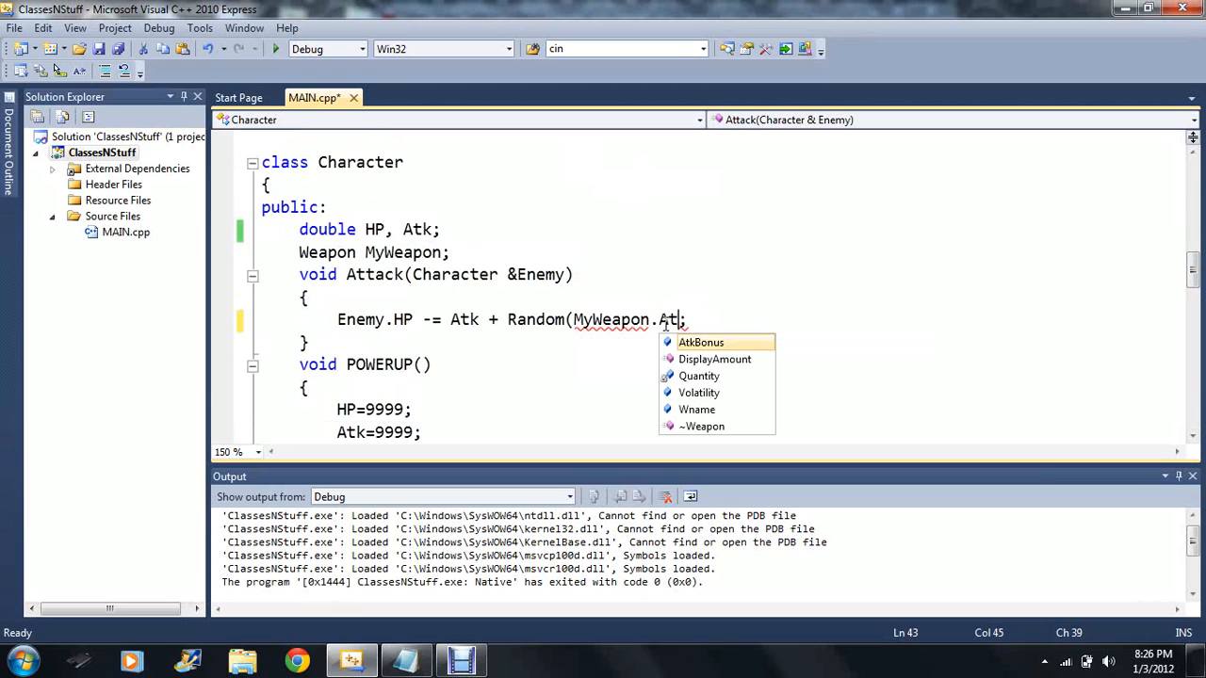
pyautogui.write('Boun')
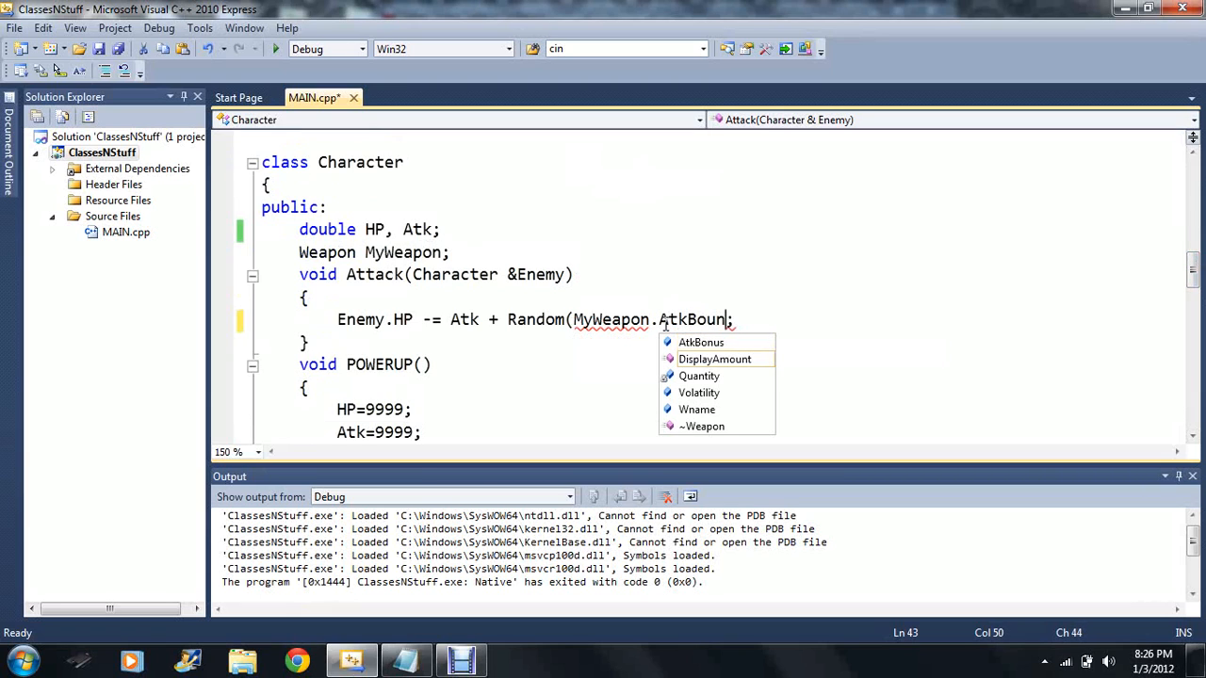
pyautogui.write('s+')
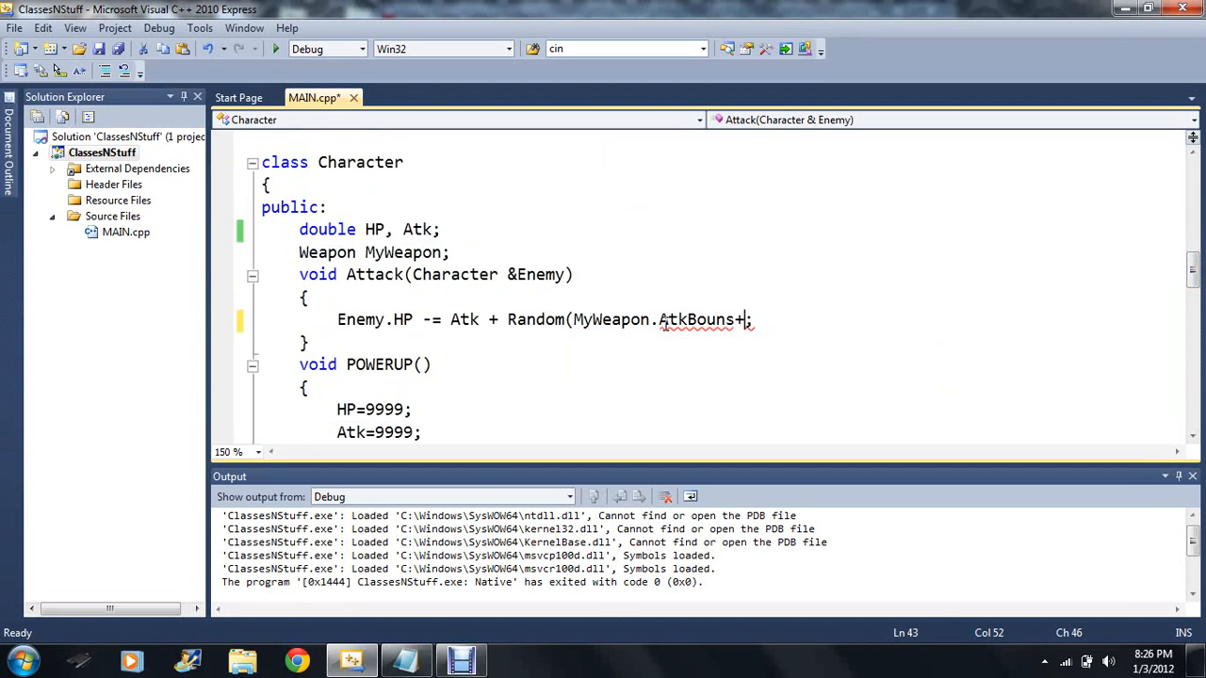
pyautogui.write('.5*')
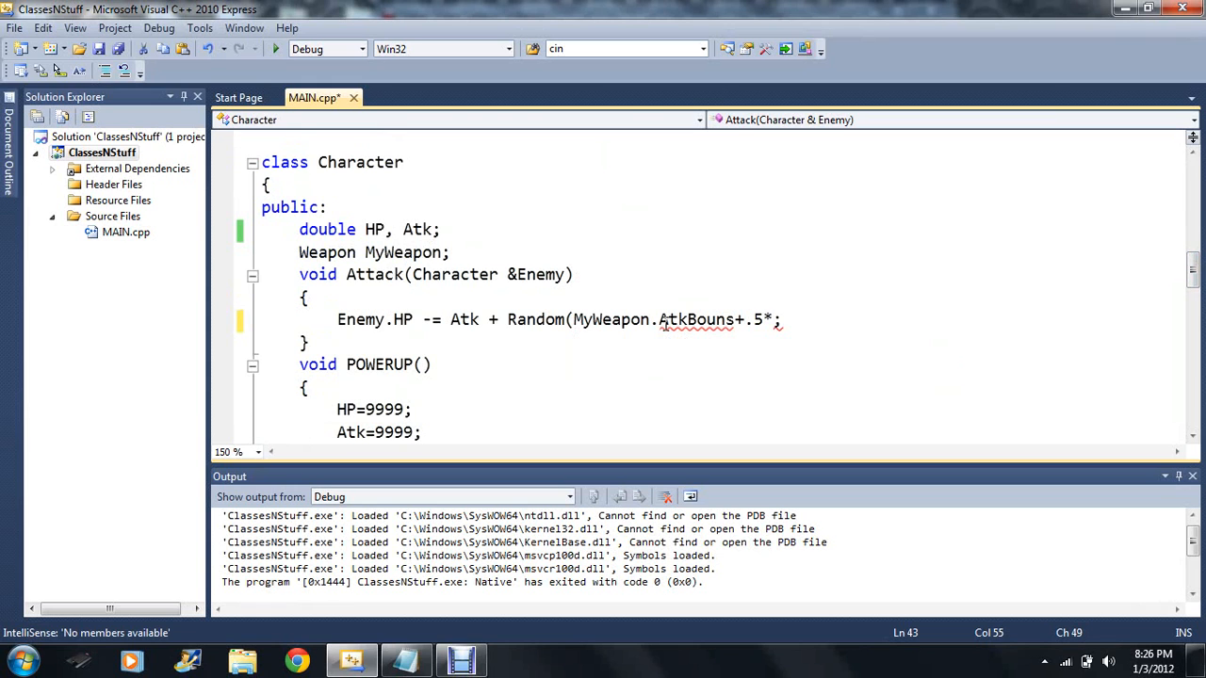
pyautogui.write('M')
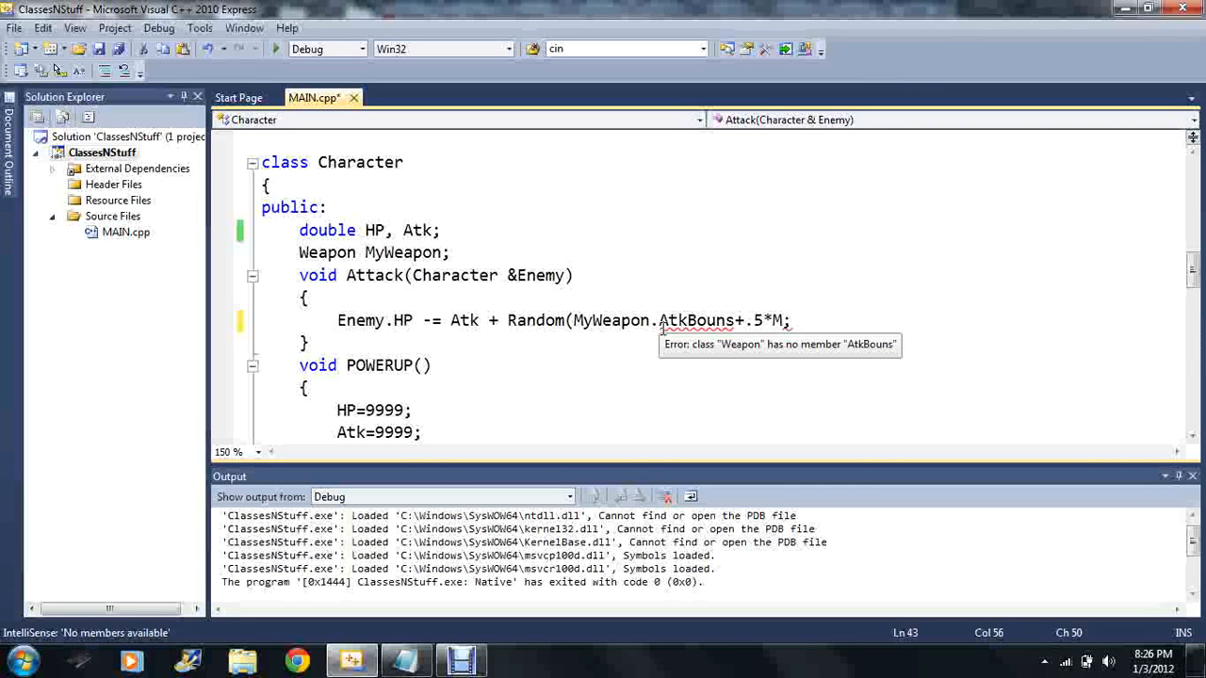
pyautogui.write('yW')
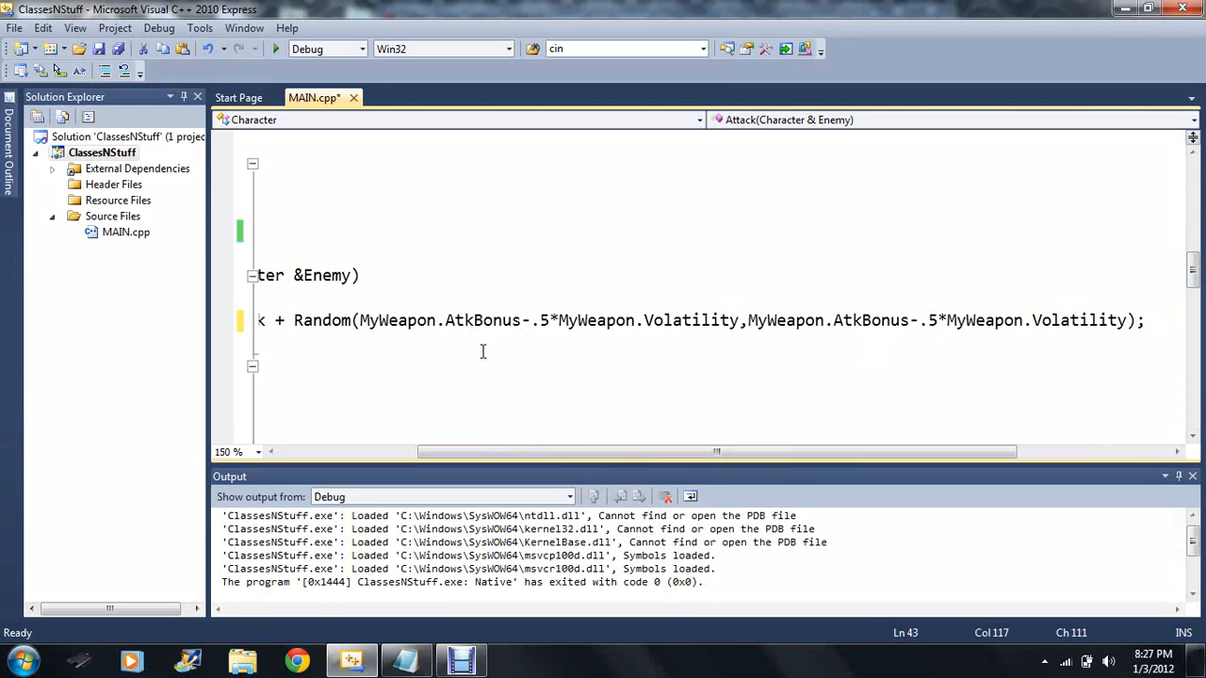
# - Change Random's upper bound to AtkBonus+.5*Volatility; rerun shows HP 5, then 4
pyautogui.moveTo(716, 451); pyautogui.dragTo(410, 451)
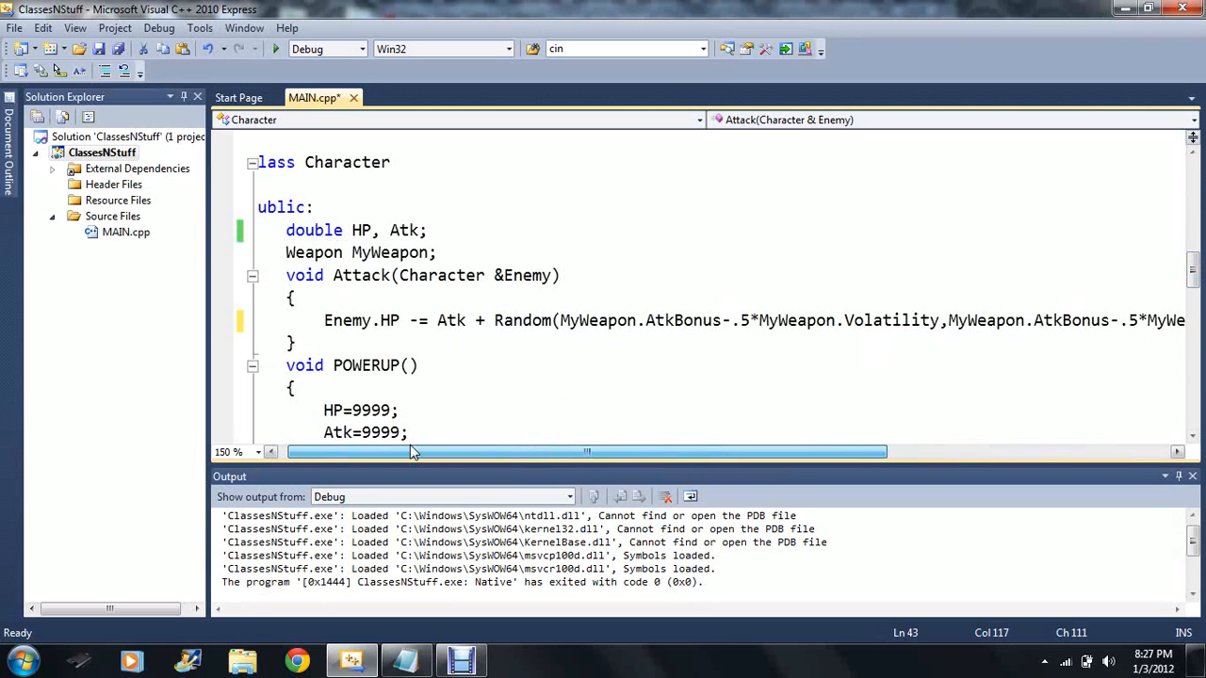
pyautogui.scroll(-3)
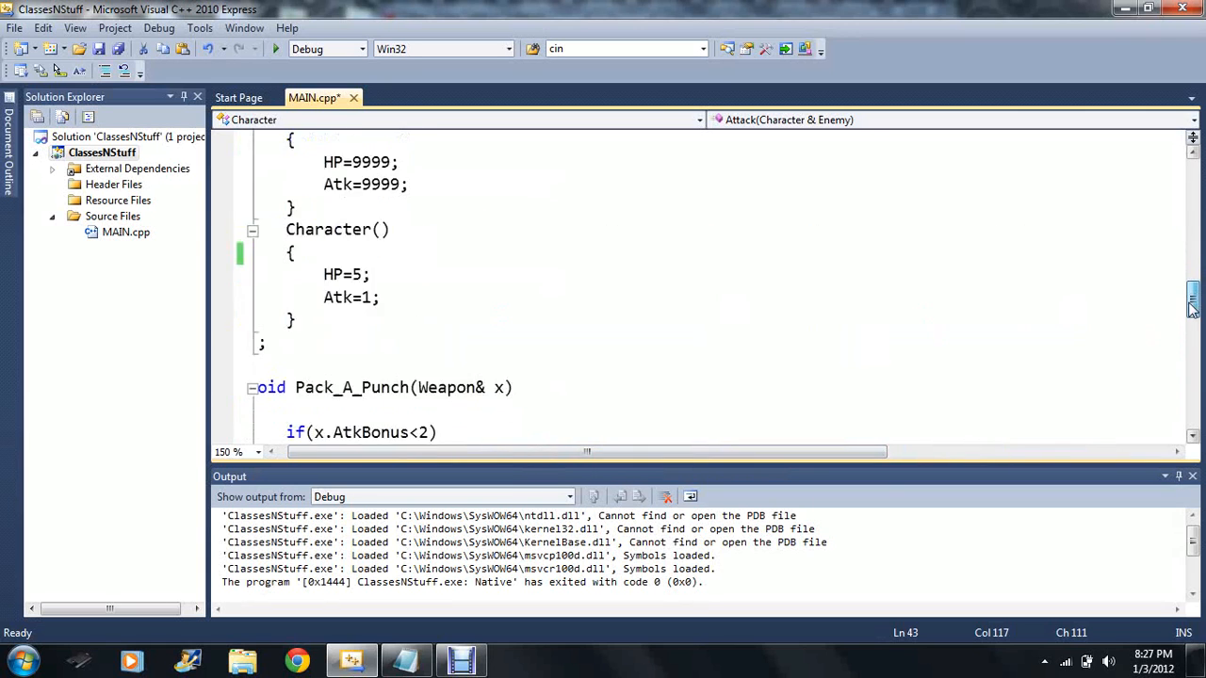
pyautogui.scroll(-3)
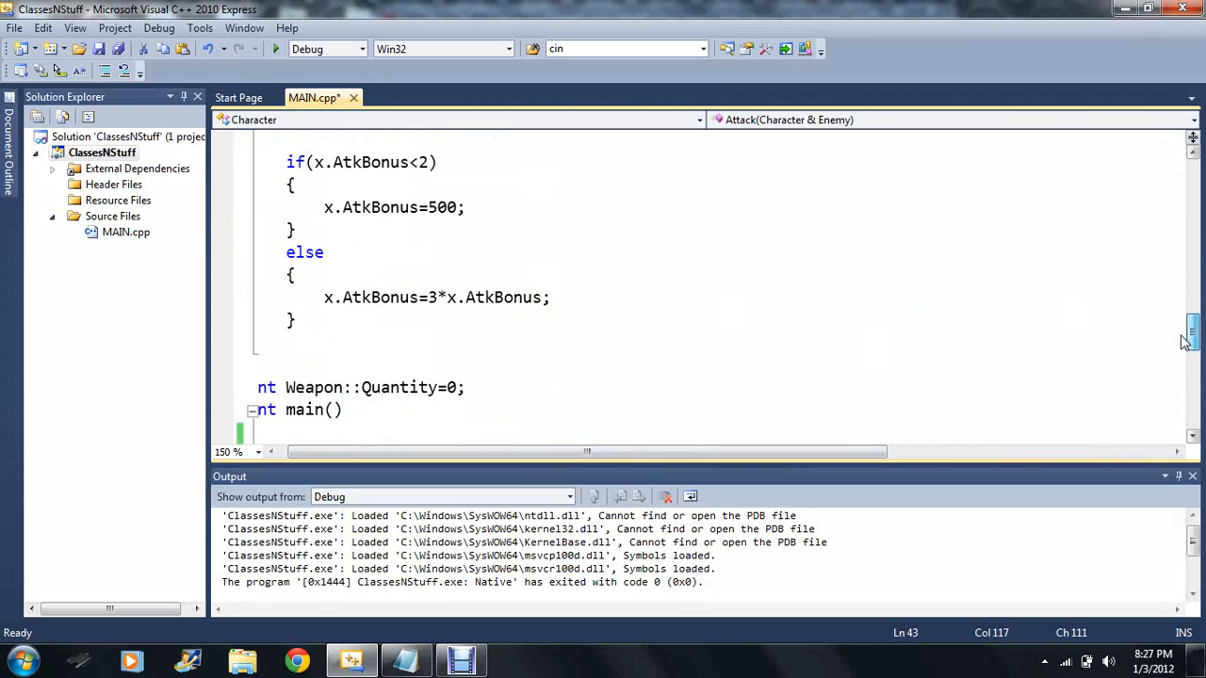
pyautogui.scroll(-3)
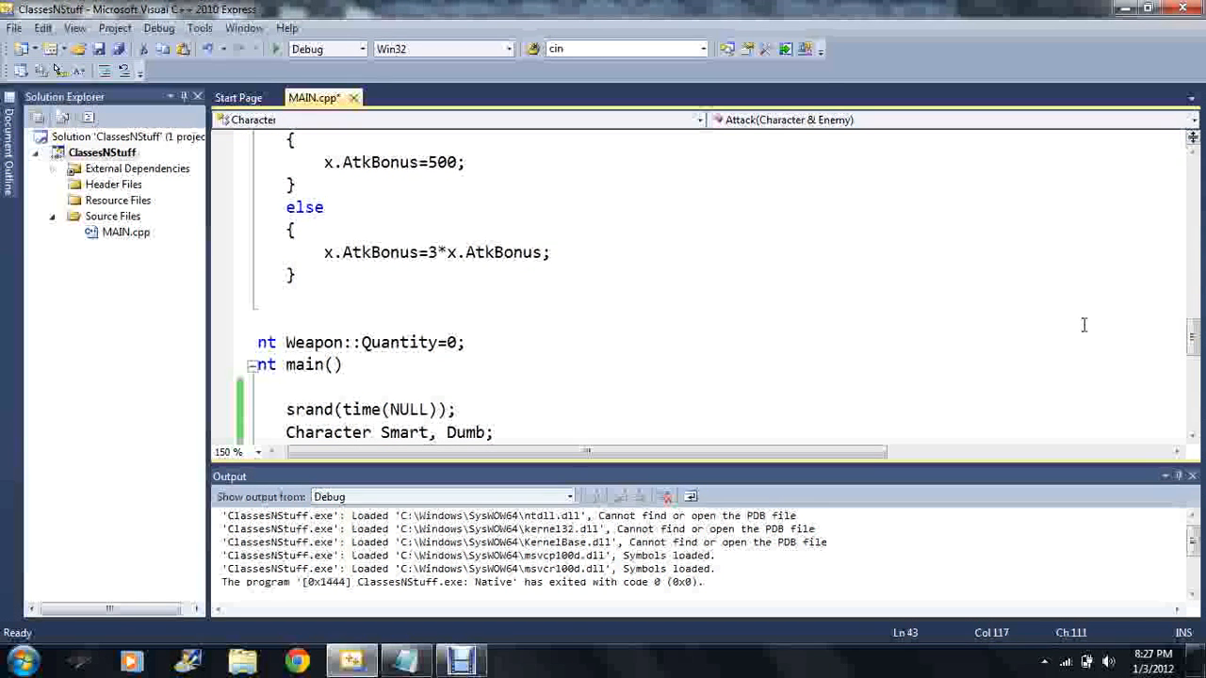
pyautogui.scroll(-3)
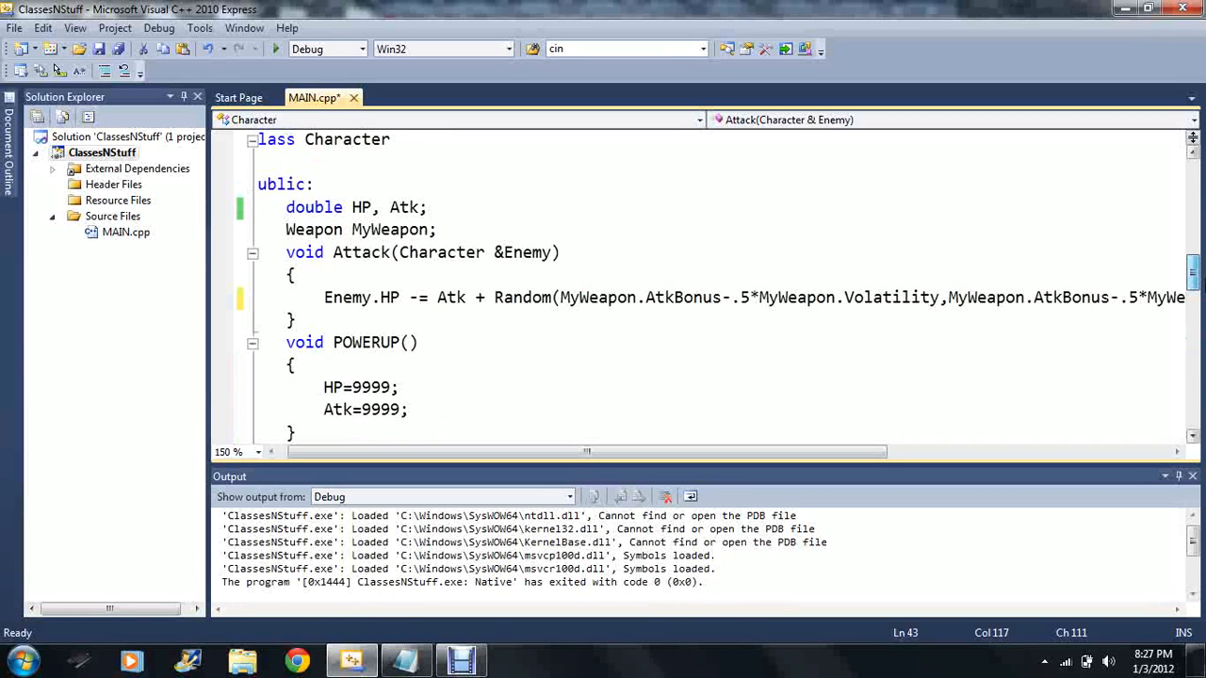
pyautogui.moveTo(584, 452); pyautogui.dragTo(970, 451)
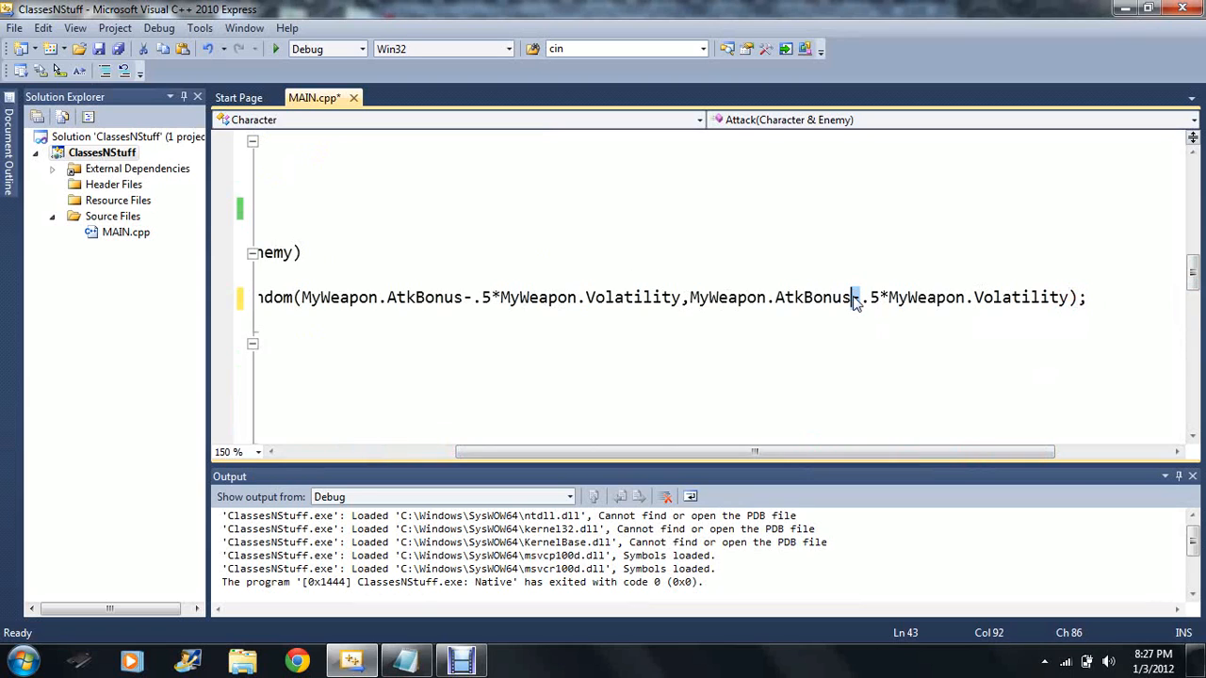
pyautogui.write('+ Ra')
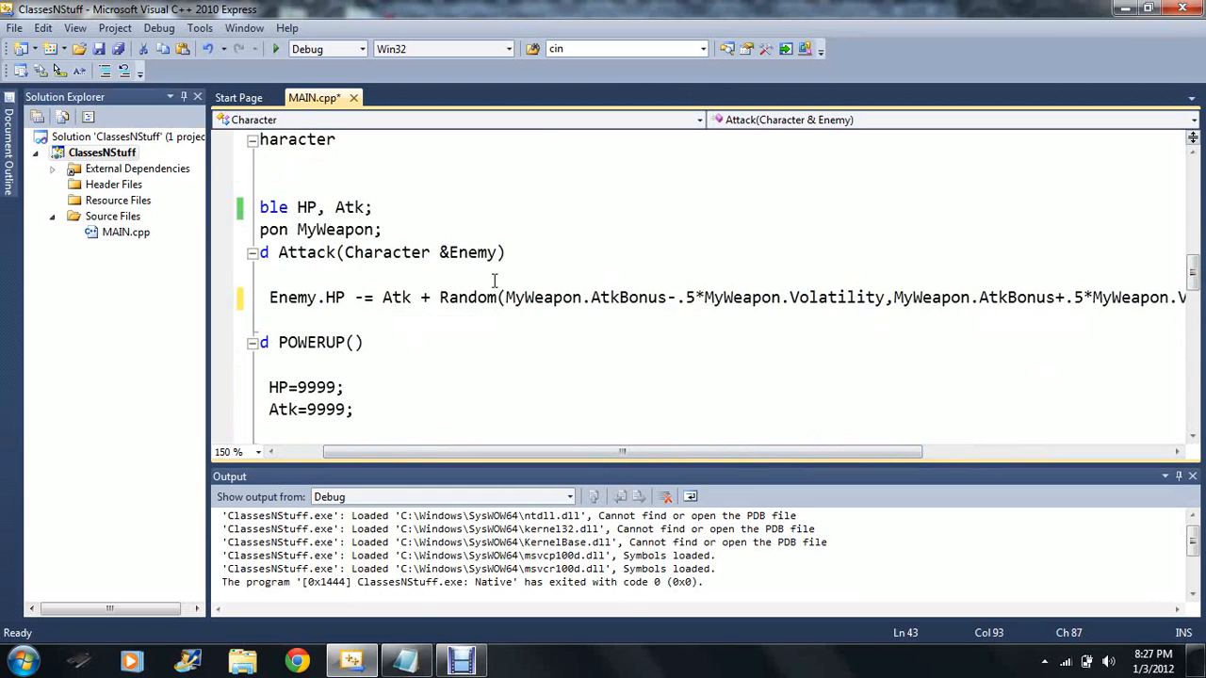
pyautogui.moveTo(562, 297)
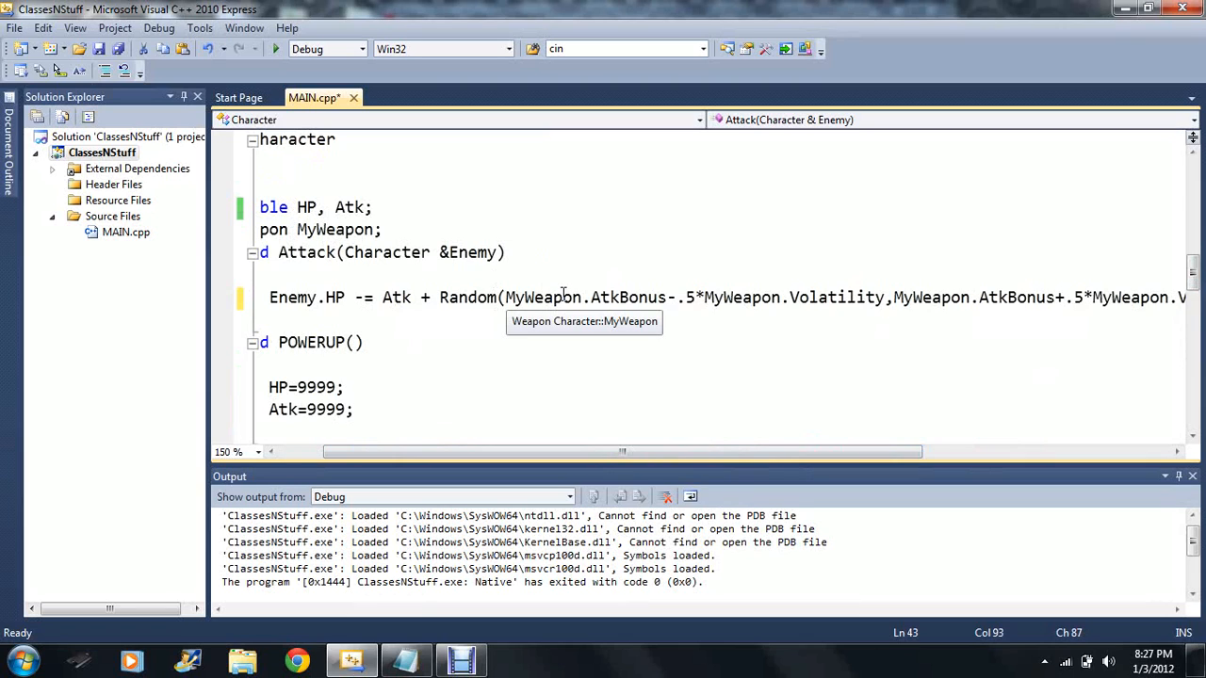
pyautogui.moveTo(633, 297)
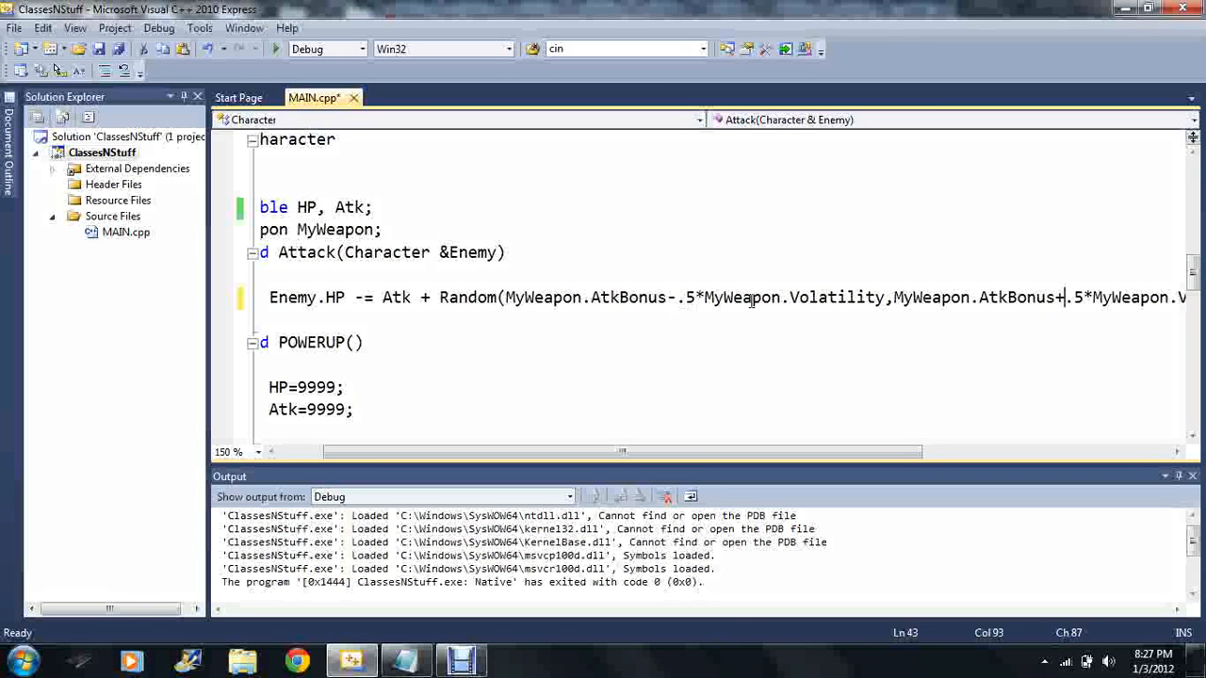
pyautogui.scroll(-3)
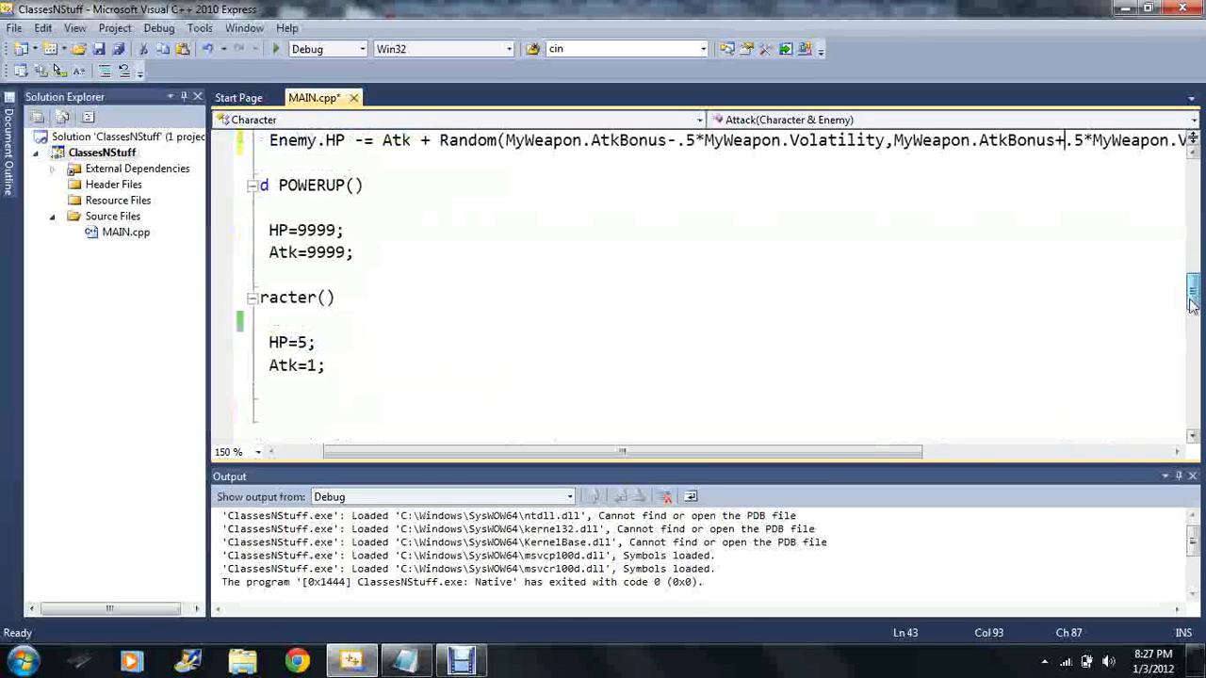
pyautogui.scroll(-3)
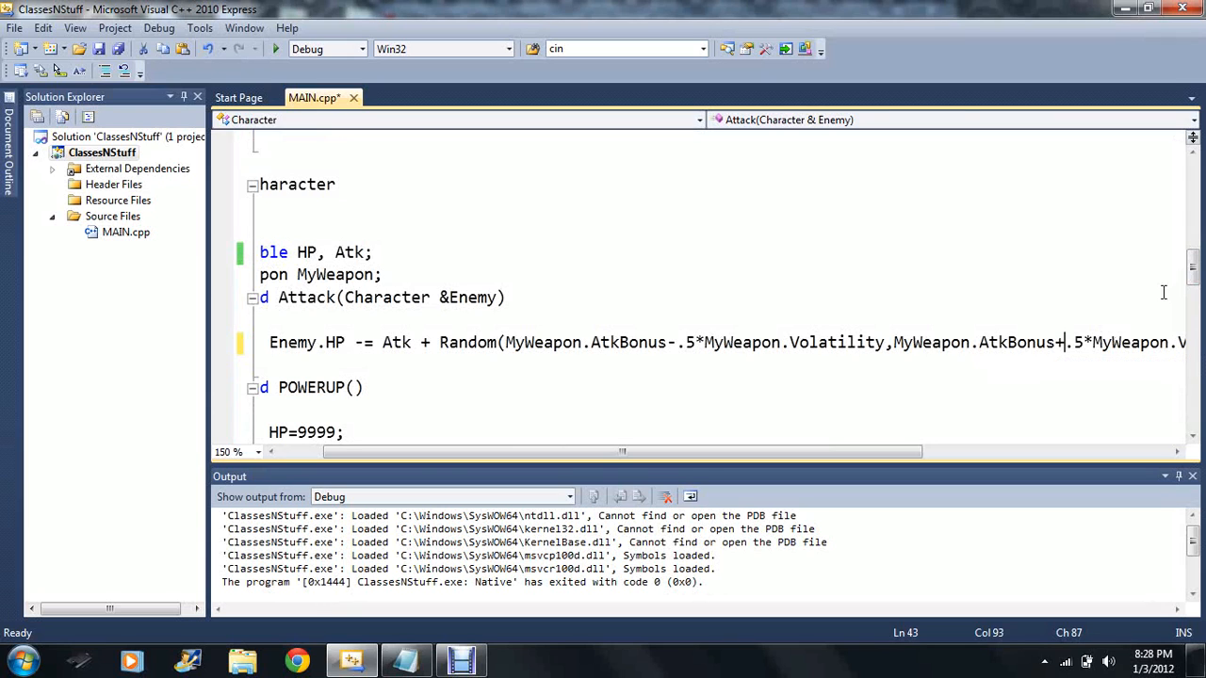
pyautogui.scroll(-3)
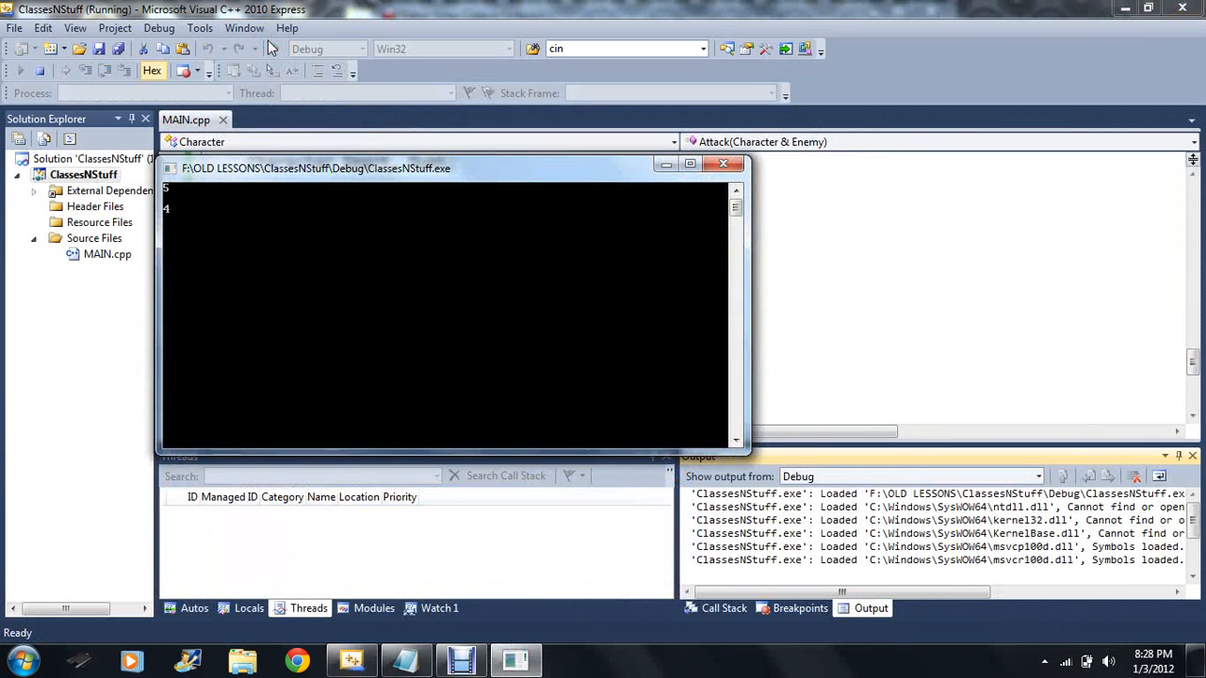
# - Close the console window after seeing the enemy's HP drop from 5 to 4
pyautogui.click(272, 49)
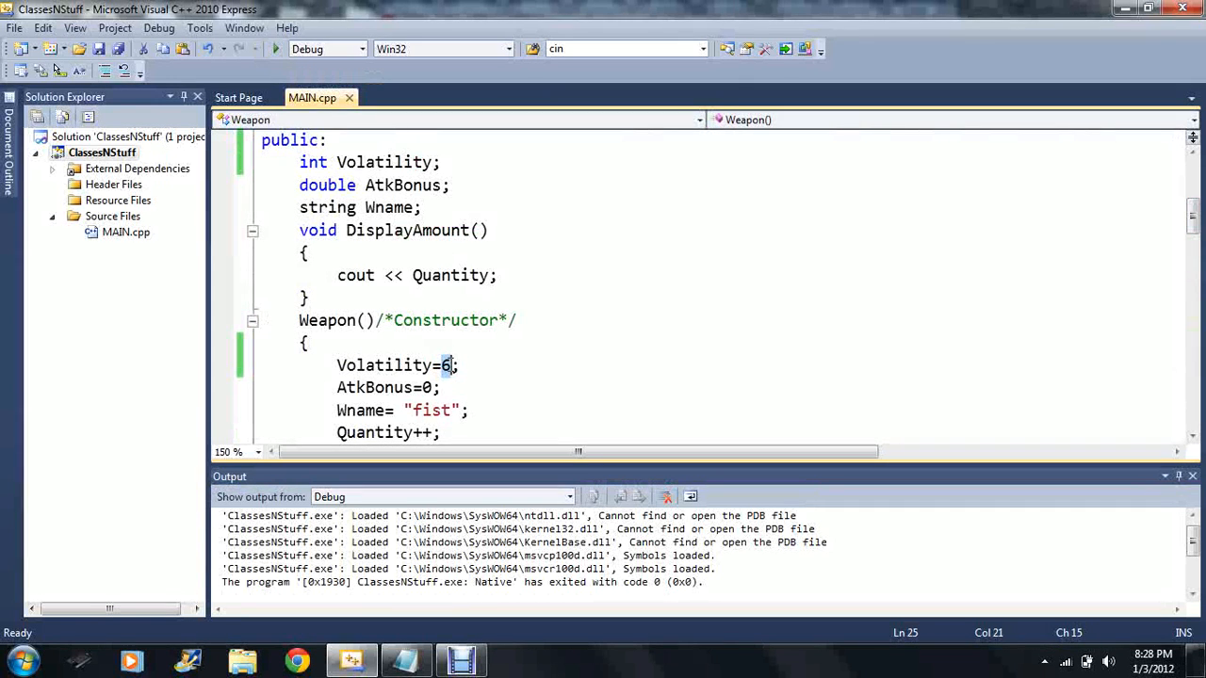
# - Set the weapon's default Volatility to 12 and rerun the program
pyautogui.write('12')
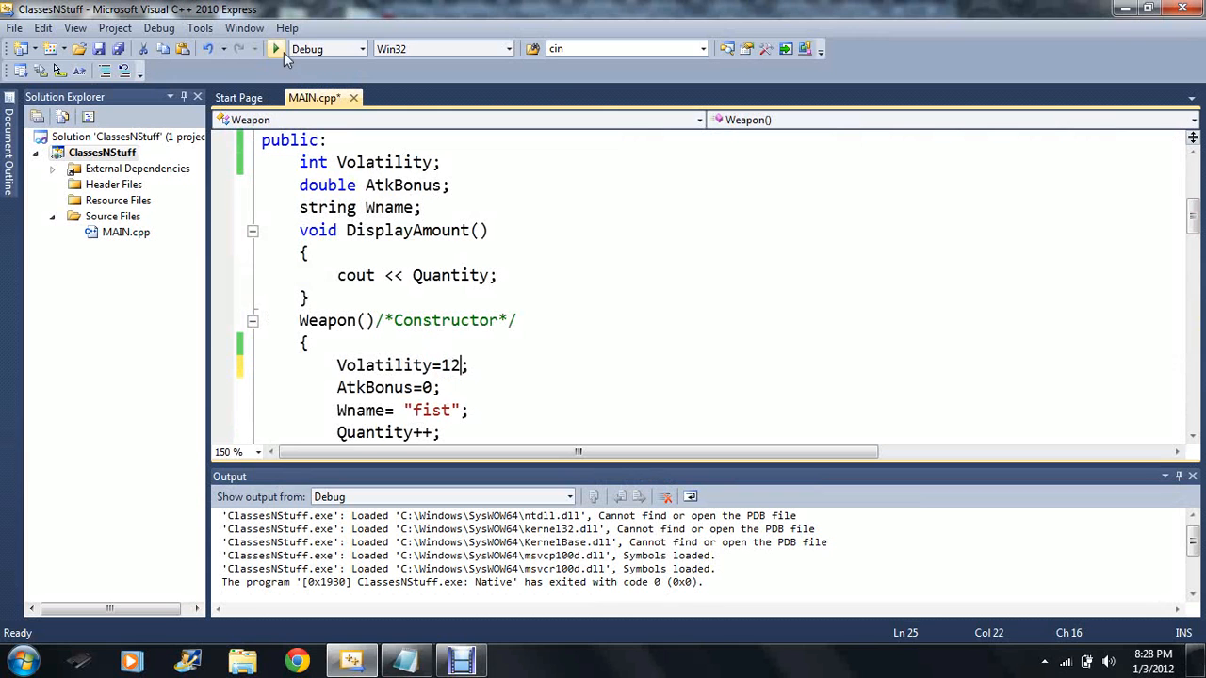
pyautogui.click(275, 48)
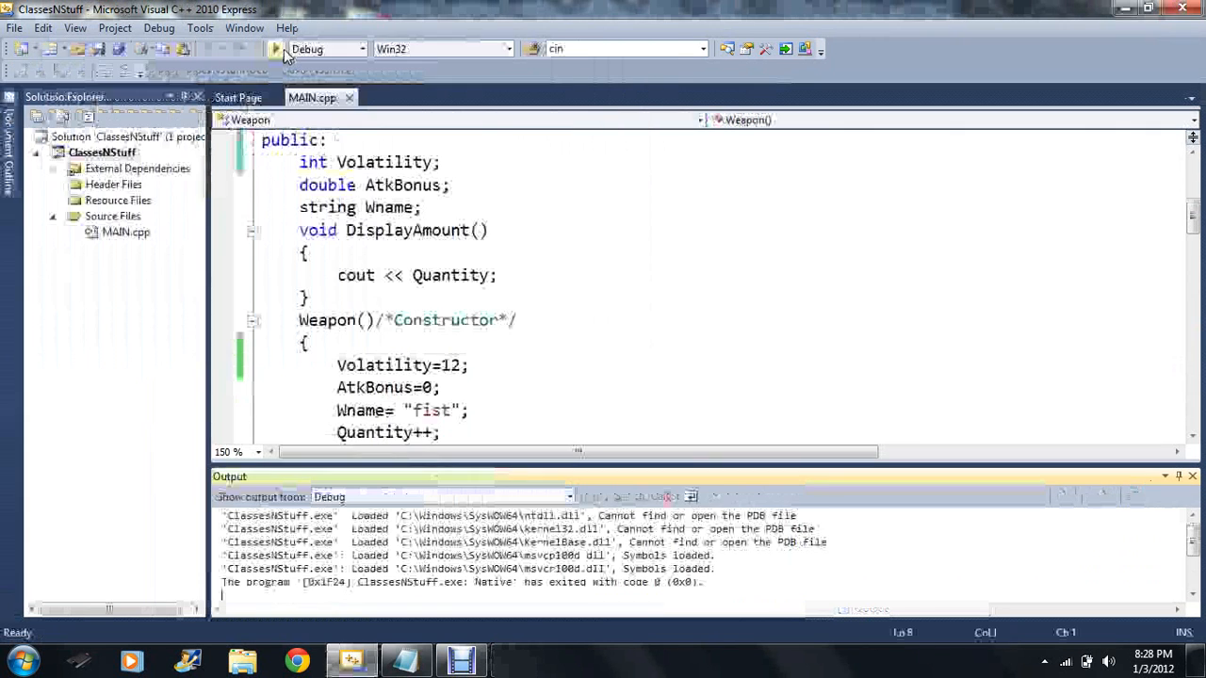
pyautogui.click(274, 48)
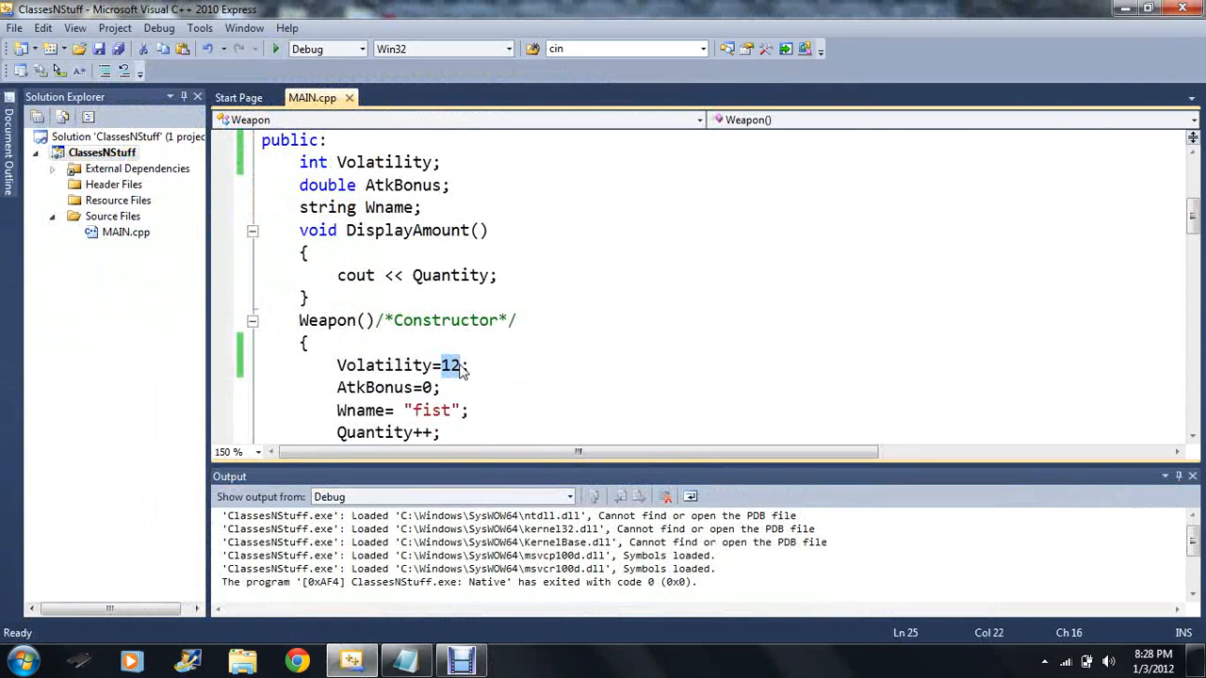
# - Change Volatility to 1, then to 50, and run the program again
pyautogui.press('Backspace')
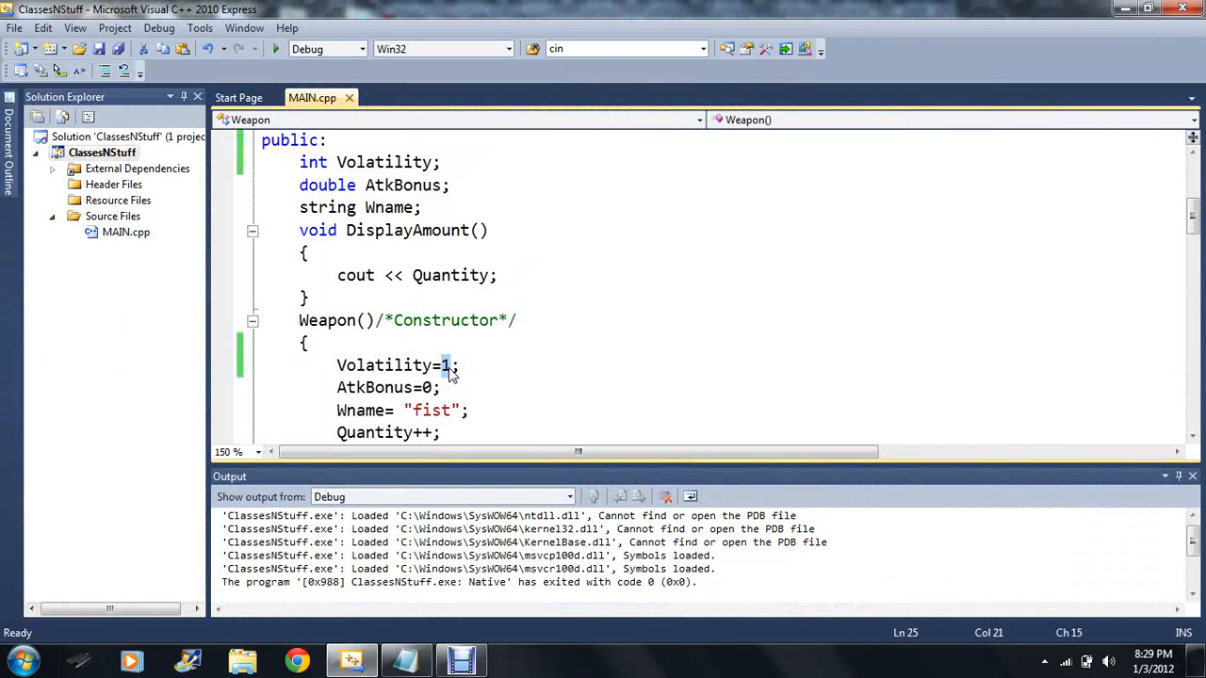
pyautogui.write('50')
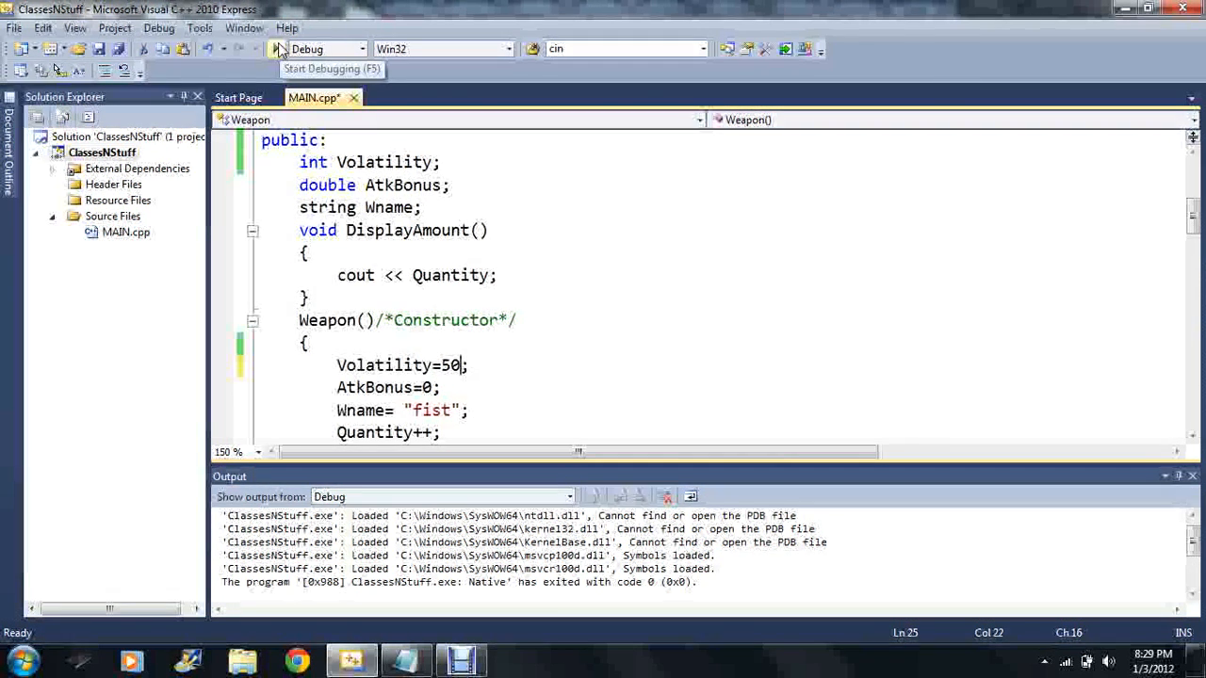
pyautogui.click(278, 48)
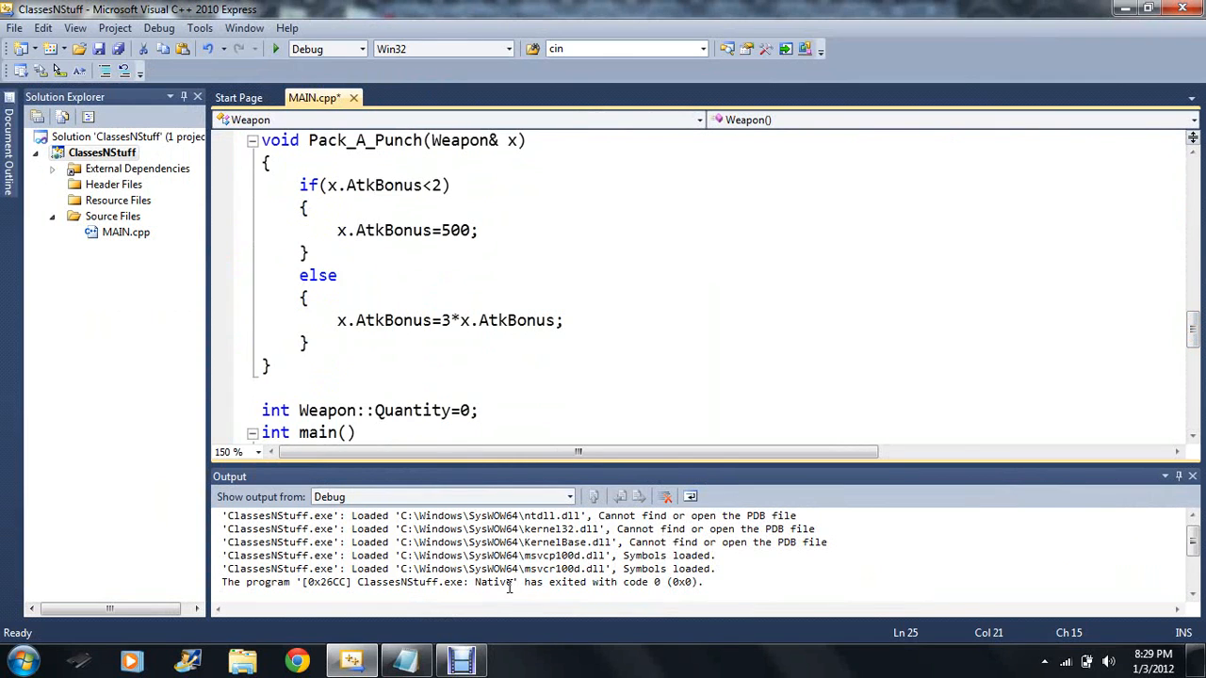
pyautogui.click(461, 659)
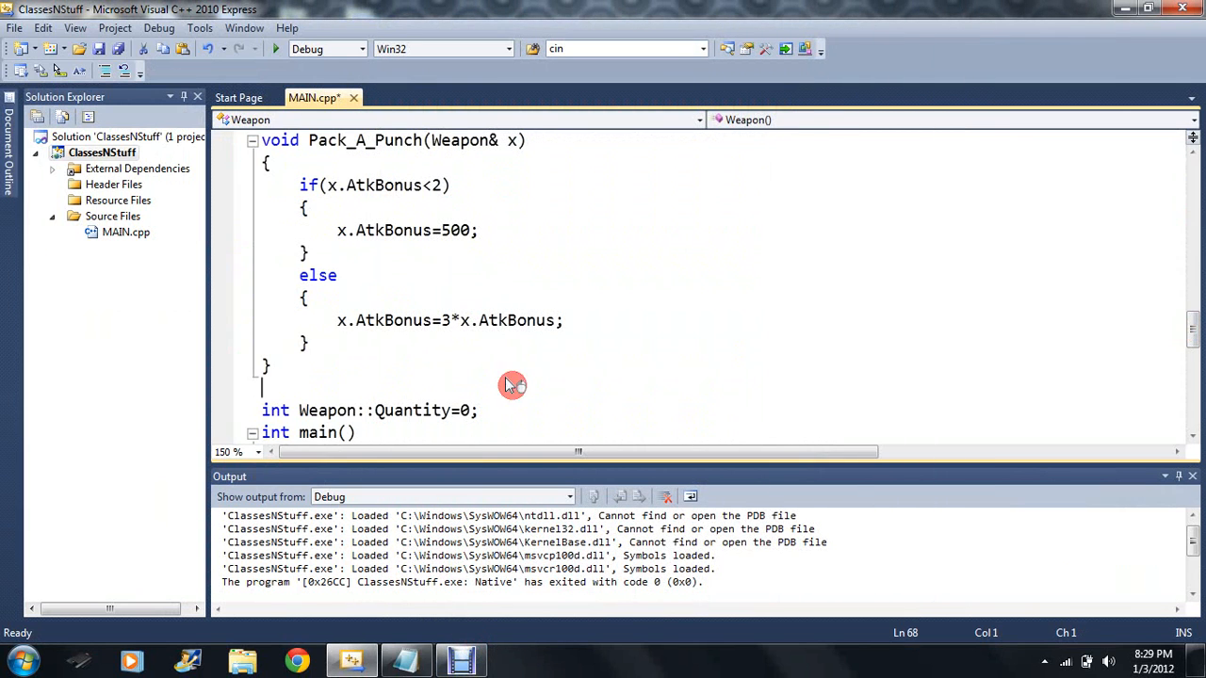
pyautogui.click(293, 387)
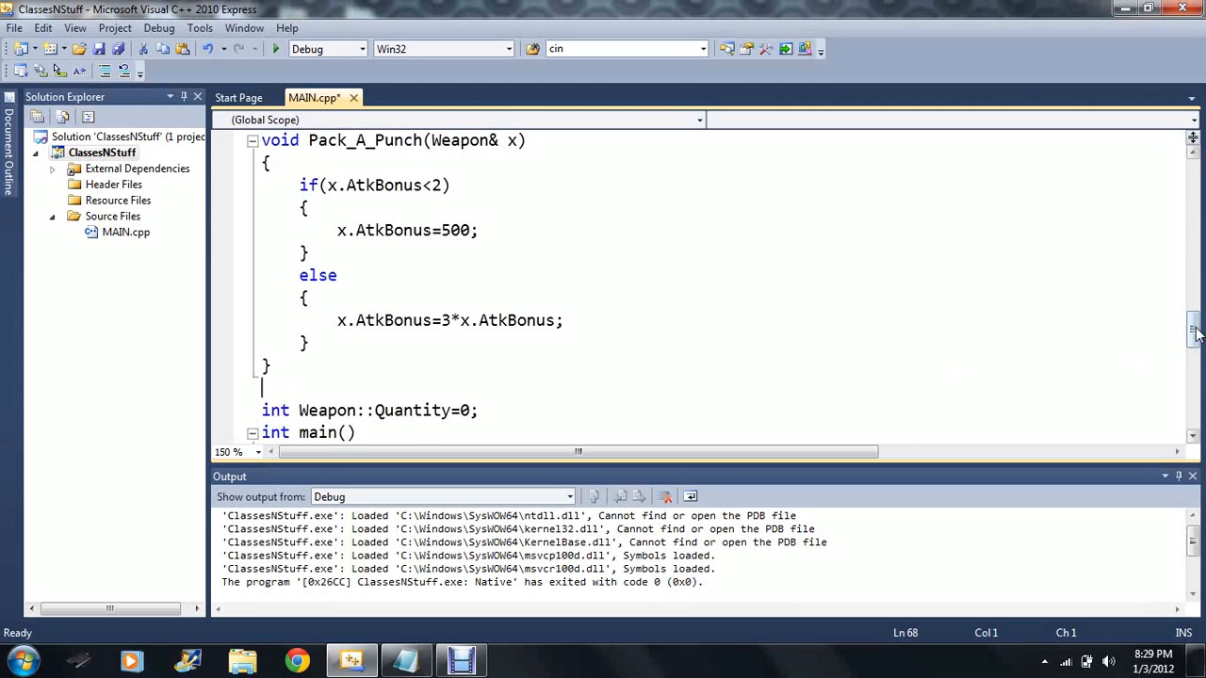
pyautogui.scroll(-3)
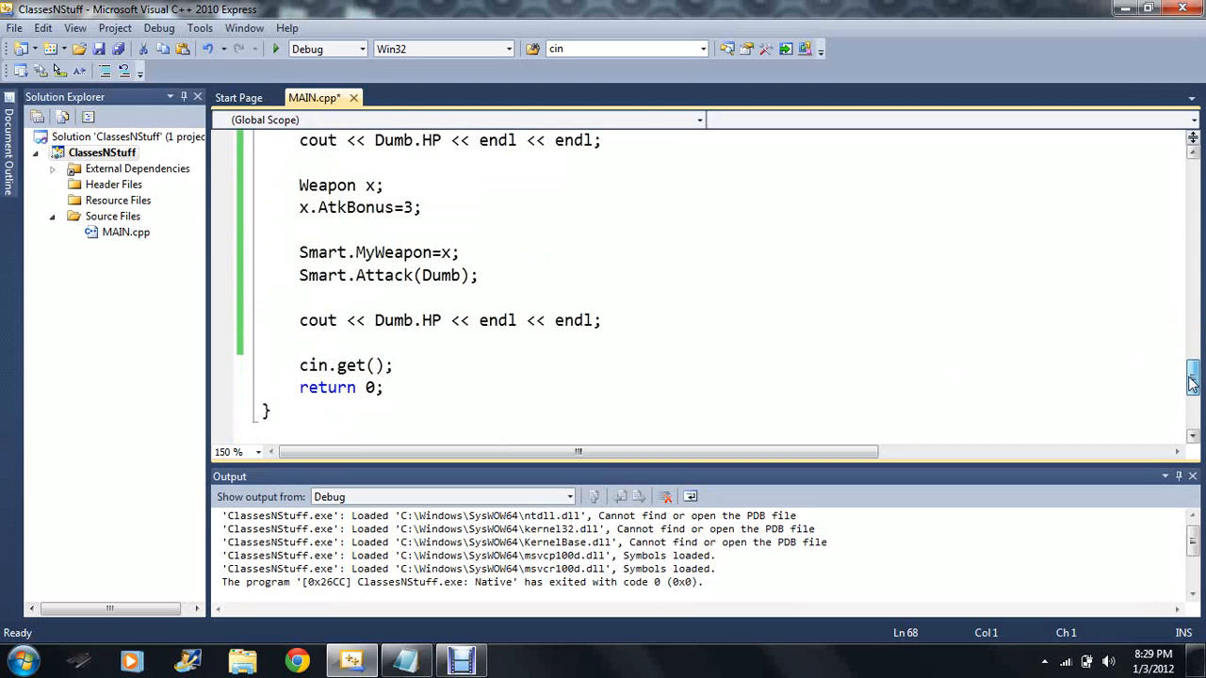
pyautogui.scroll(-3)
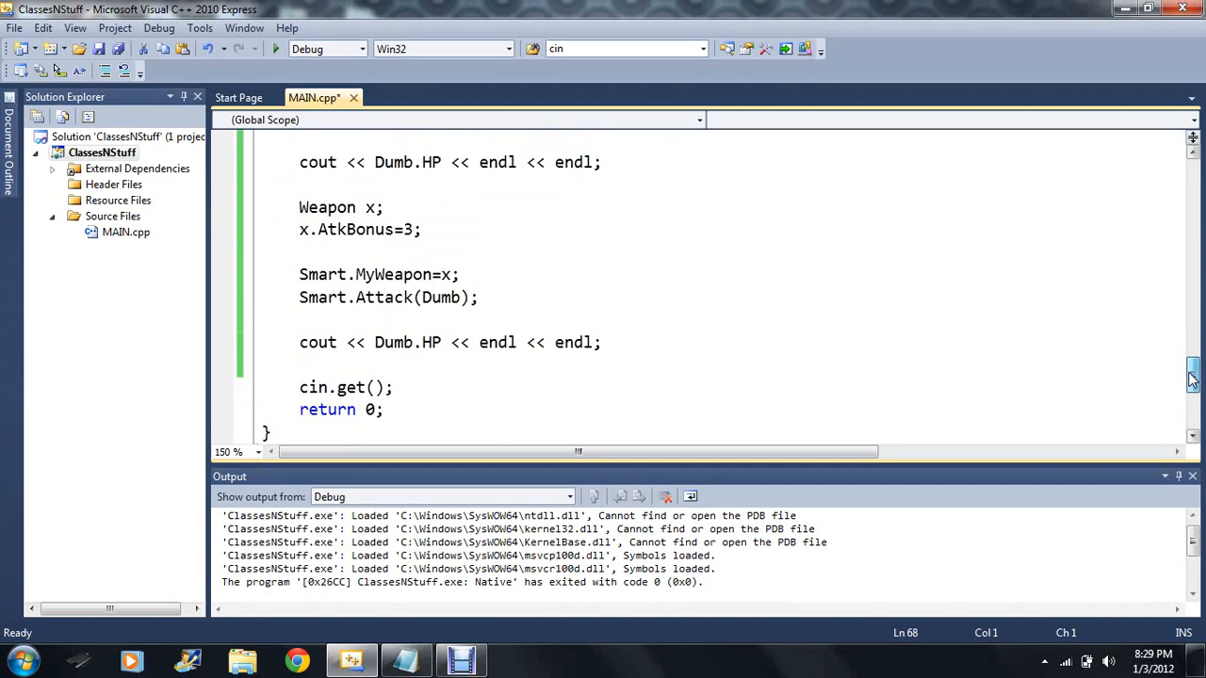